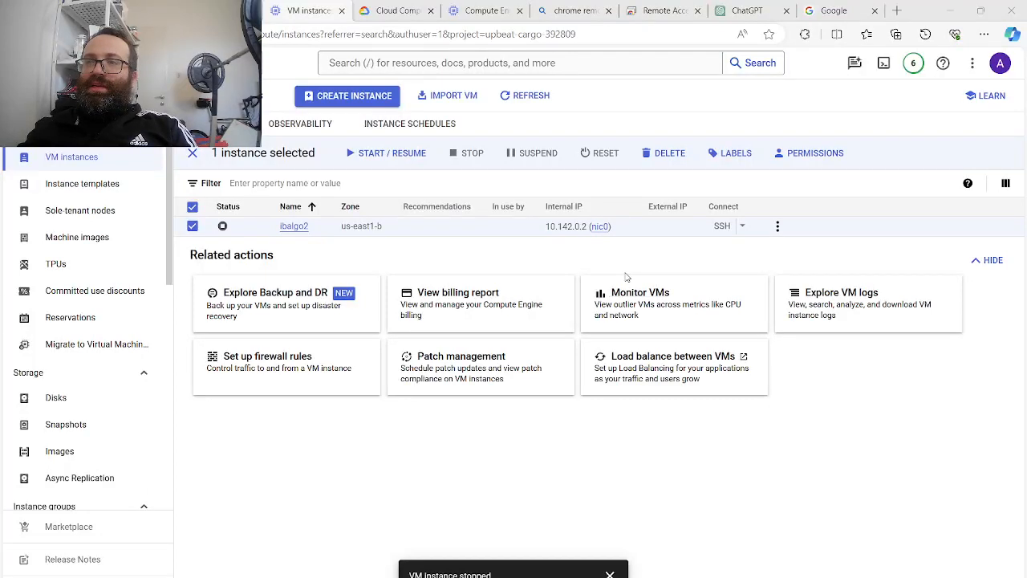
pyautogui.moveTo(642, 175)
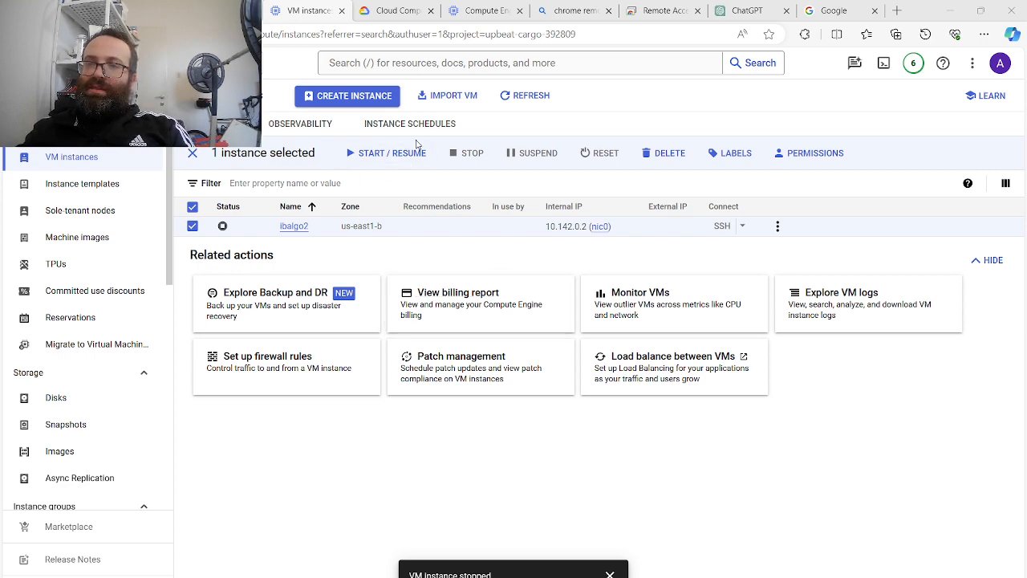
# Start the stopped ibalgo2 instance, confirming the charges warning
pyautogui.click(392, 153)
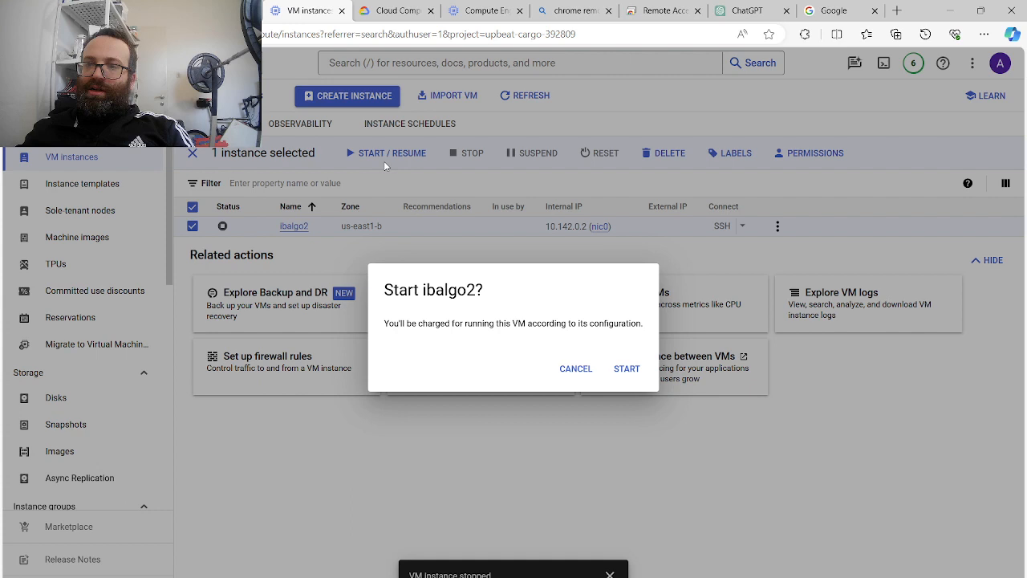
pyautogui.click(626, 367)
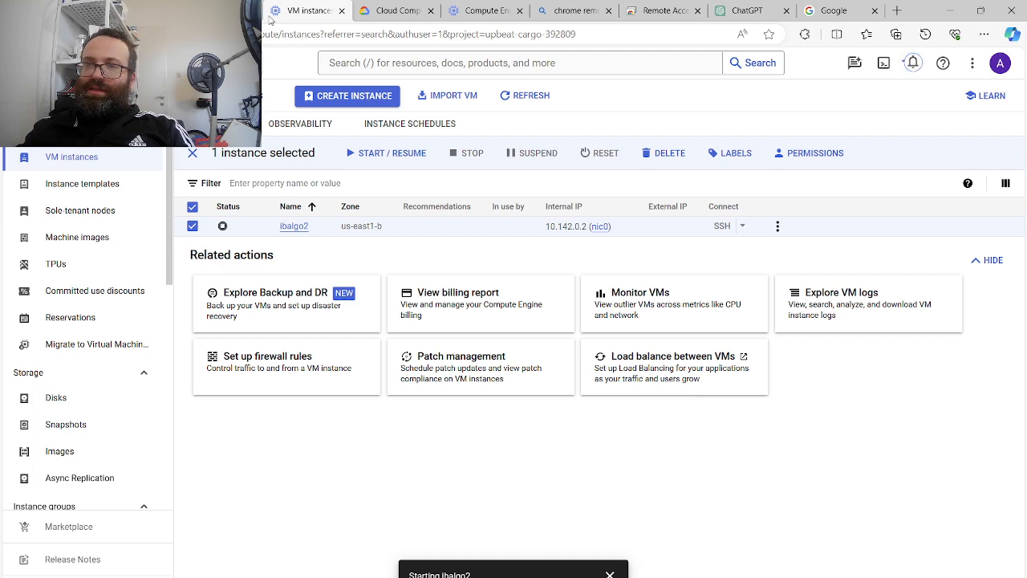
# Find the Chrome Remote Desktop site via a 'chrome' search and go to Access my computer
pyautogui.click(395, 10)
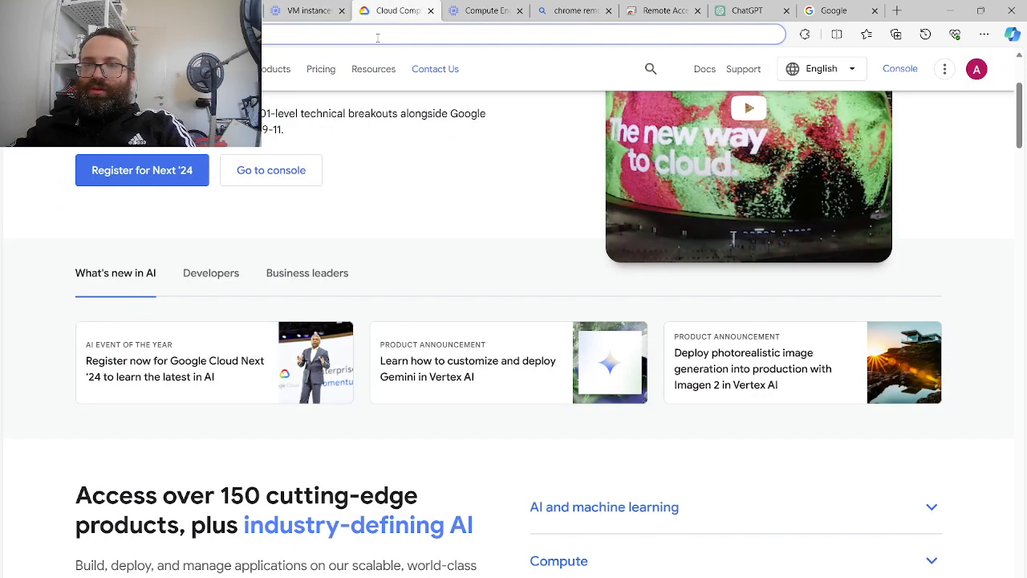
pyautogui.write('chrome')
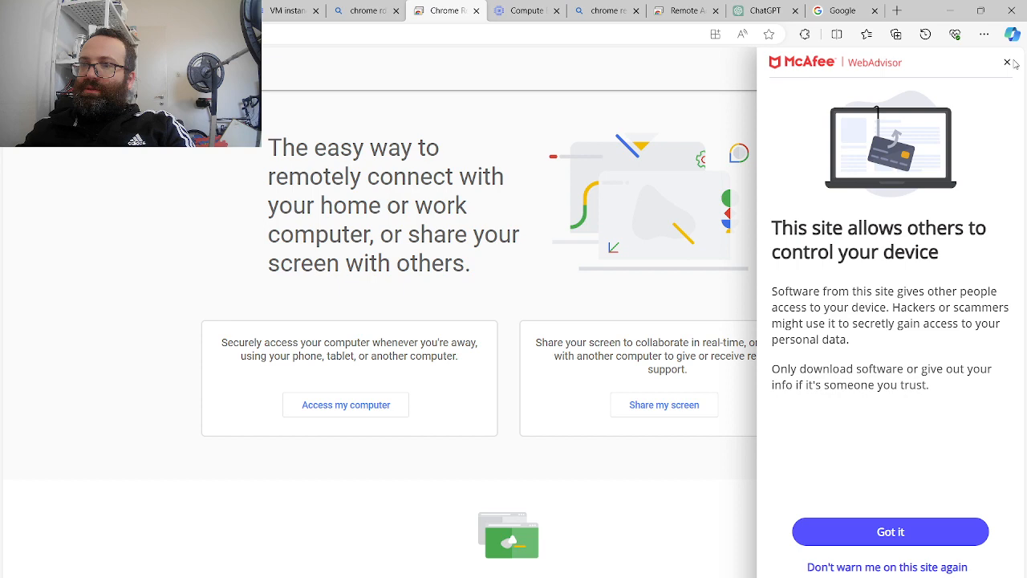
pyautogui.click(1008, 61)
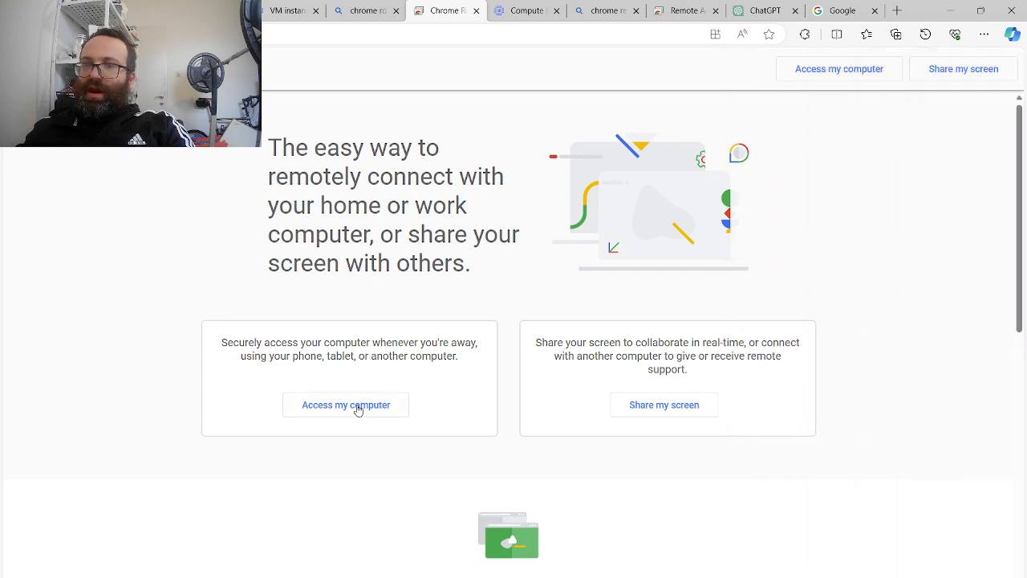
pyautogui.click(345, 404)
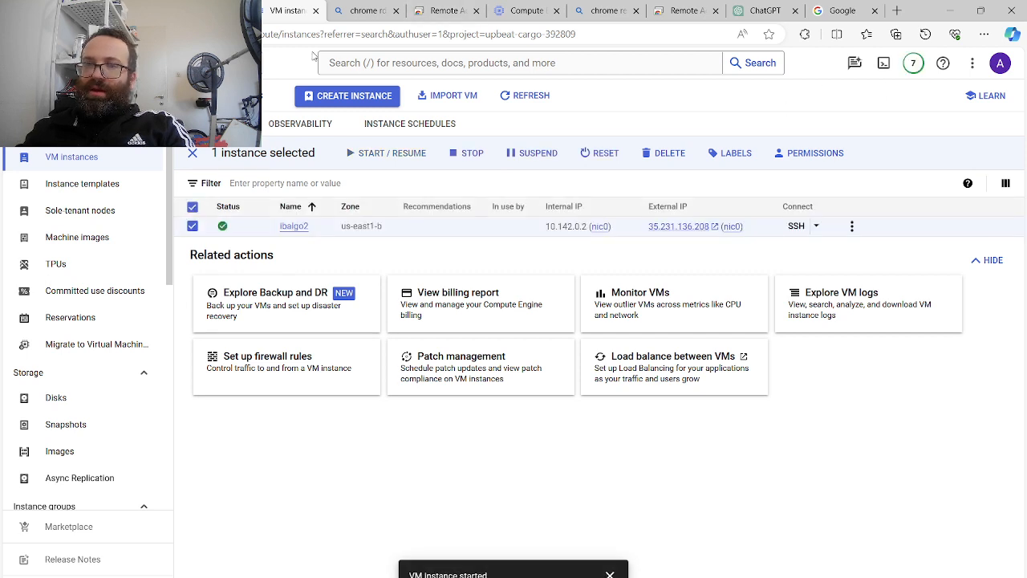
# Connect to the ibalgo2 remote computer by submitting its PIN
pyautogui.click(446, 10)
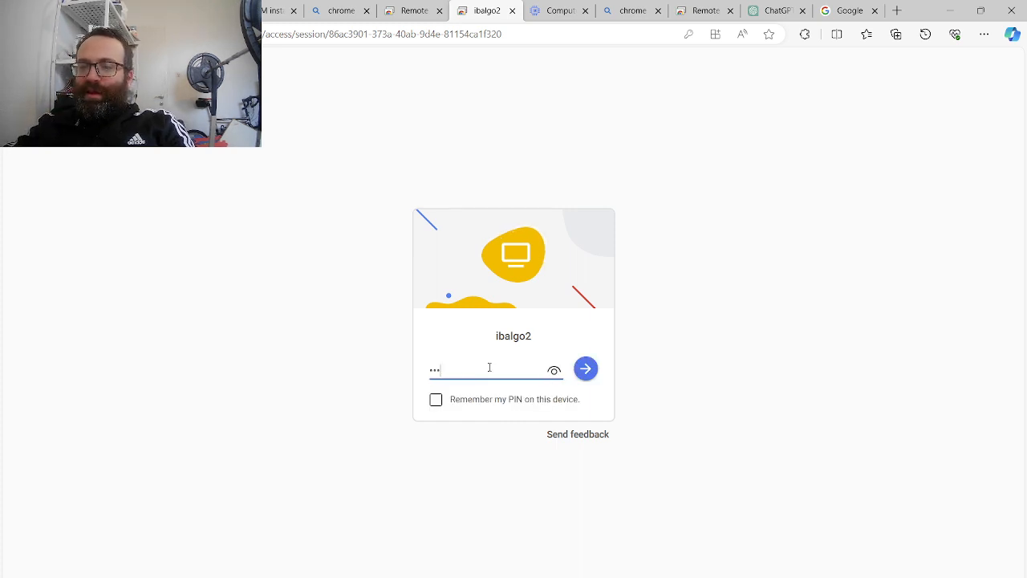
pyautogui.click(584, 367)
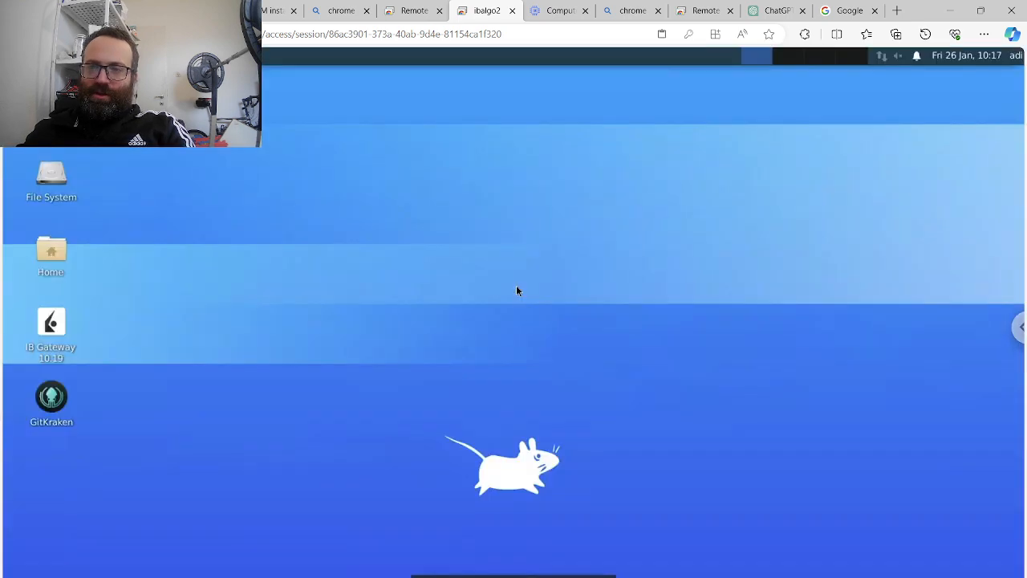
pyautogui.moveTo(106, 250)
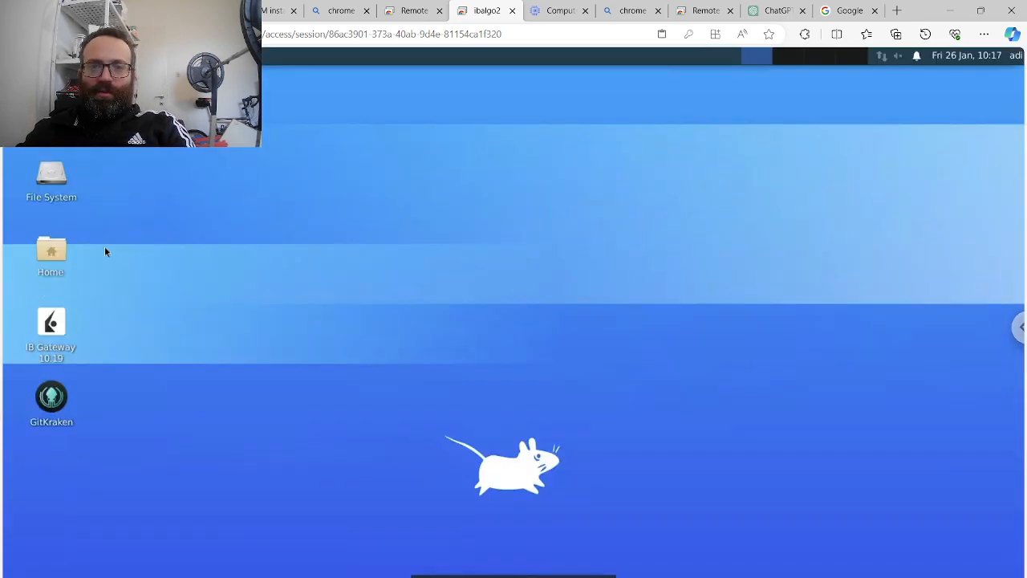
pyautogui.moveTo(119, 366)
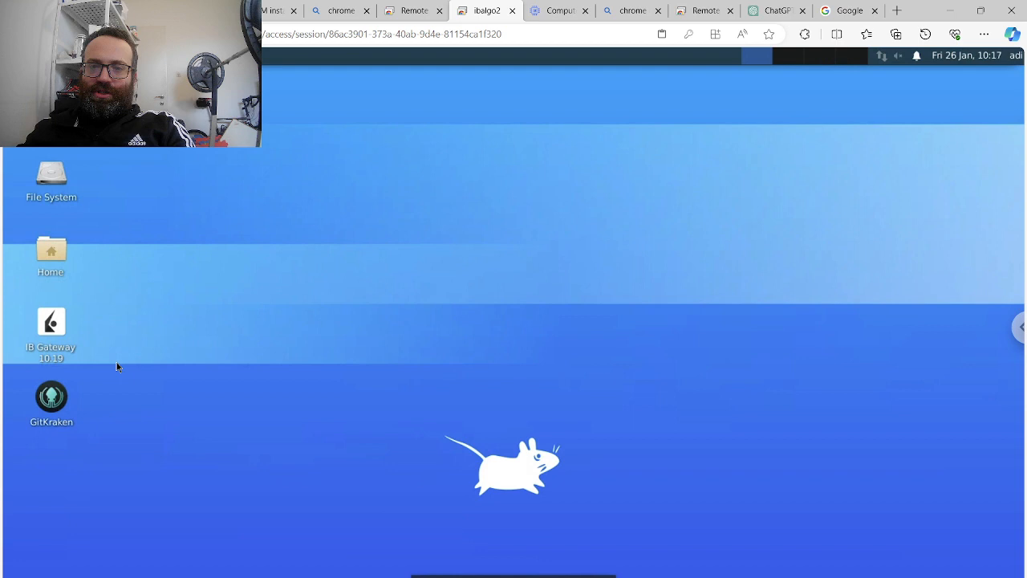
pyautogui.moveTo(106, 343)
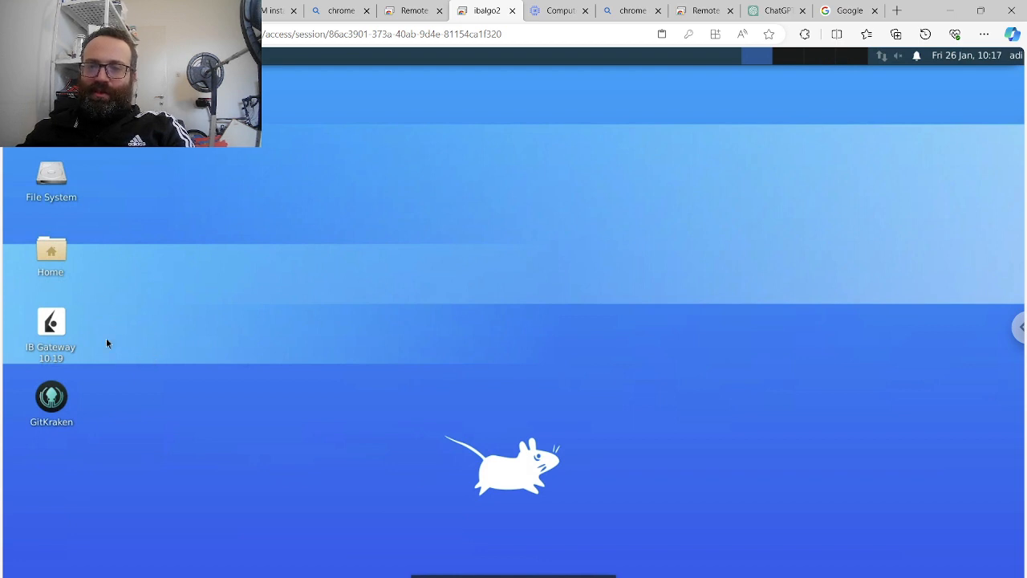
# Launch IB Gateway and run '/home/adi/anaconda3/bin/jupyter notebook' in a terminal
pyautogui.doubleClick(51, 329)
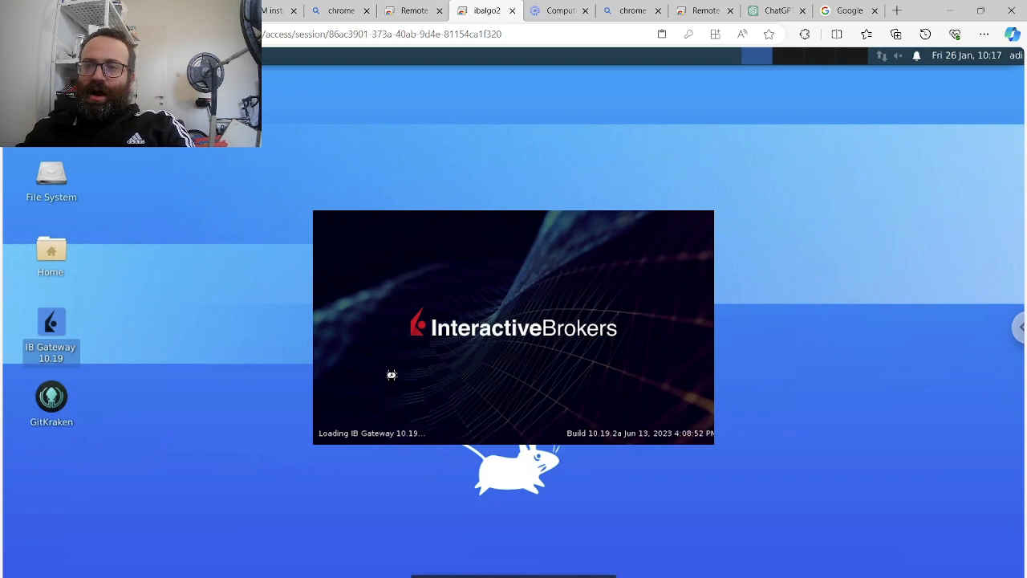
pyautogui.moveTo(496, 132)
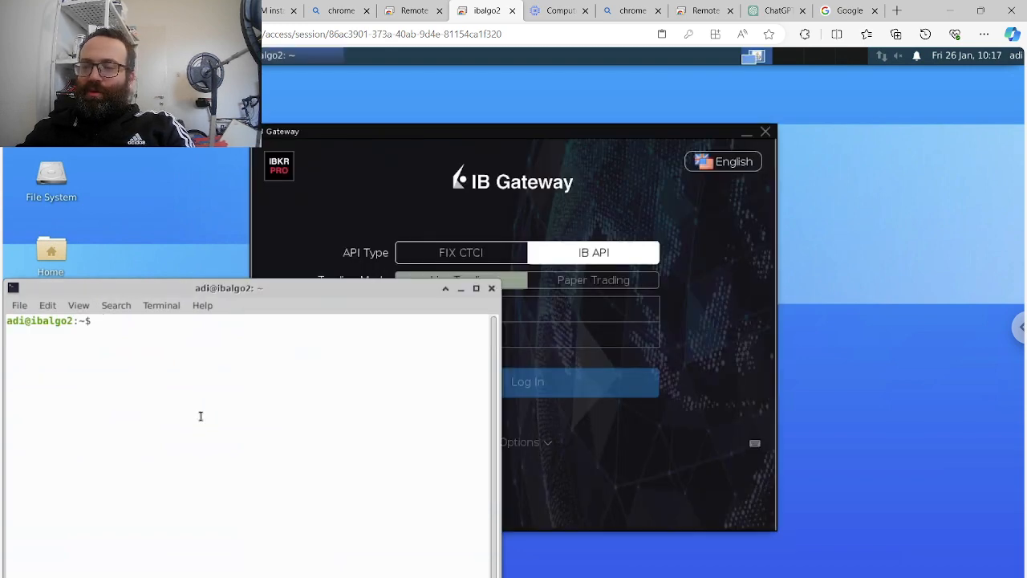
pyautogui.write('/home/adi/anaconda3/bin/jupyter notebook')
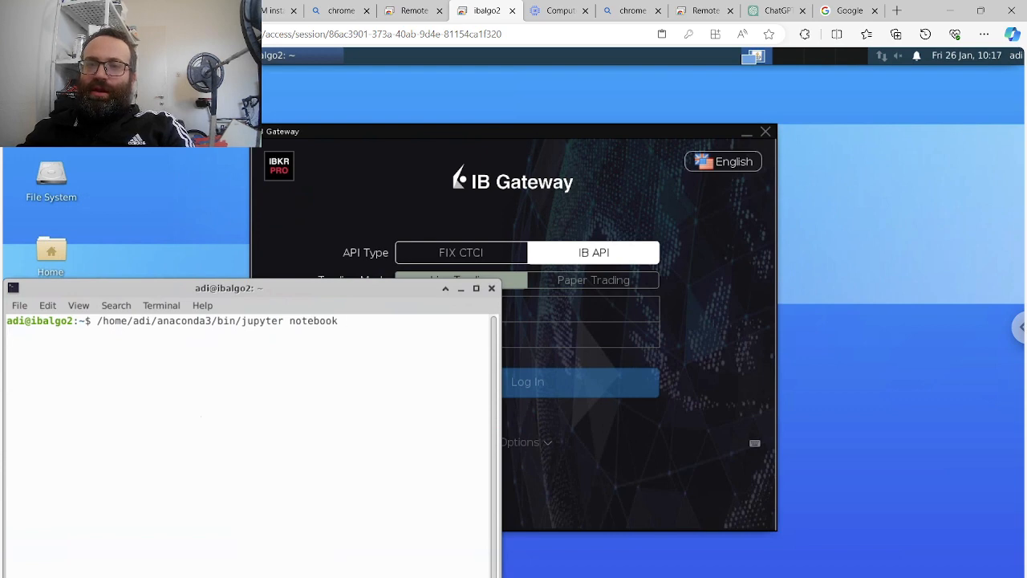
pyautogui.moveTo(180, 268)
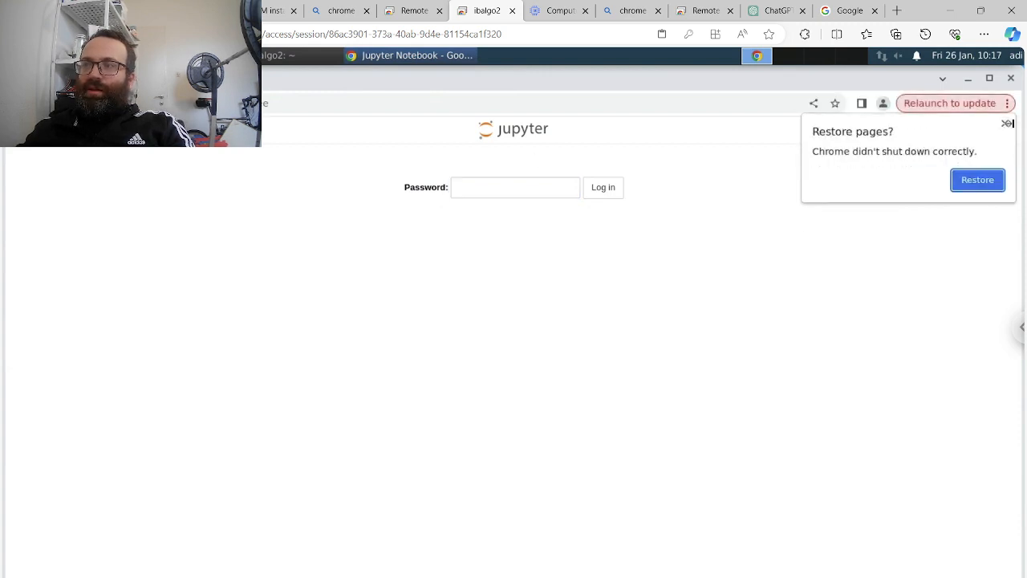
# Bring the Jupyter browser window forward with its home file list showing
pyautogui.click(1007, 124)
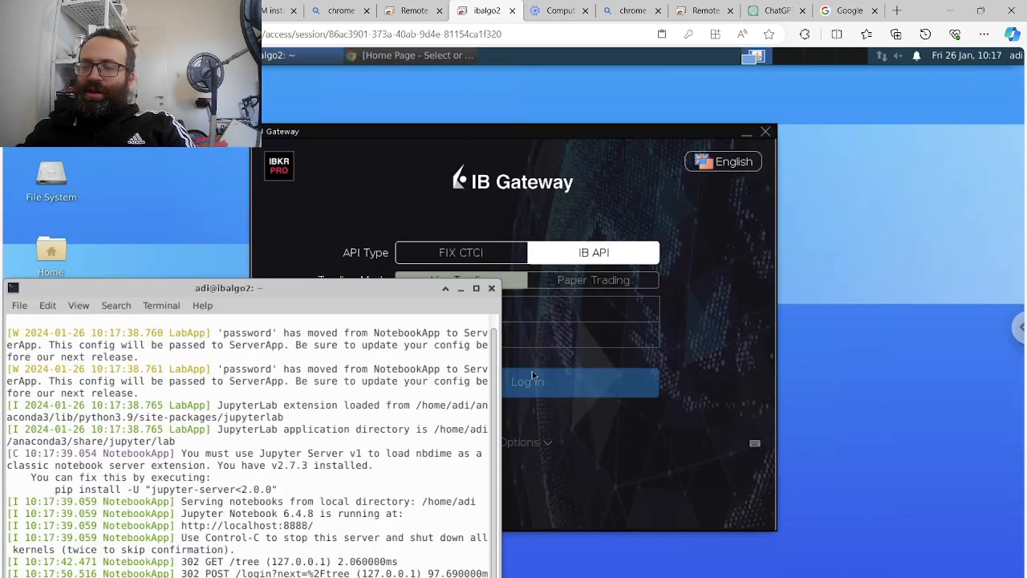
pyautogui.moveTo(642, 552)
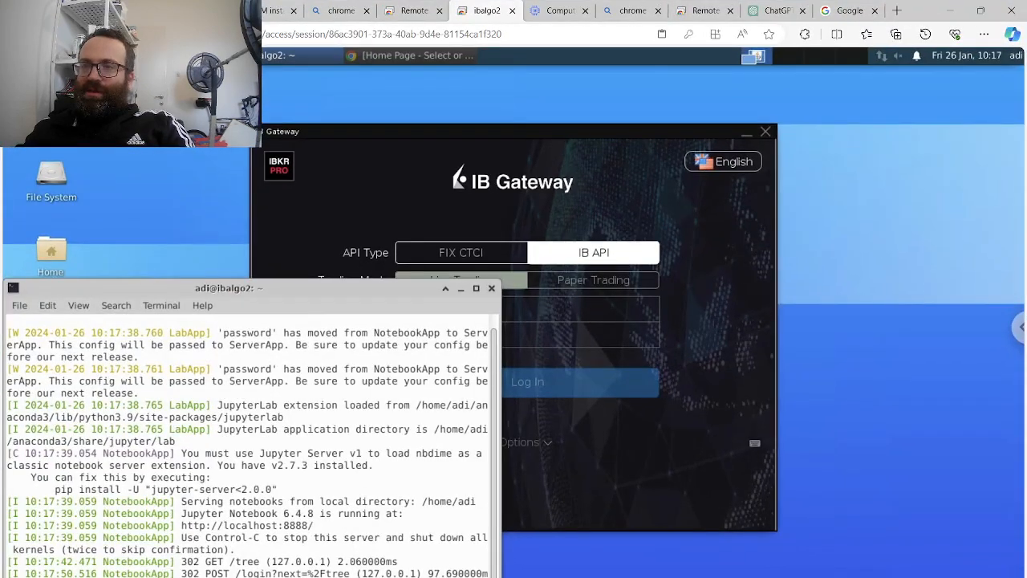
pyautogui.click(409, 55)
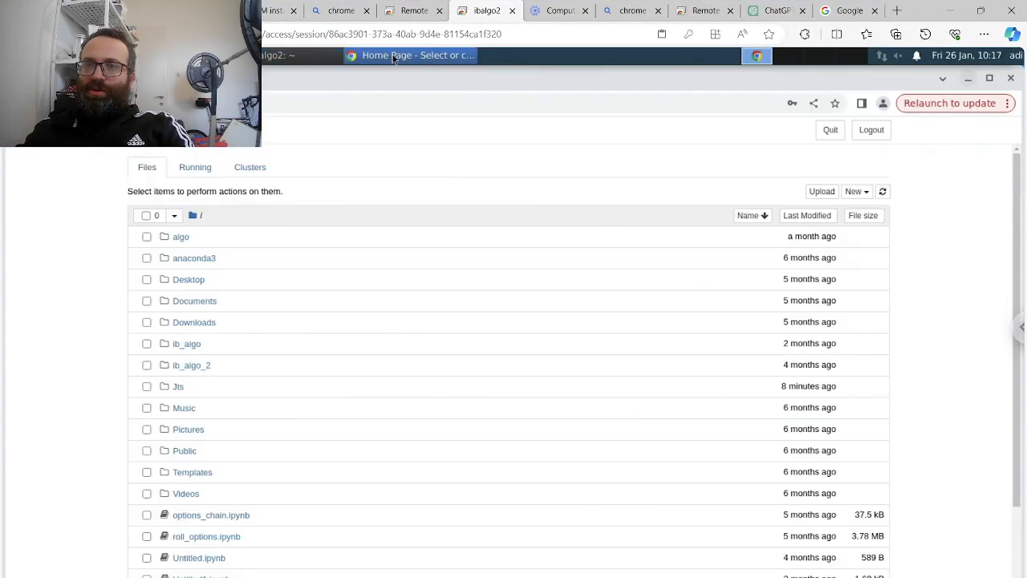
pyautogui.click(855, 191)
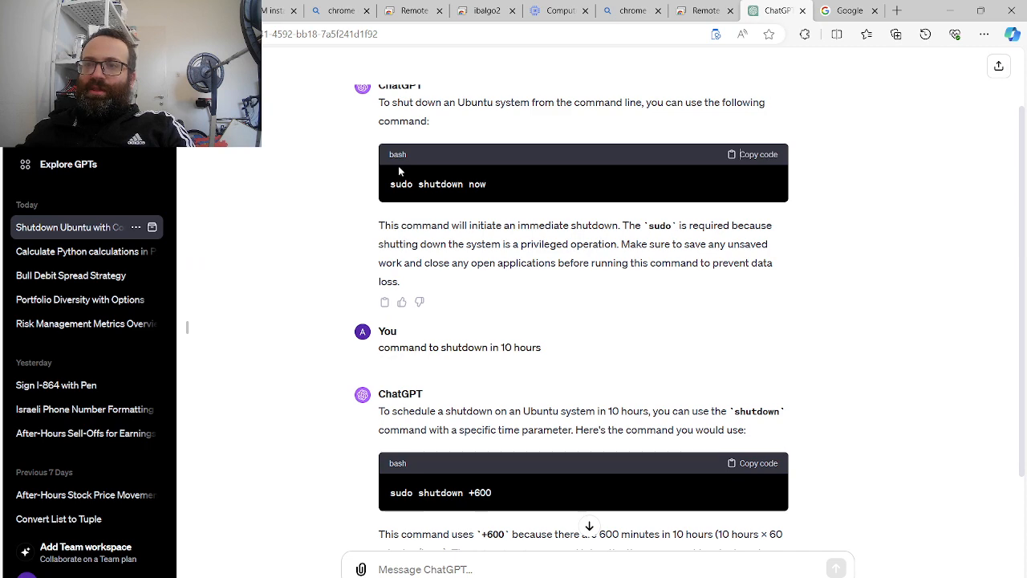
pyautogui.moveTo(427, 489)
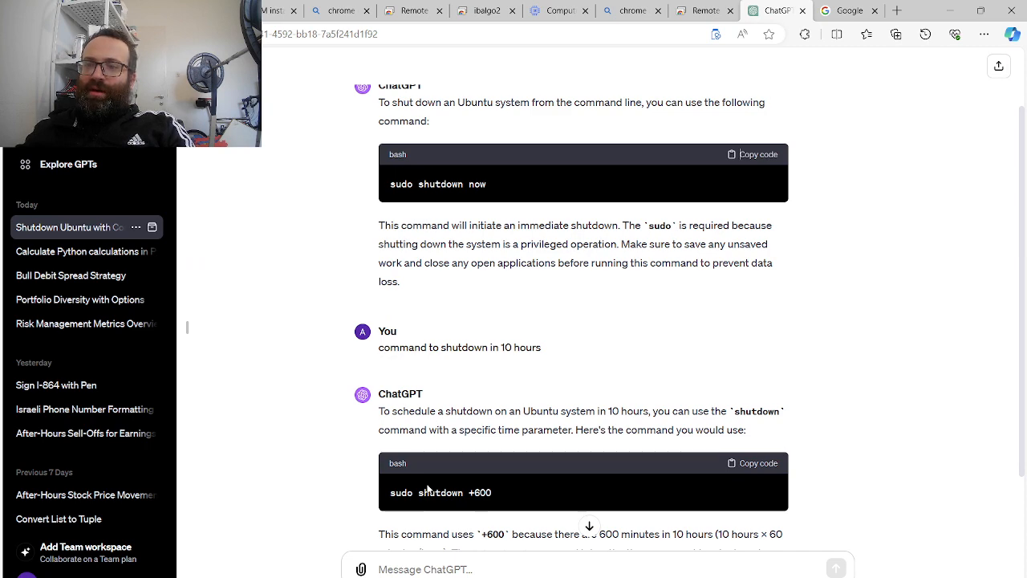
# Read ChatGPT's os.system shutdown script answer, then go to the Chrome Remote Desktop devices page
pyautogui.scroll(-3)
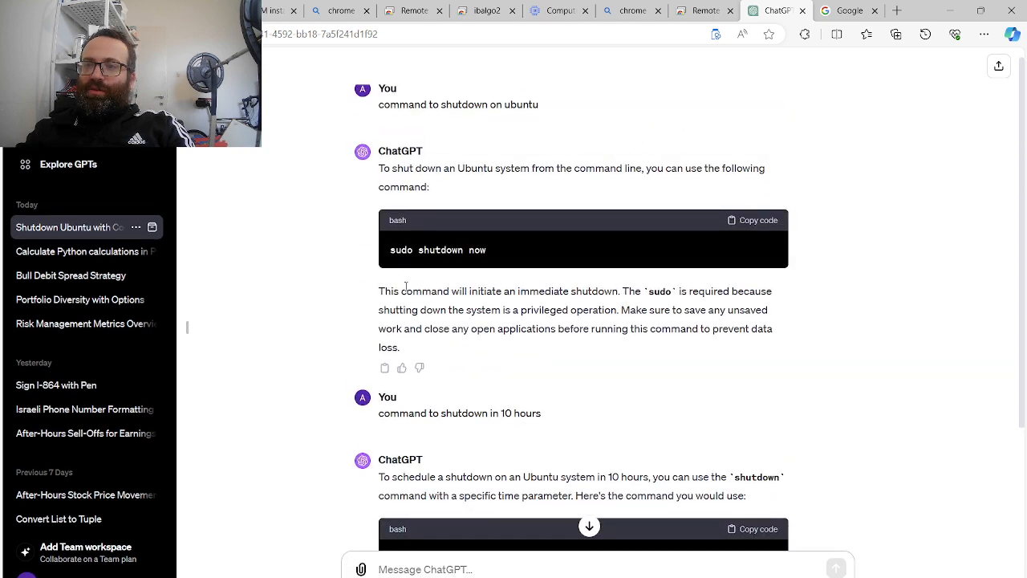
pyautogui.scroll(-3)
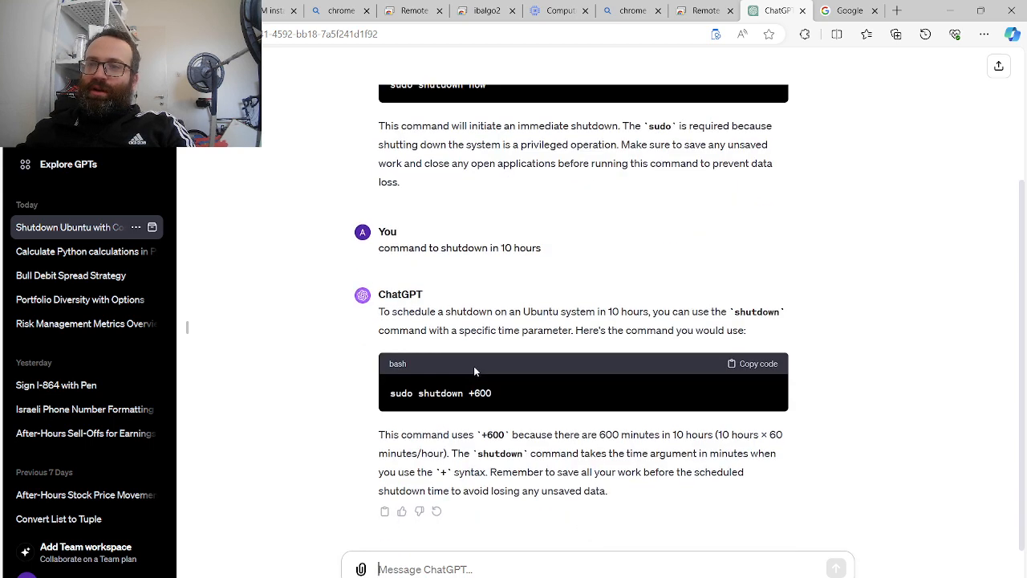
pyautogui.scroll(3)
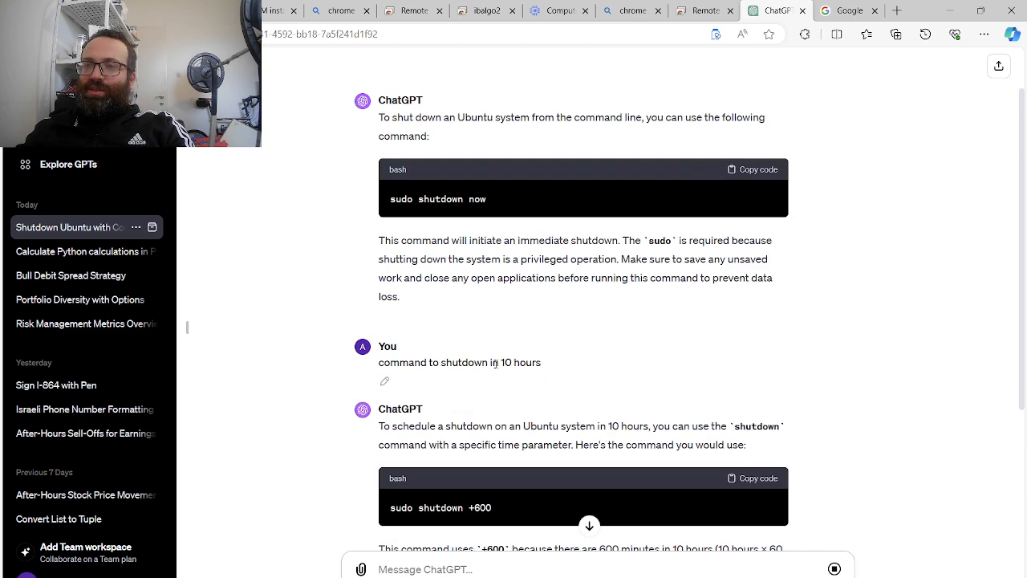
pyautogui.scroll(-3)
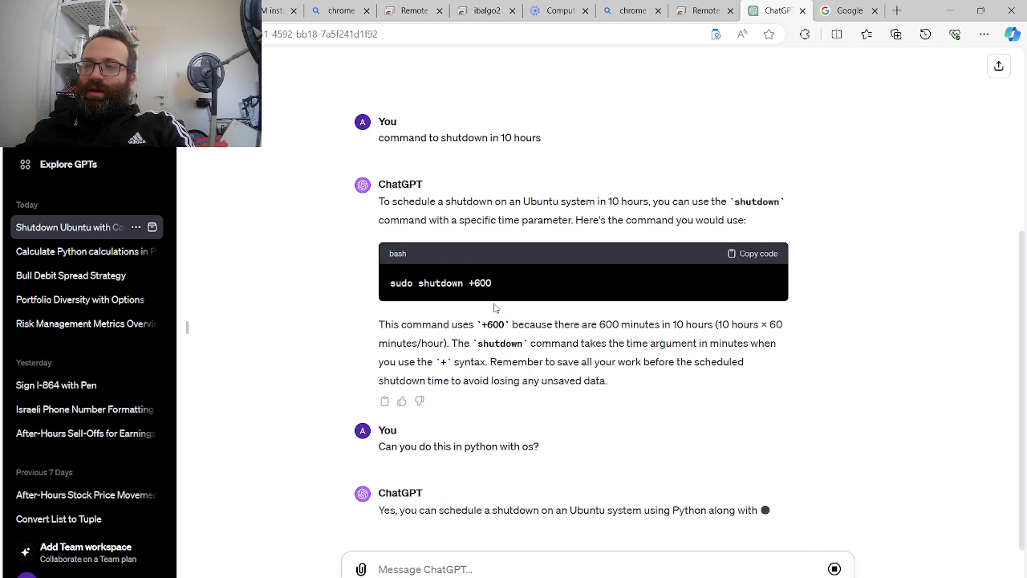
pyautogui.scroll(-3)
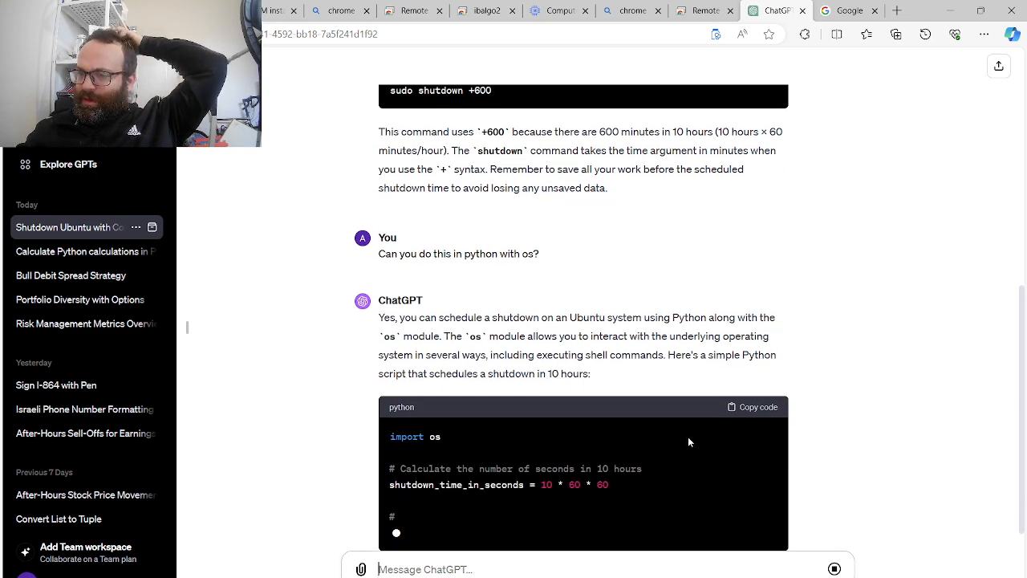
pyautogui.scroll(-3)
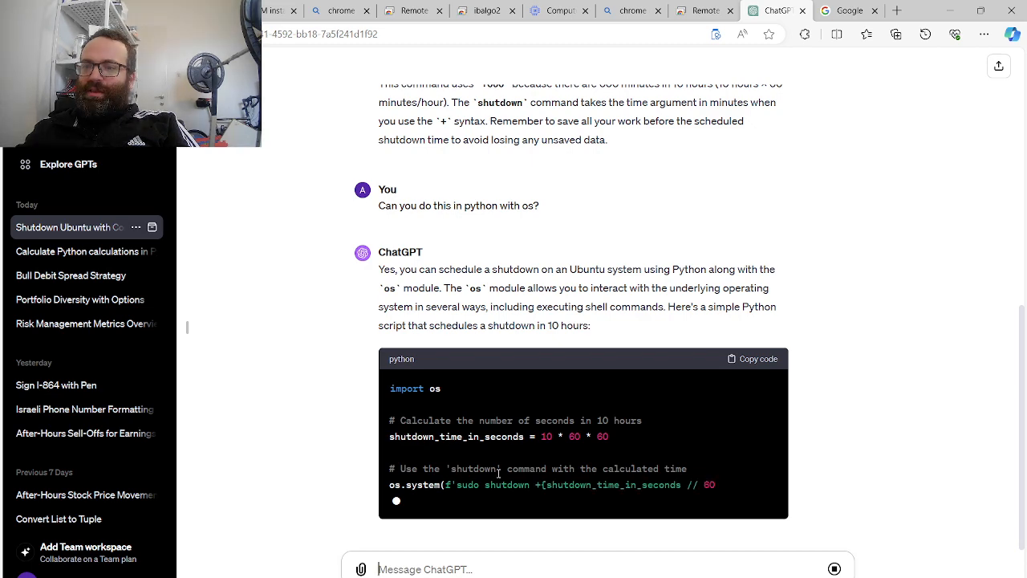
pyautogui.scroll(-3)
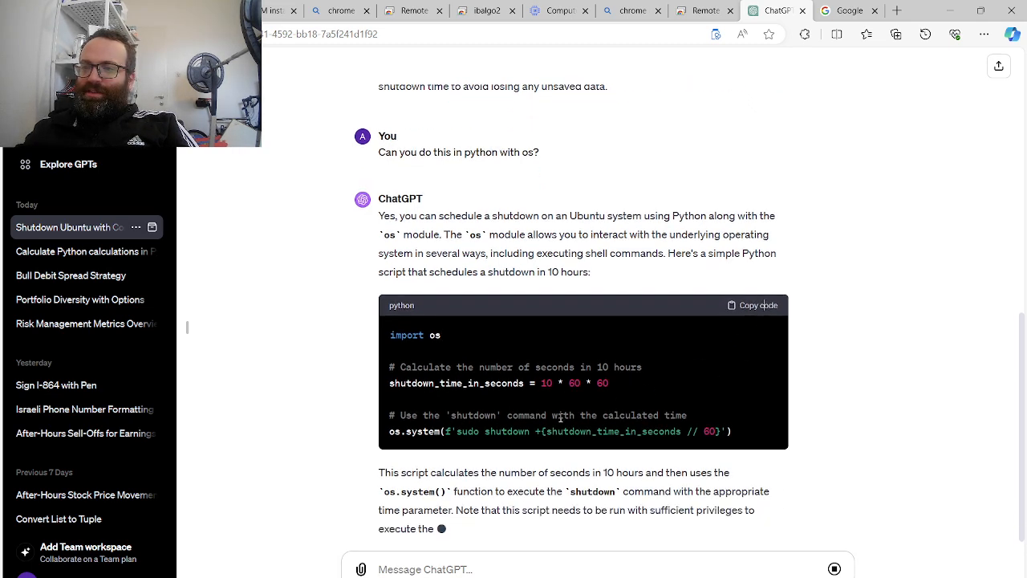
pyautogui.scroll(-3)
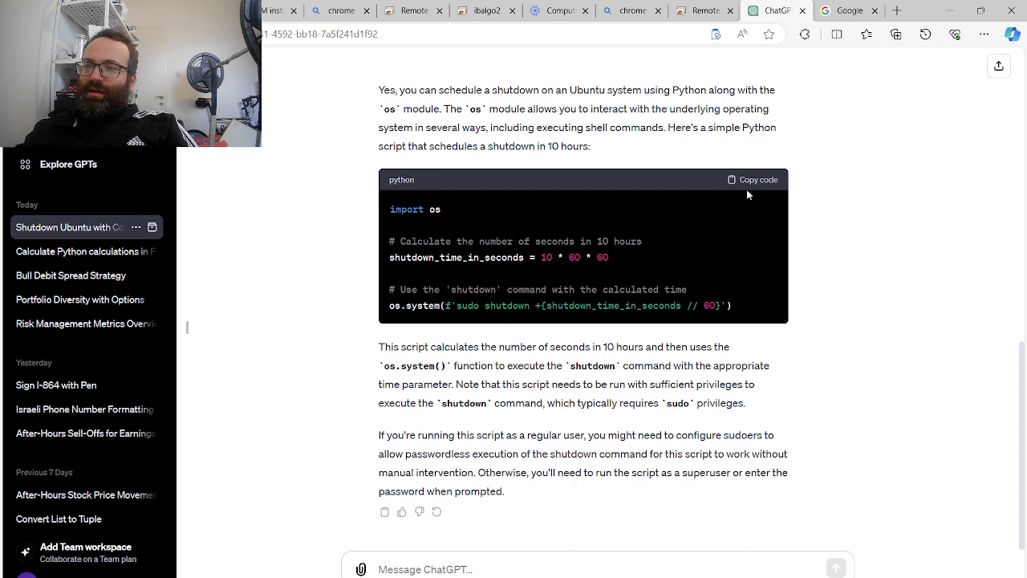
pyautogui.moveTo(645, 318)
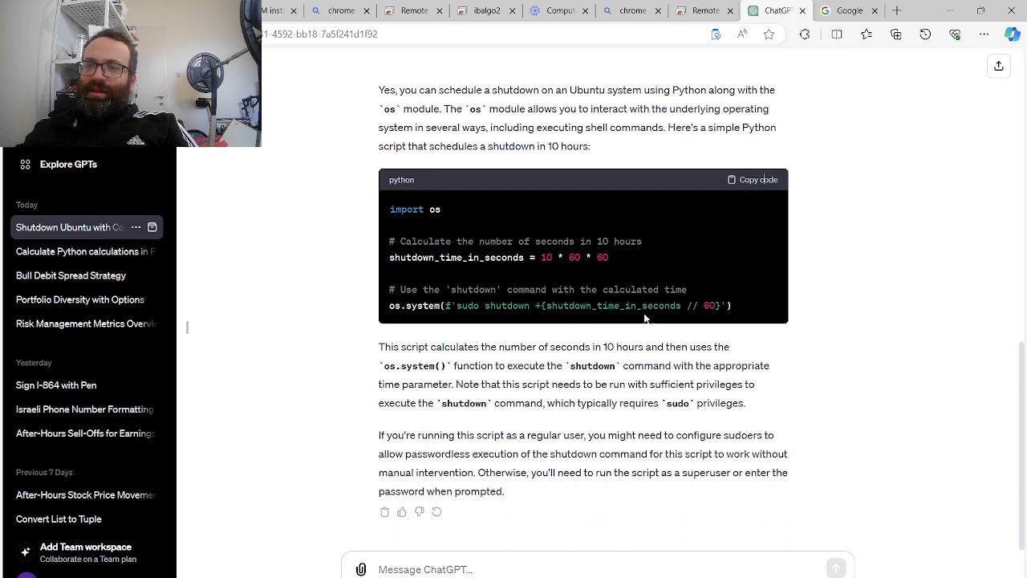
pyautogui.click(751, 180)
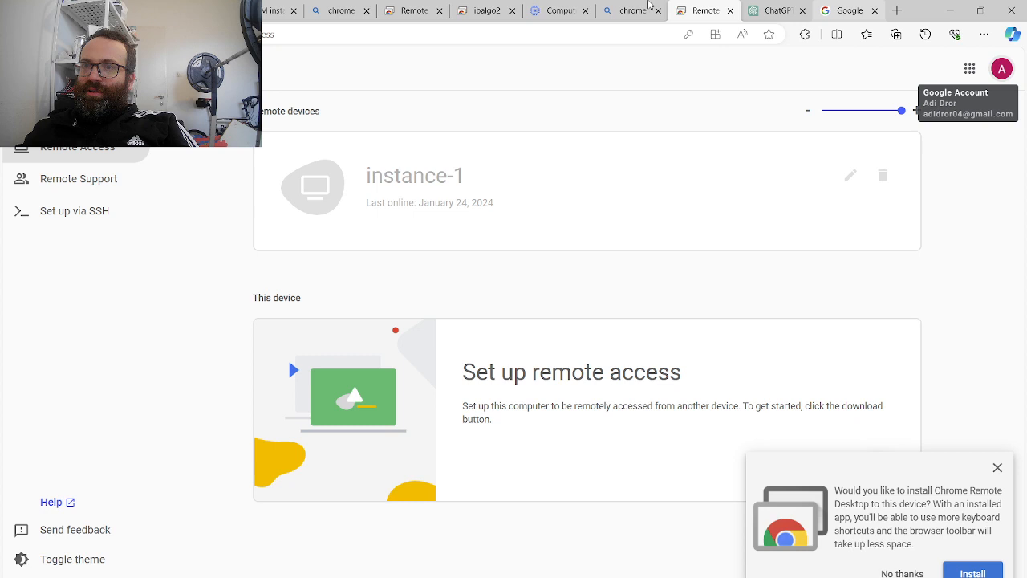
# Run the os.system shutdown cell in Jupyter on ibalgo2, scheduling shutdown for 10:19:18 UTC
pyautogui.click(485, 9)
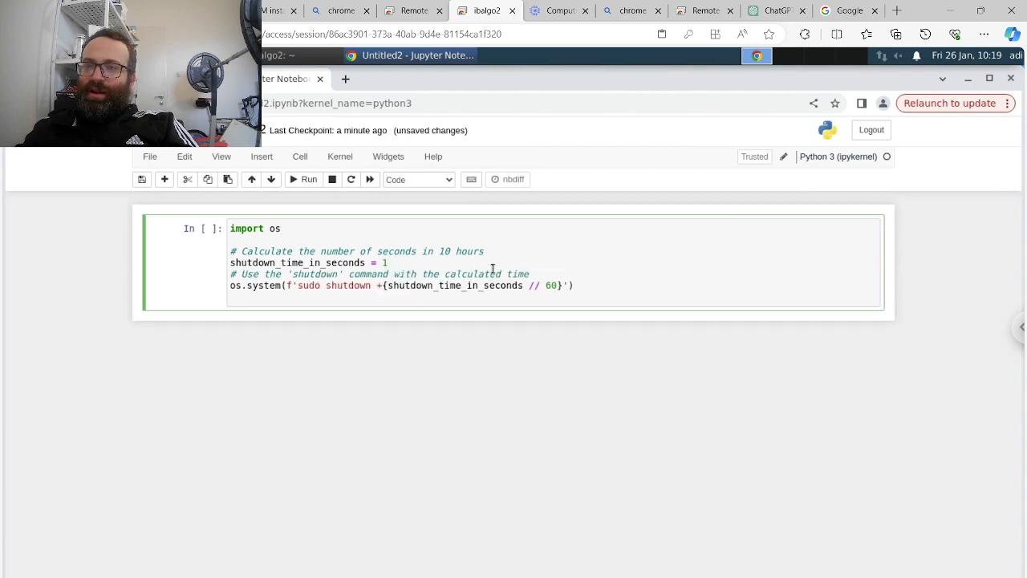
pyautogui.click(308, 180)
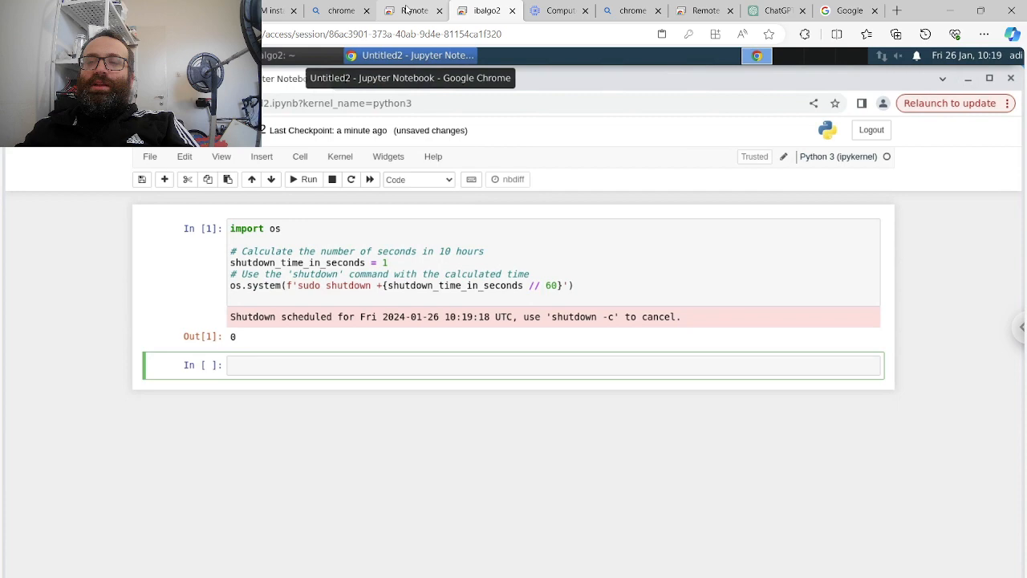
pyautogui.click(412, 9)
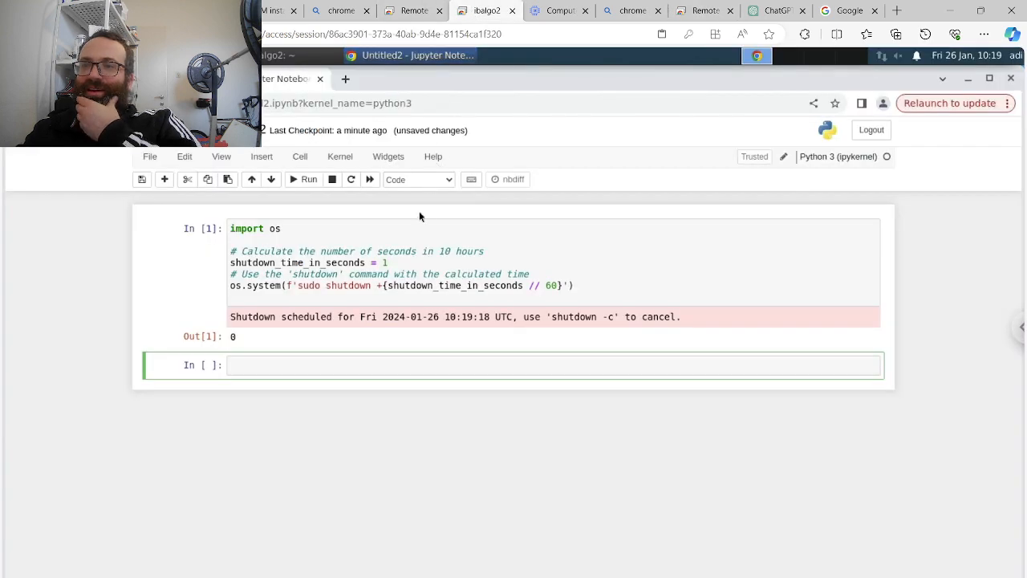
pyautogui.moveTo(430, 330)
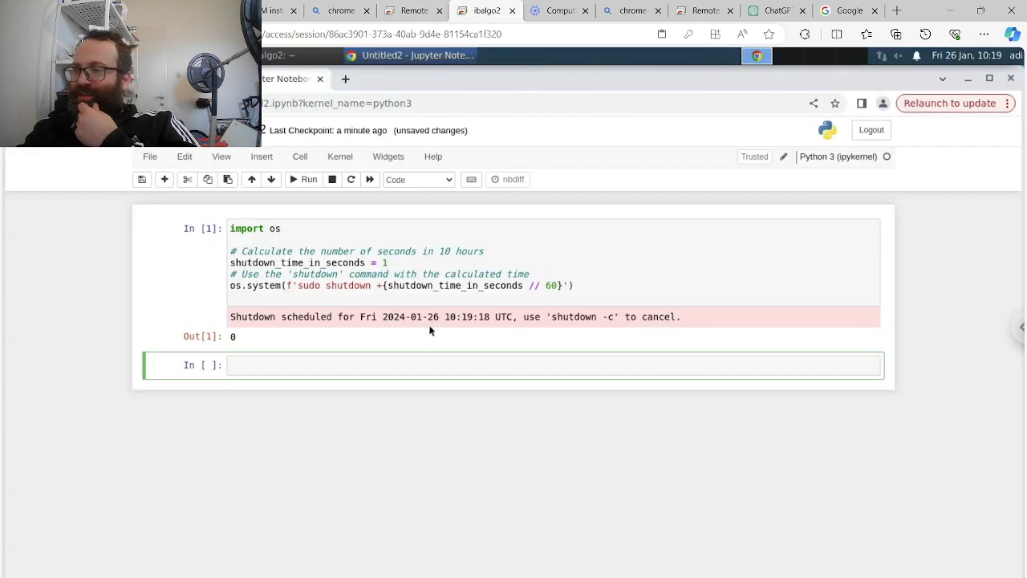
pyautogui.moveTo(449, 336)
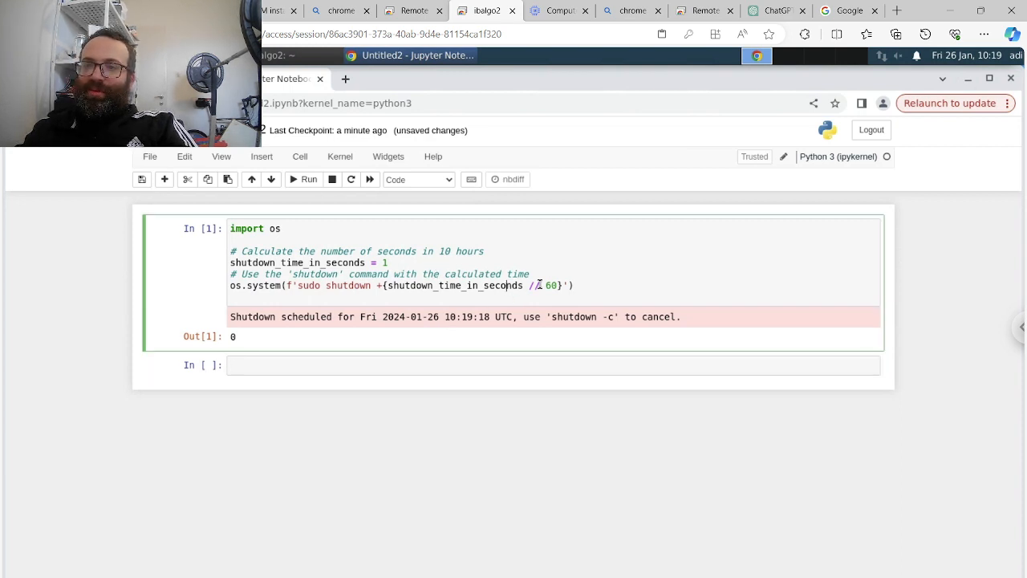
pyautogui.click(411, 9)
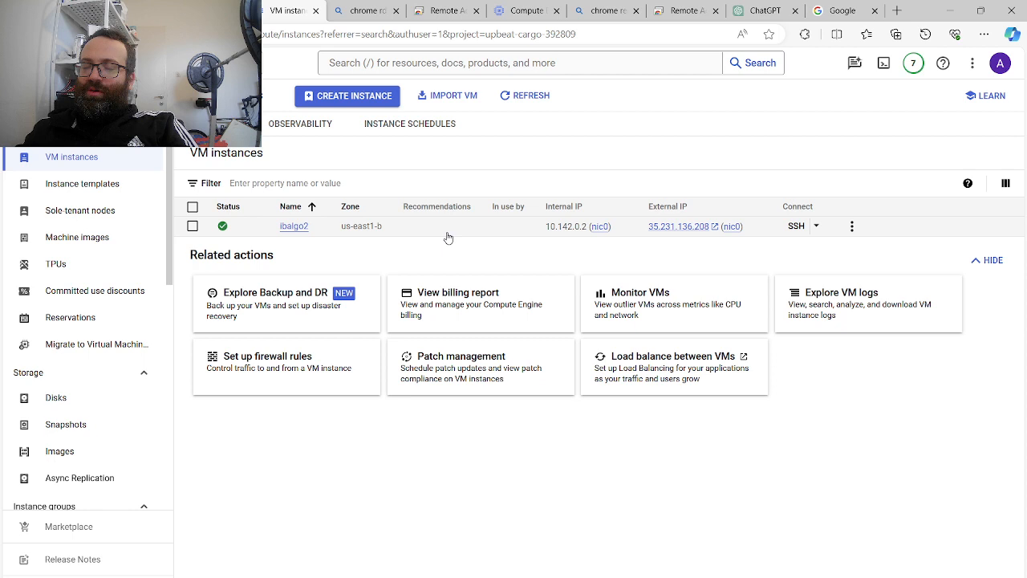
# Stop the selected ibalgo2 instance with confirmation, then move to a fresh Google tab
pyautogui.click(193, 225)
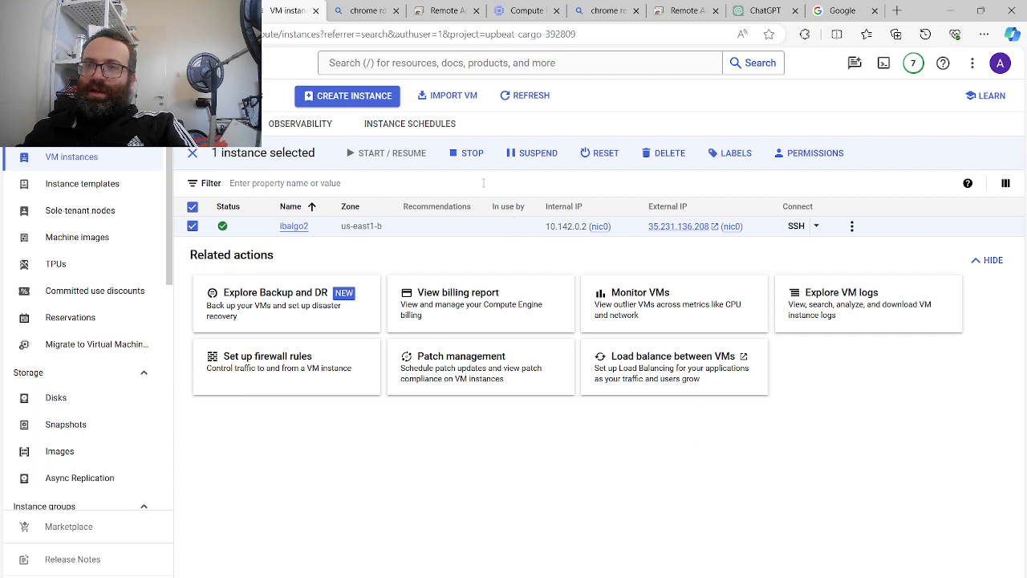
pyautogui.click(472, 154)
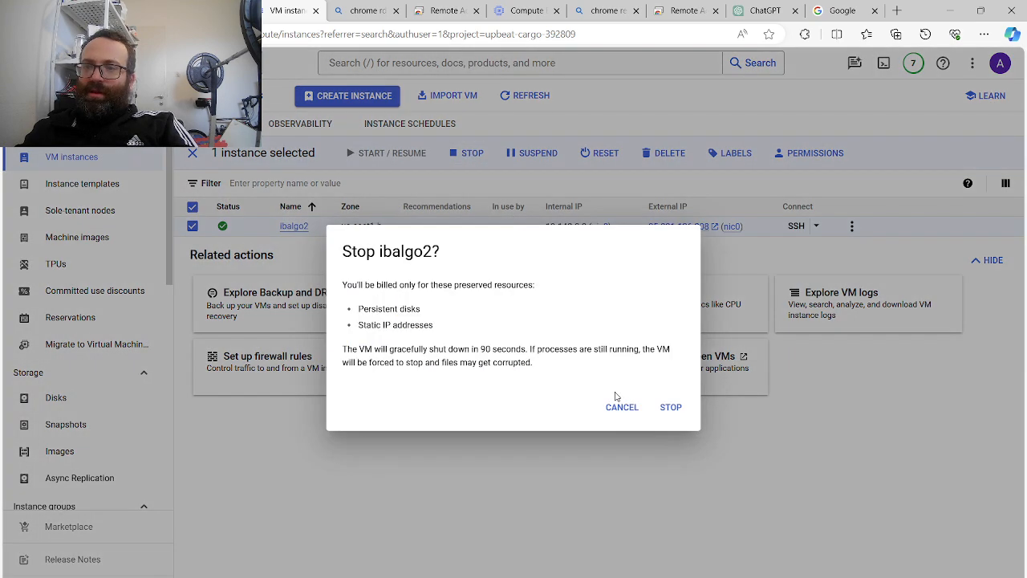
pyautogui.click(670, 407)
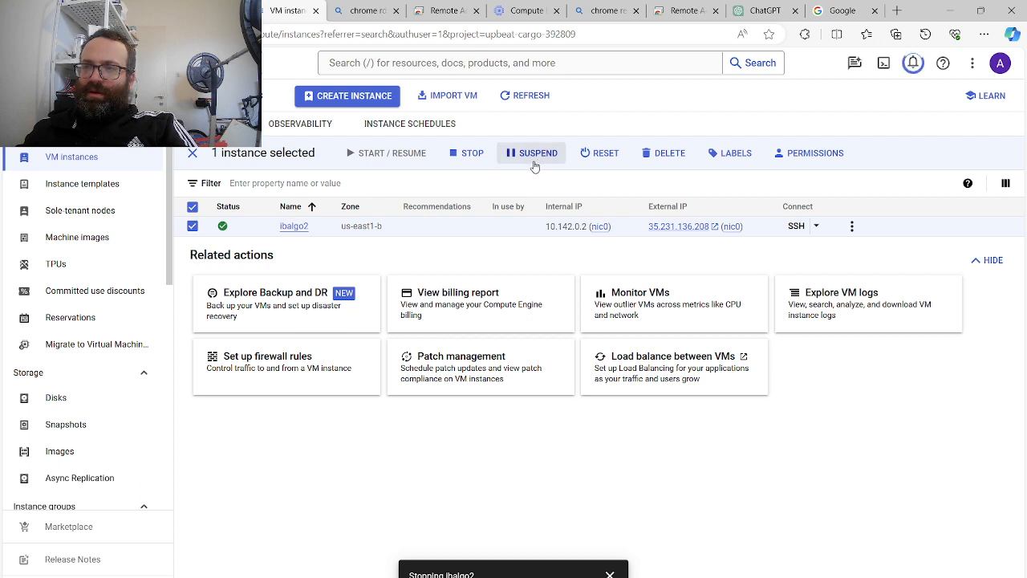
pyautogui.click(465, 154)
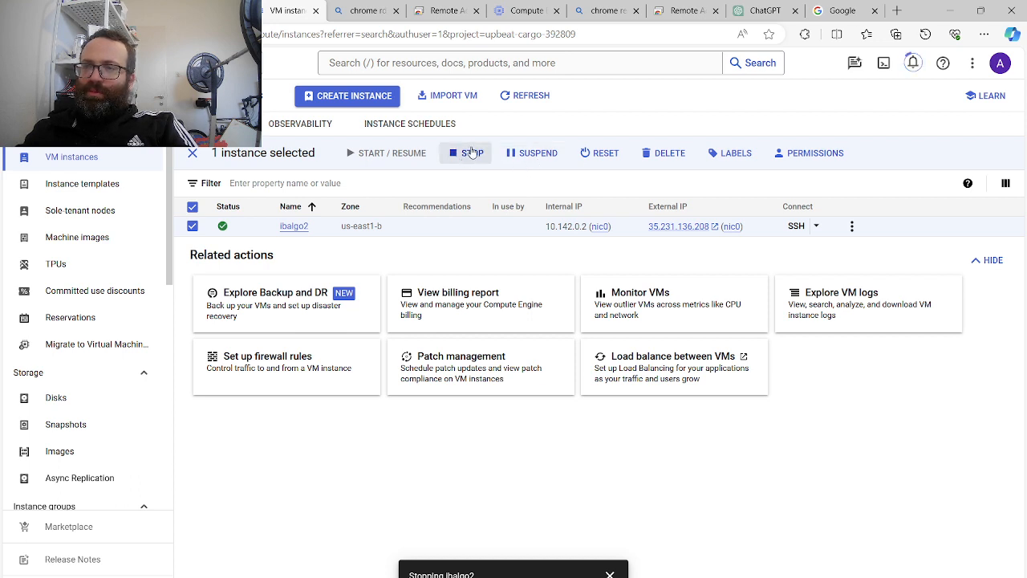
pyautogui.click(465, 152)
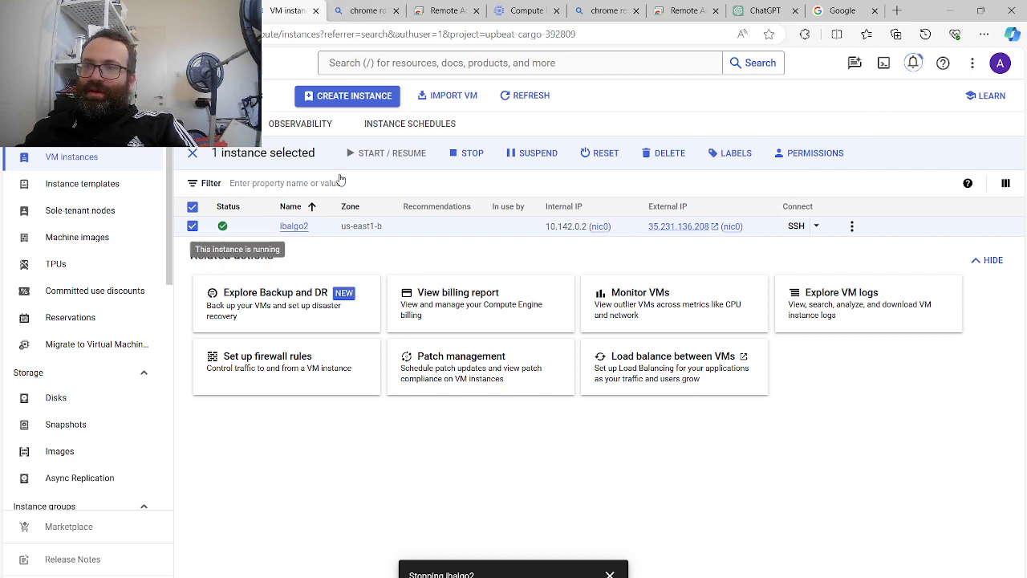
pyautogui.click(834, 9)
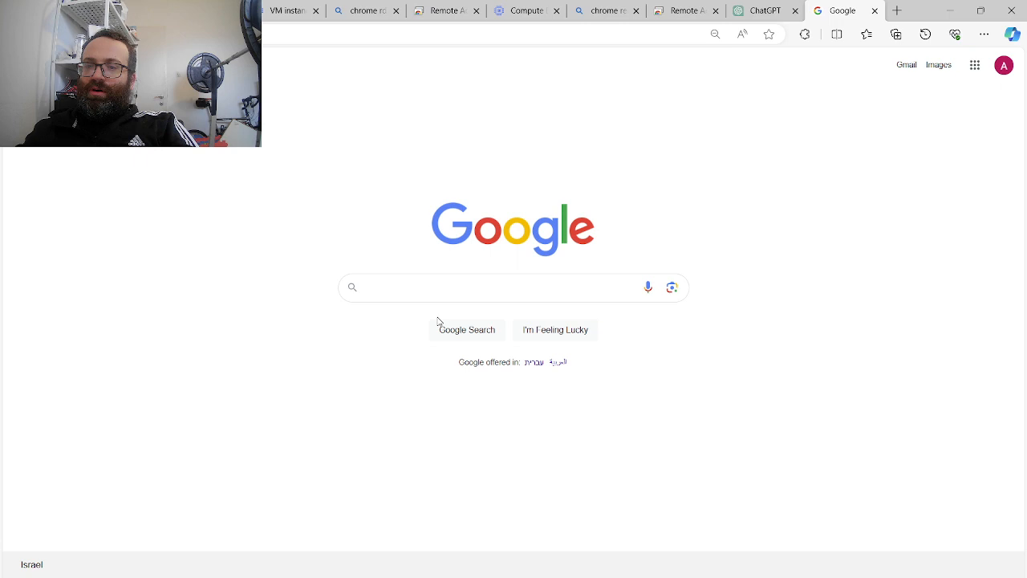
# Search 'google' and reach the Google Cloud Console welcome page
pyautogui.write('google')
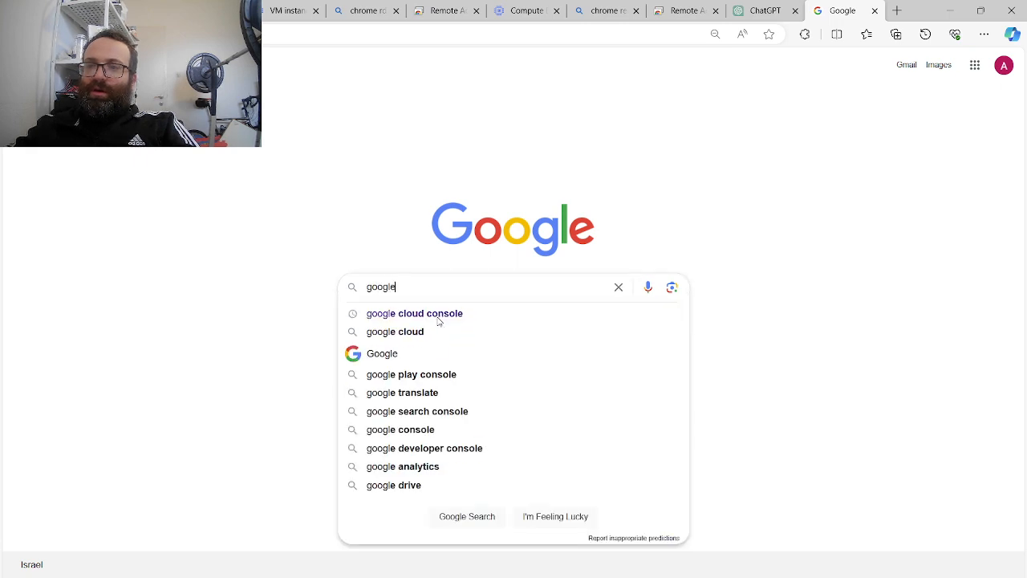
pyautogui.click(414, 313)
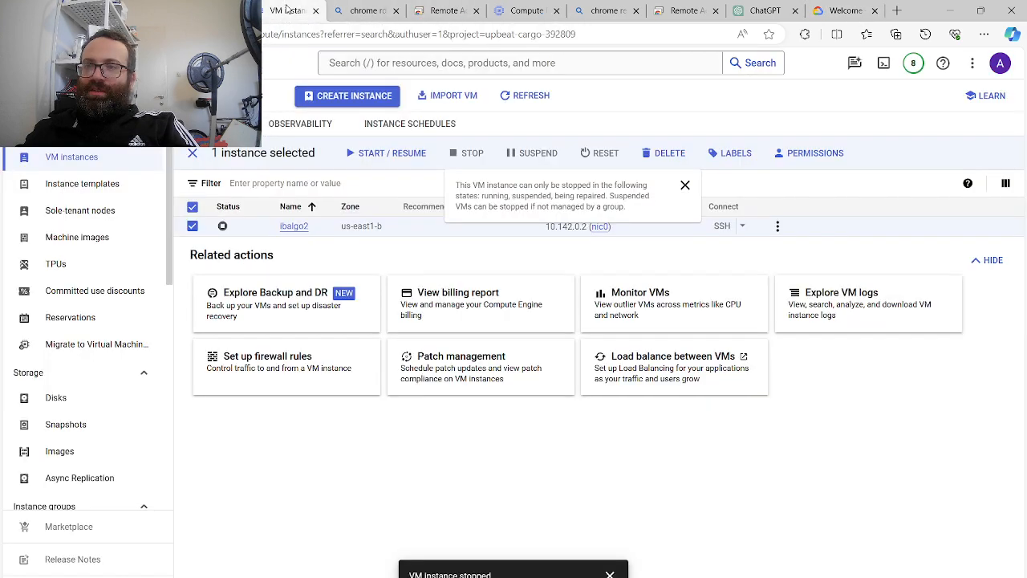
pyautogui.click(683, 185)
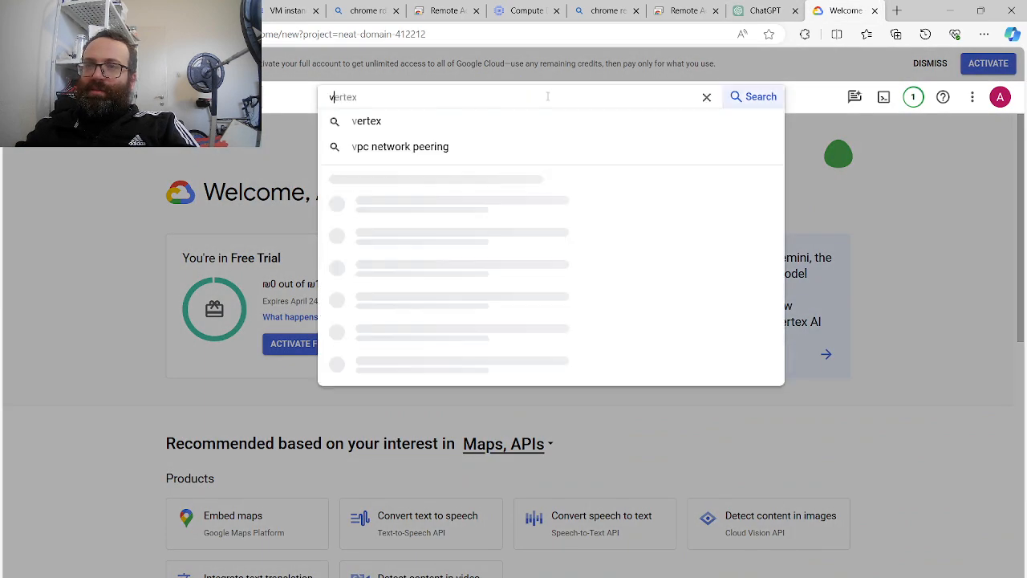
# Find 'vm instances dashboard' in the console and begin creating a new VM instance
pyautogui.write('vm instances dashboard')
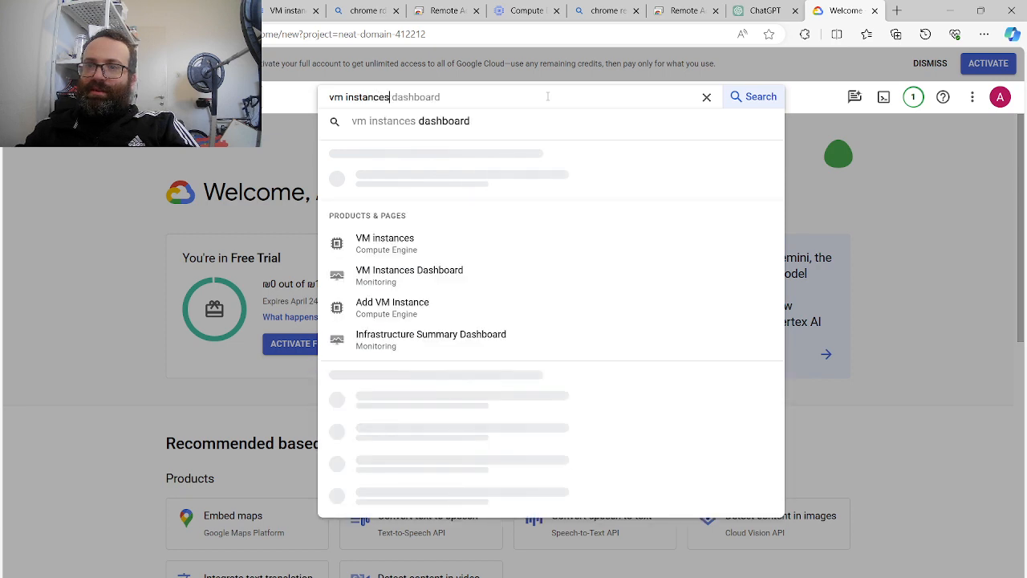
pyautogui.click(385, 244)
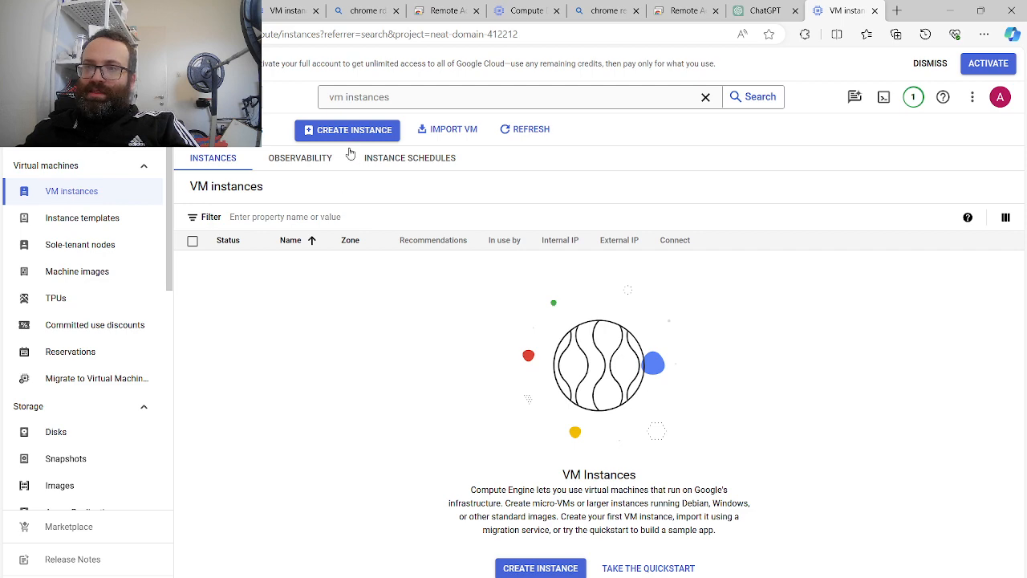
pyautogui.click(346, 128)
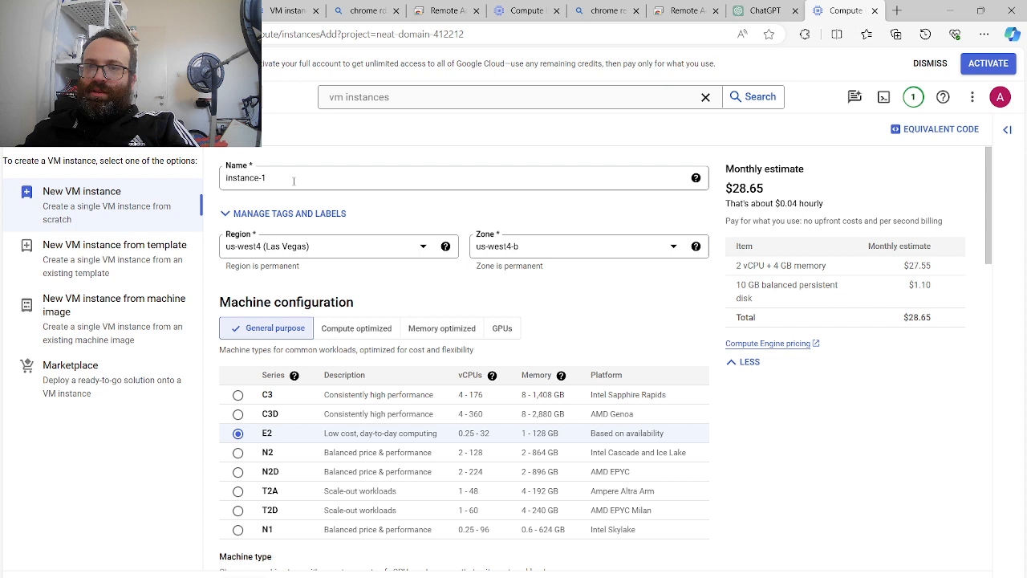
pyautogui.write('ubunt')
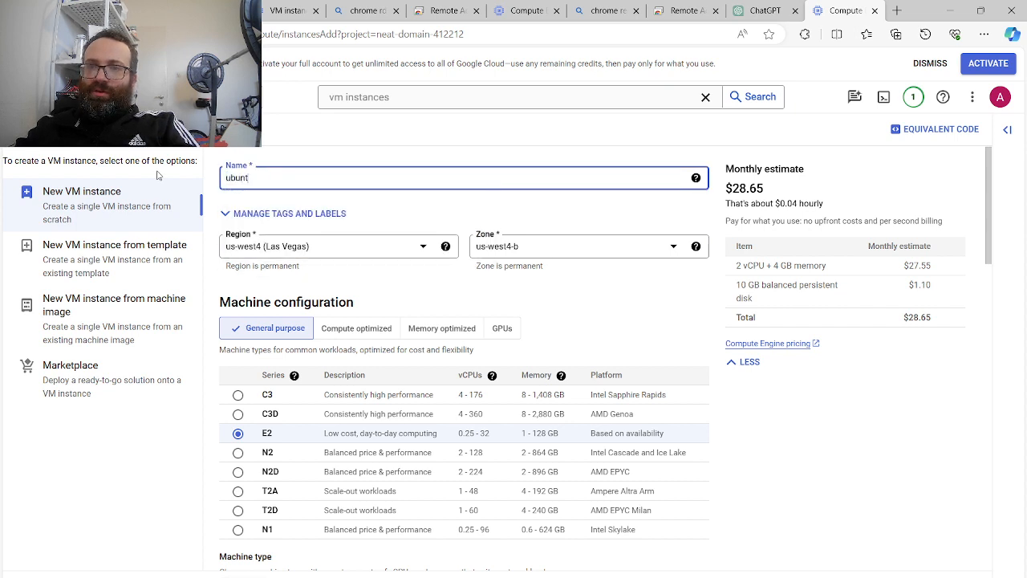
pyautogui.click(337, 247)
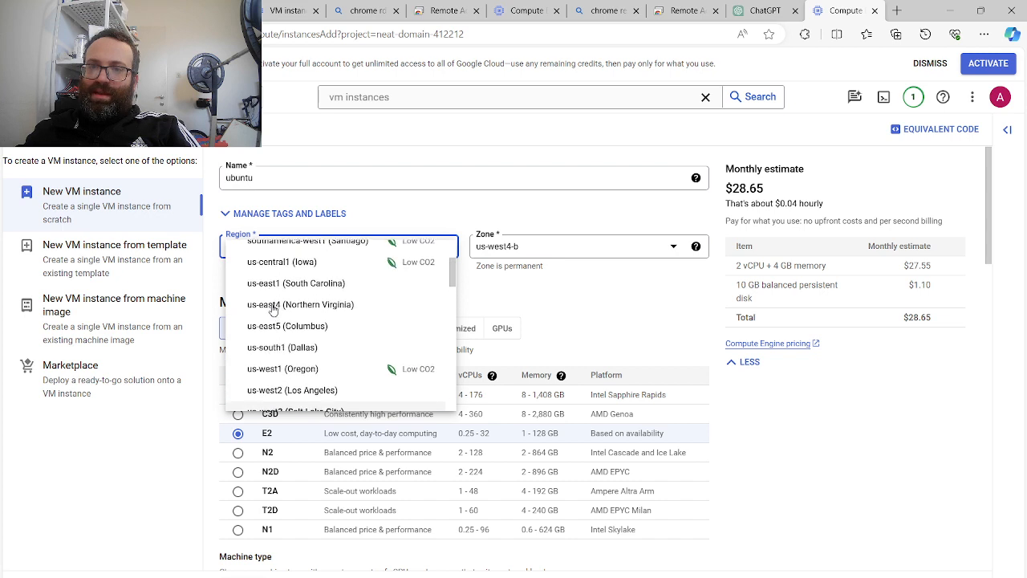
pyautogui.moveTo(302, 305)
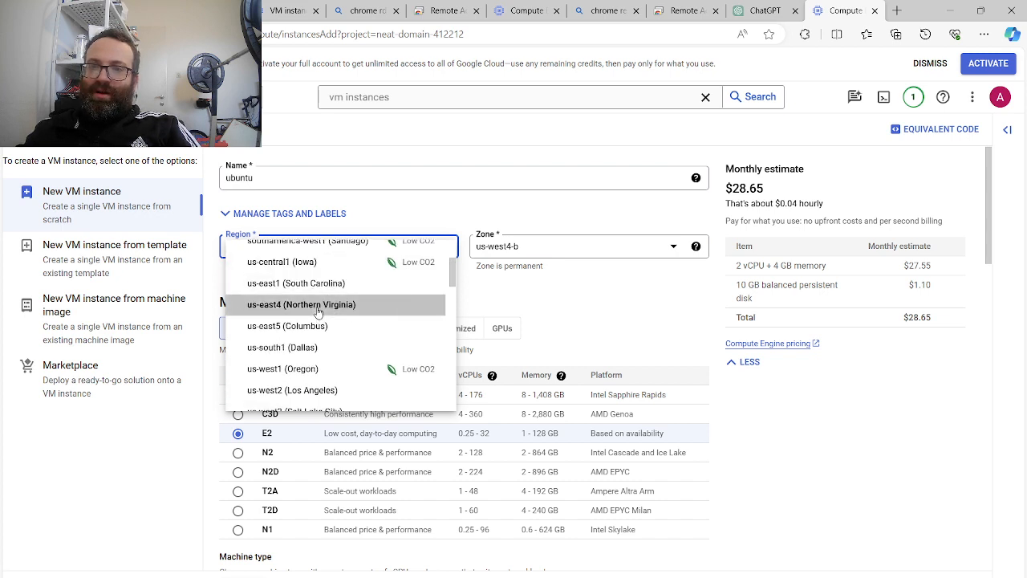
pyautogui.click(302, 305)
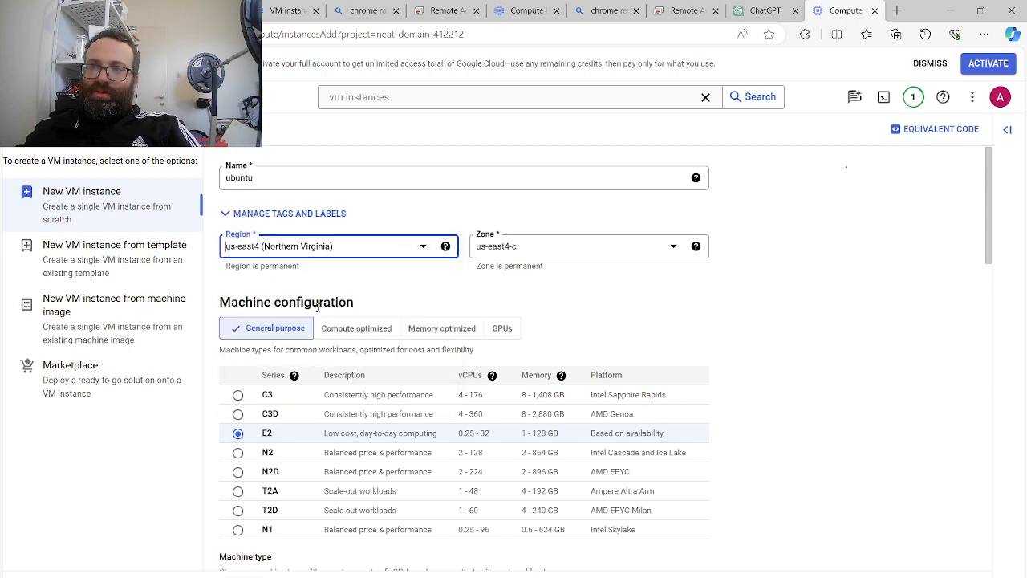
pyautogui.scroll(-3)
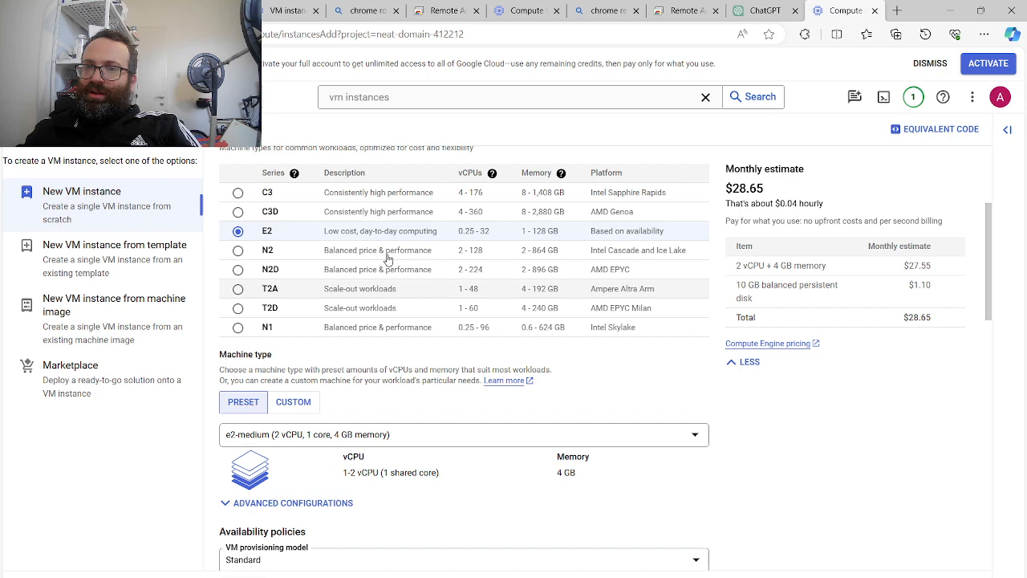
pyautogui.scroll(-3)
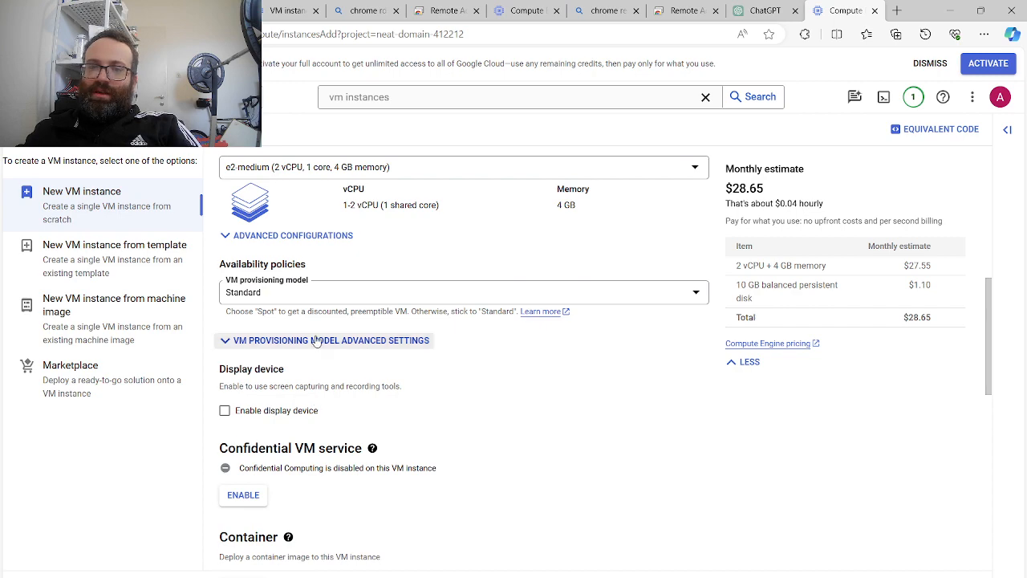
pyautogui.scroll(-3)
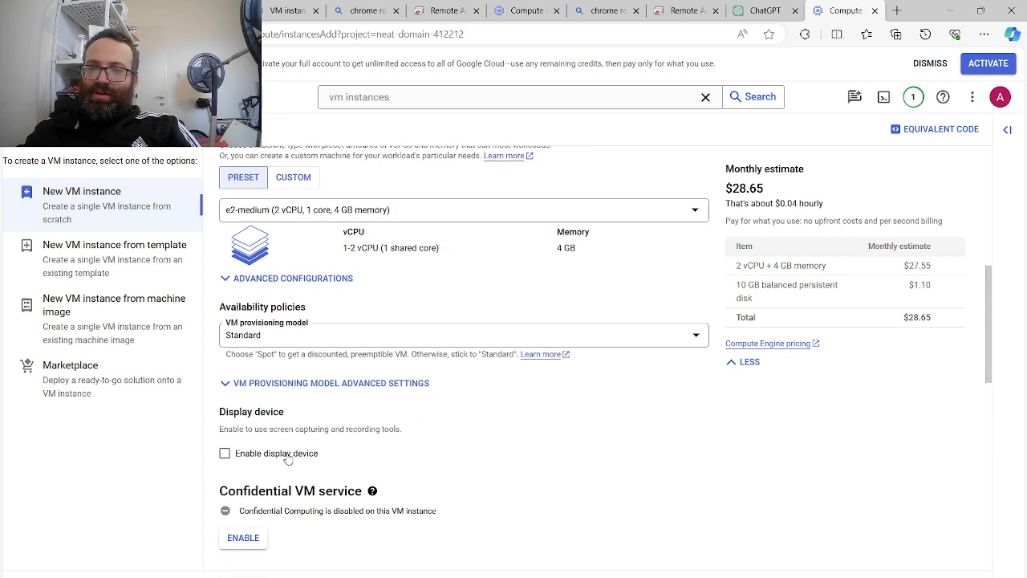
pyautogui.scroll(-3)
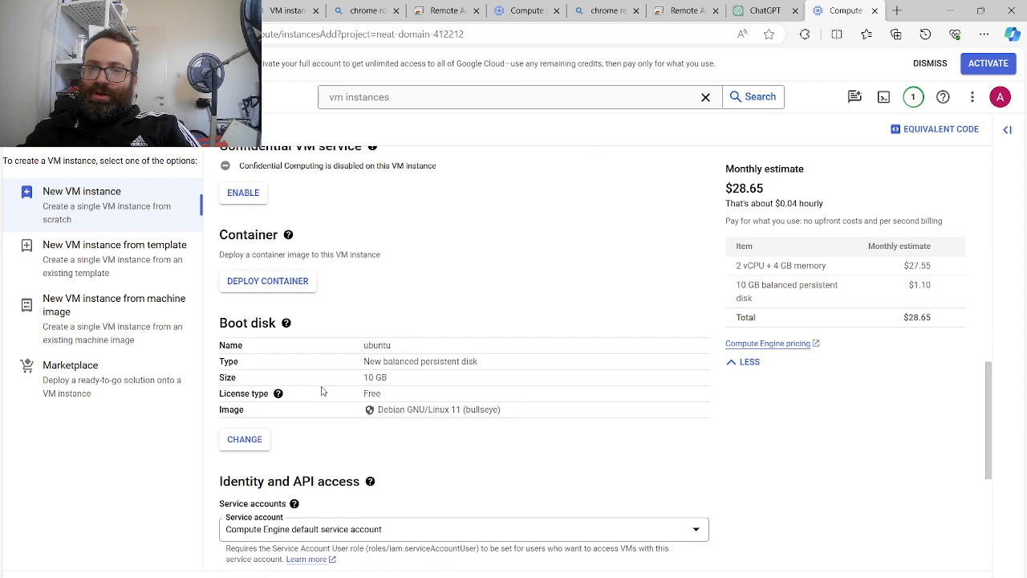
pyautogui.scroll(-3)
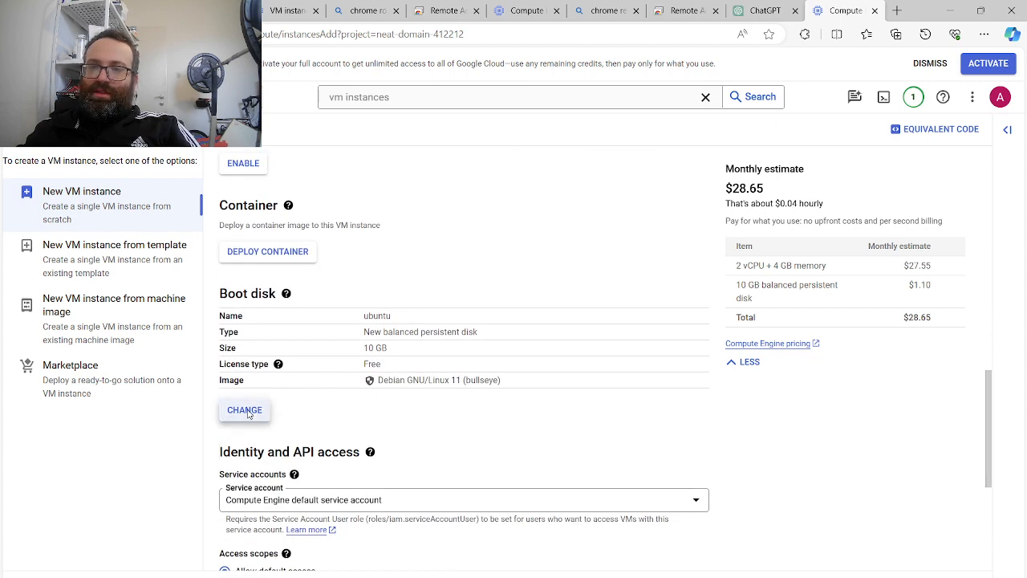
# Change the boot disk image from Debian to Ubuntu 20.04 LTS
pyautogui.click(244, 410)
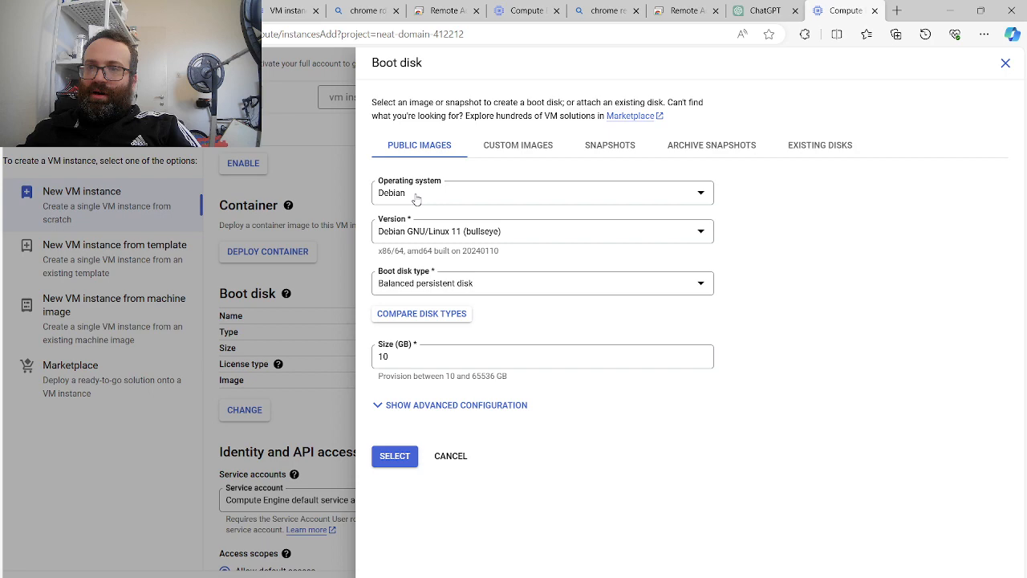
pyautogui.click(542, 193)
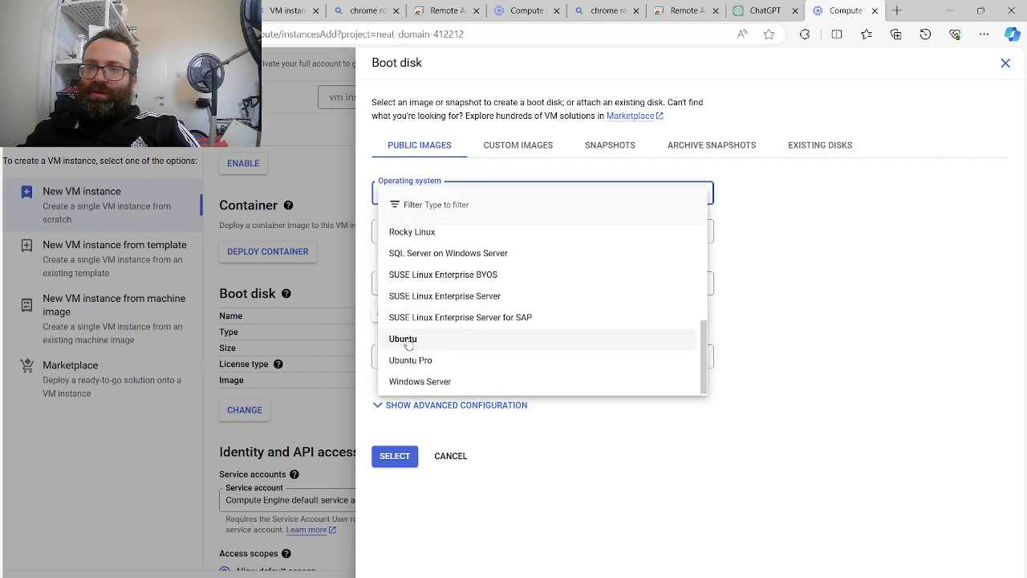
pyautogui.click(403, 337)
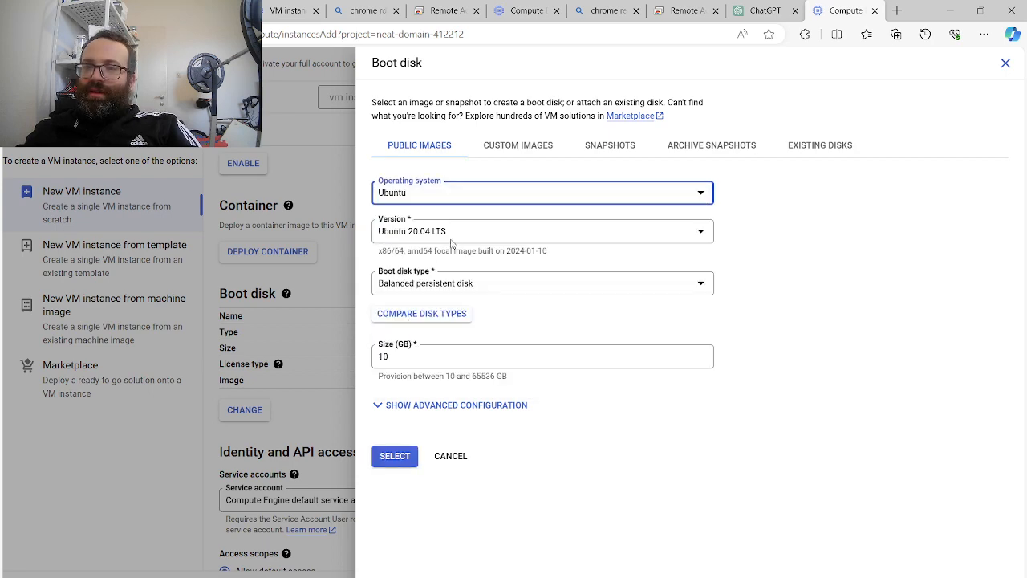
pyautogui.click(395, 455)
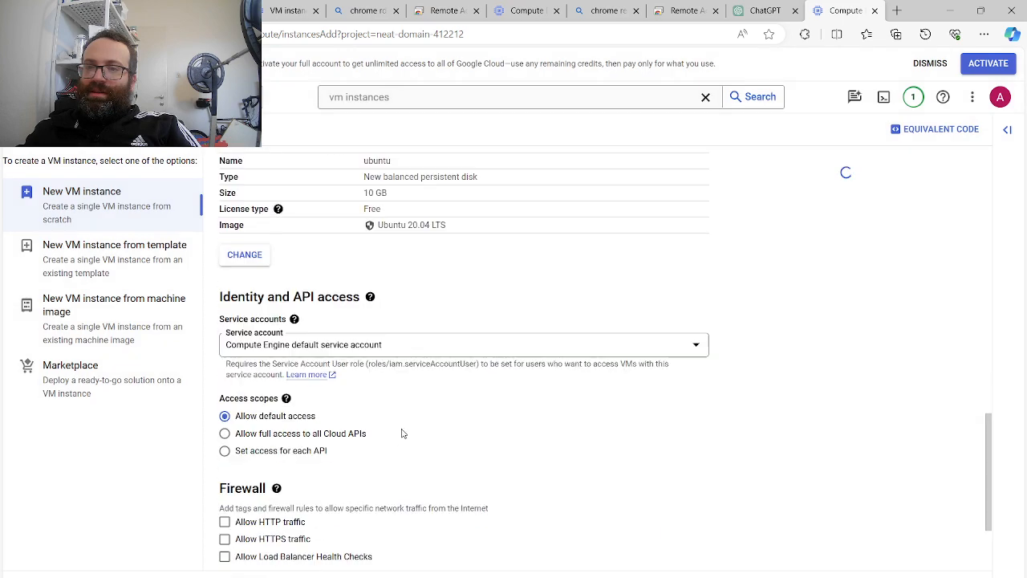
# Expand the Advanced options to review the Security and Management settings of the new VM
pyautogui.scroll(-3)
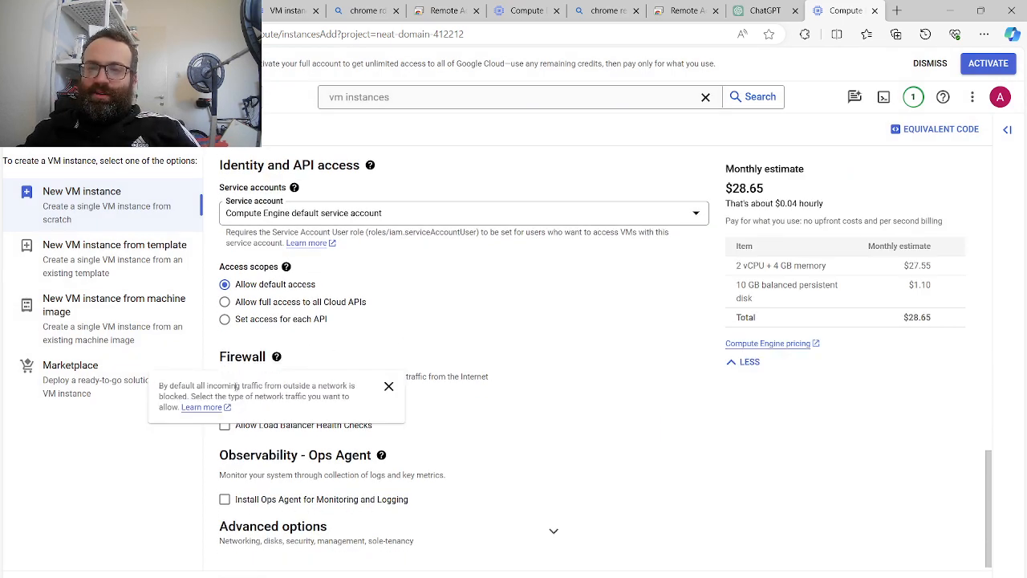
pyautogui.click(388, 387)
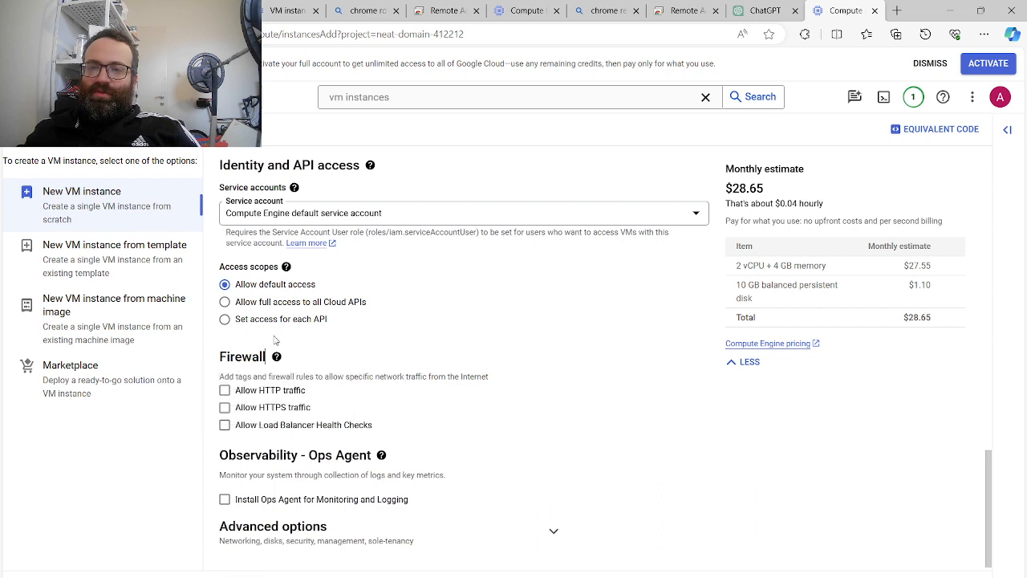
pyautogui.click(225, 407)
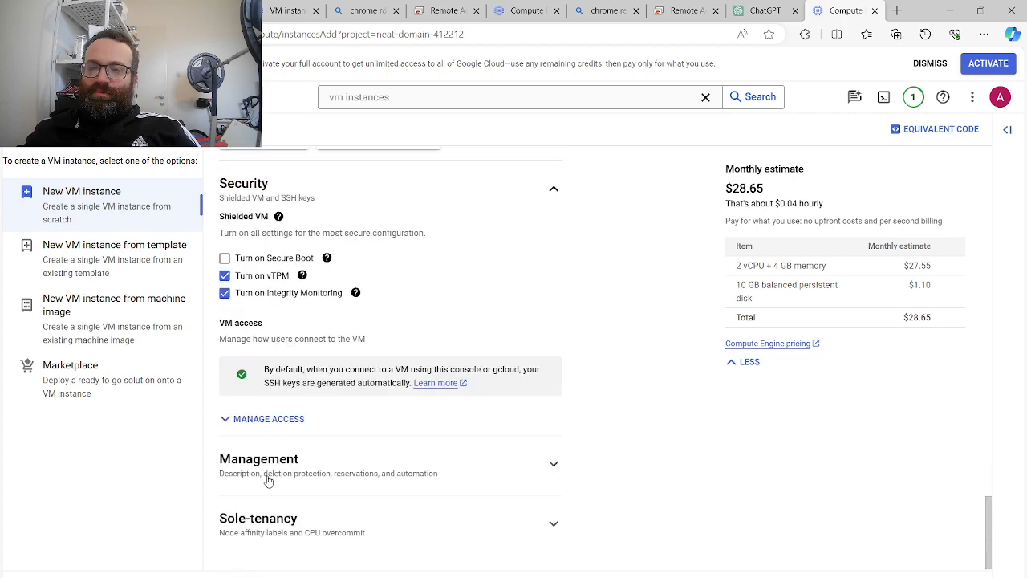
pyautogui.scroll(-3)
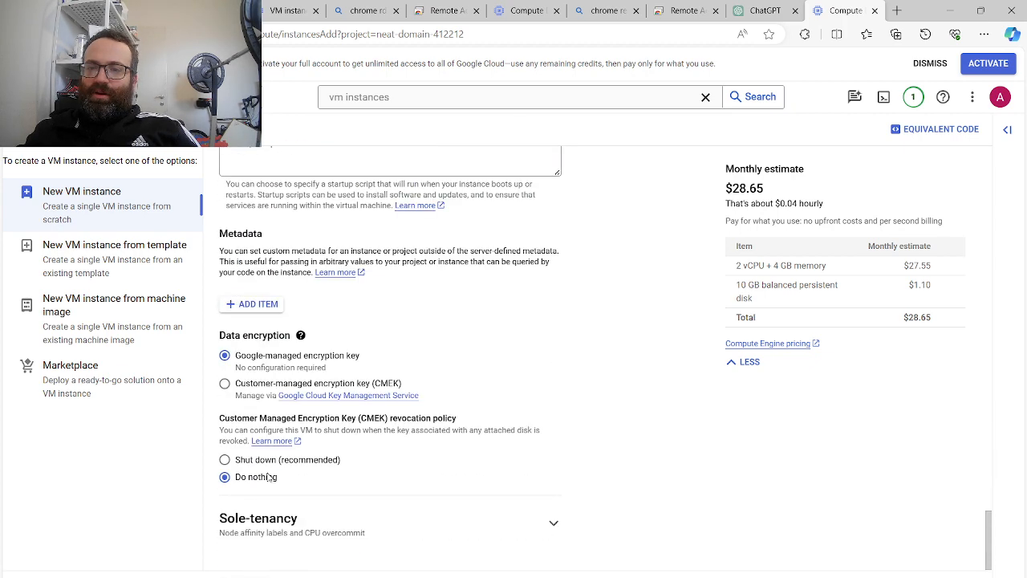
pyautogui.scroll(-3)
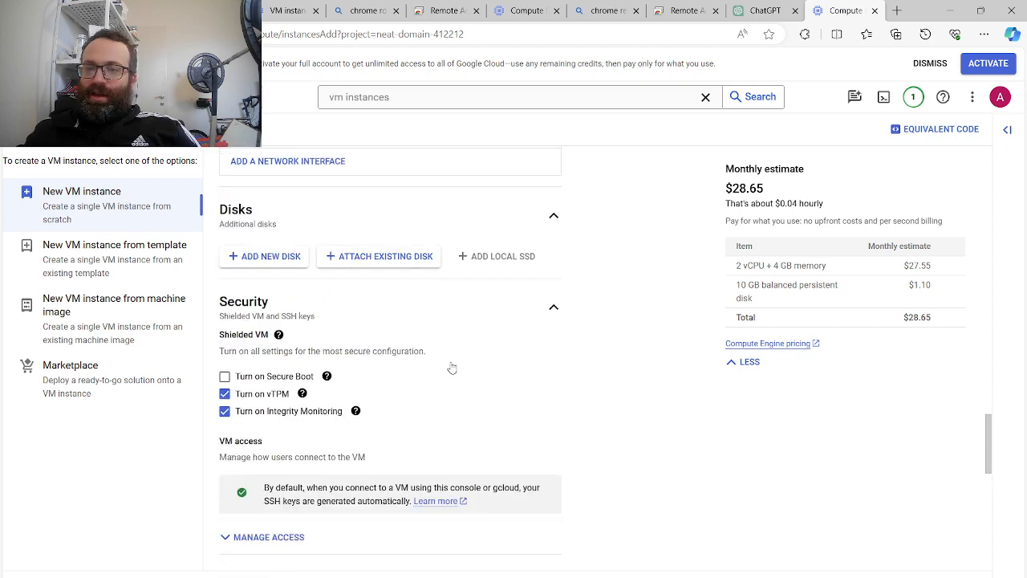
pyautogui.scroll(-3)
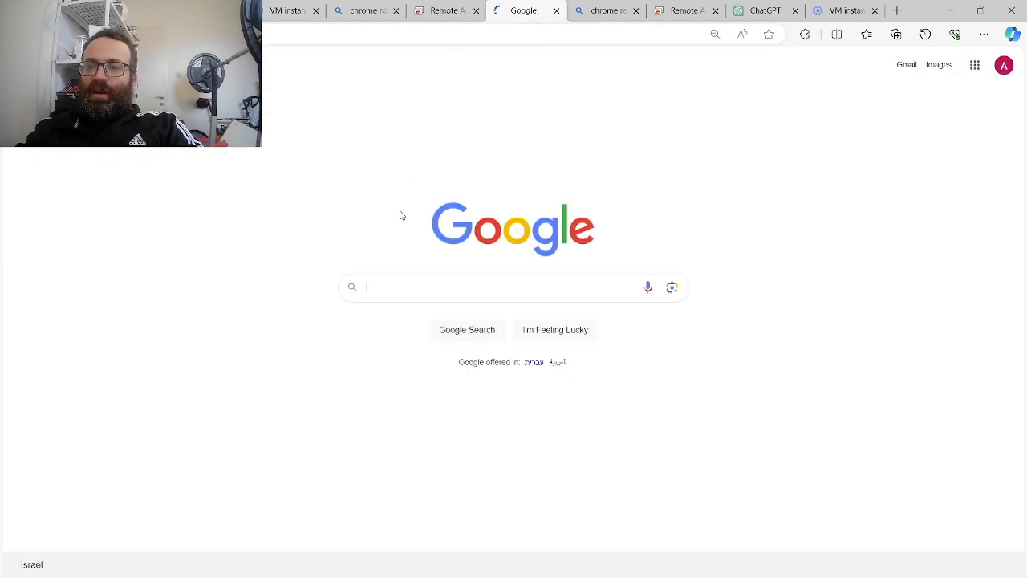
# Search 'chrome rdp google cloud ubuntu' and read the cloud.google.com Chrome Remote Desktop for Linux guide
pyautogui.write('chrome')
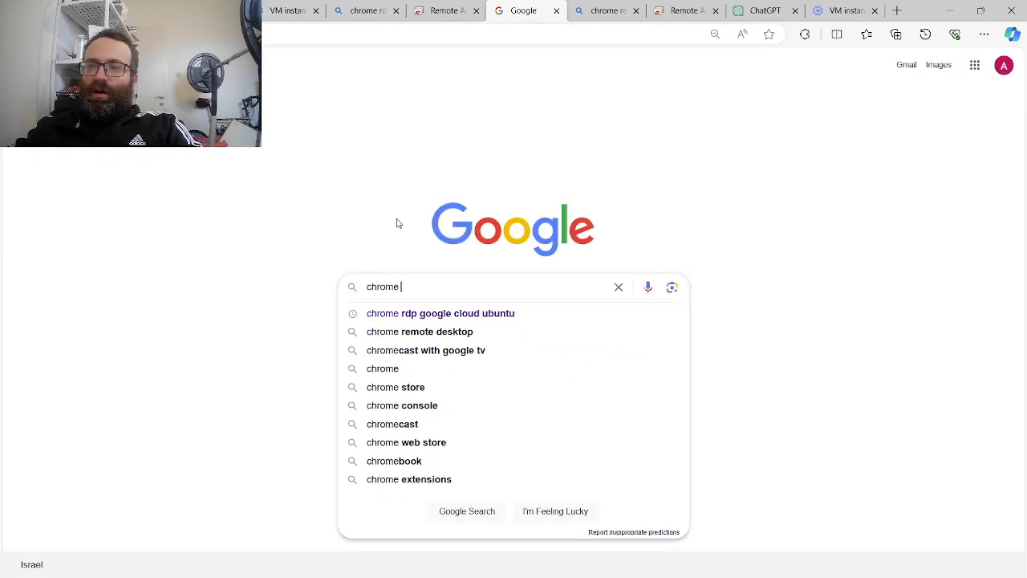
pyautogui.click(439, 313)
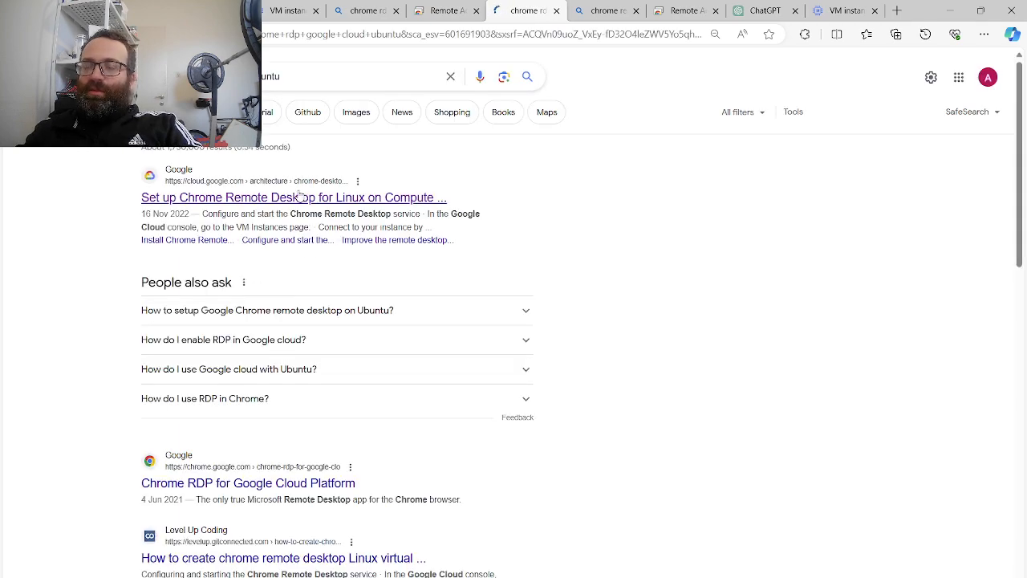
pyautogui.click(296, 198)
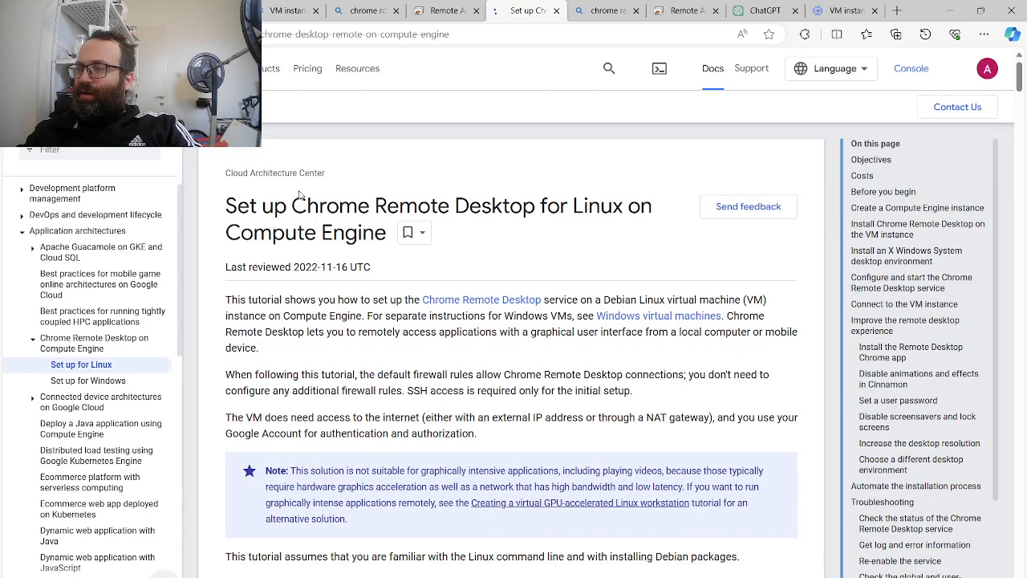
pyautogui.scroll(-3)
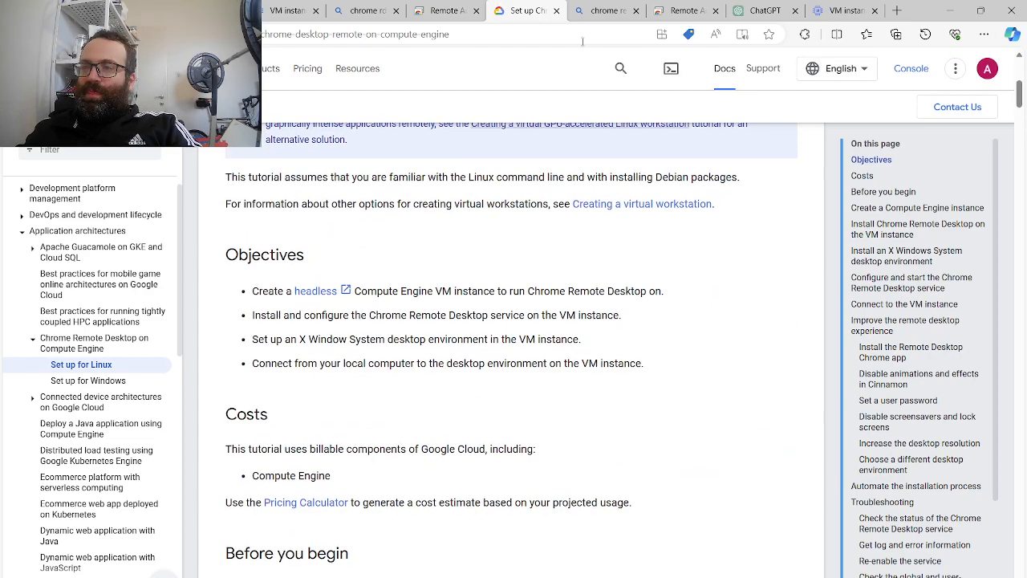
pyautogui.moveTo(546, 170)
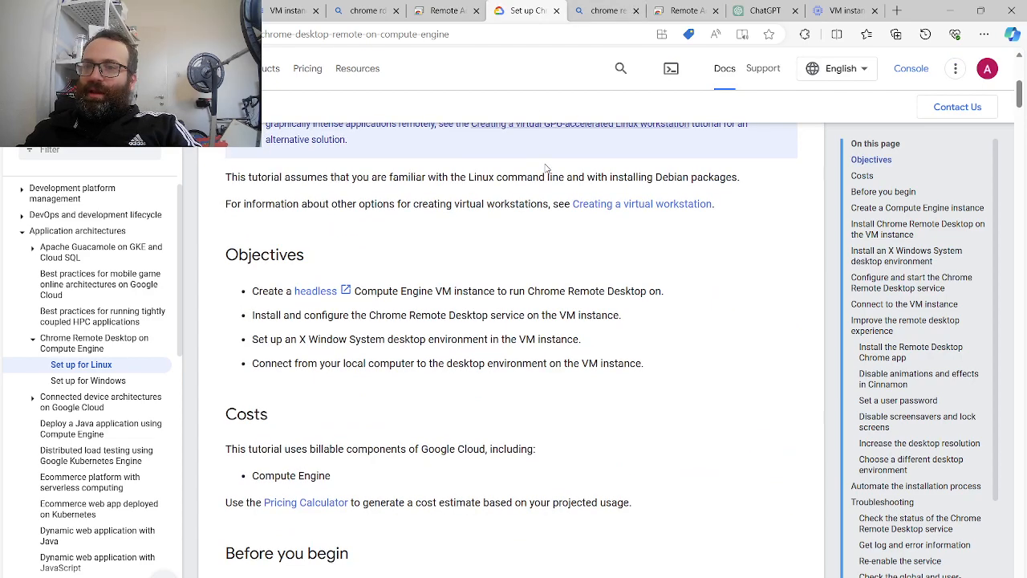
pyautogui.scroll(-3)
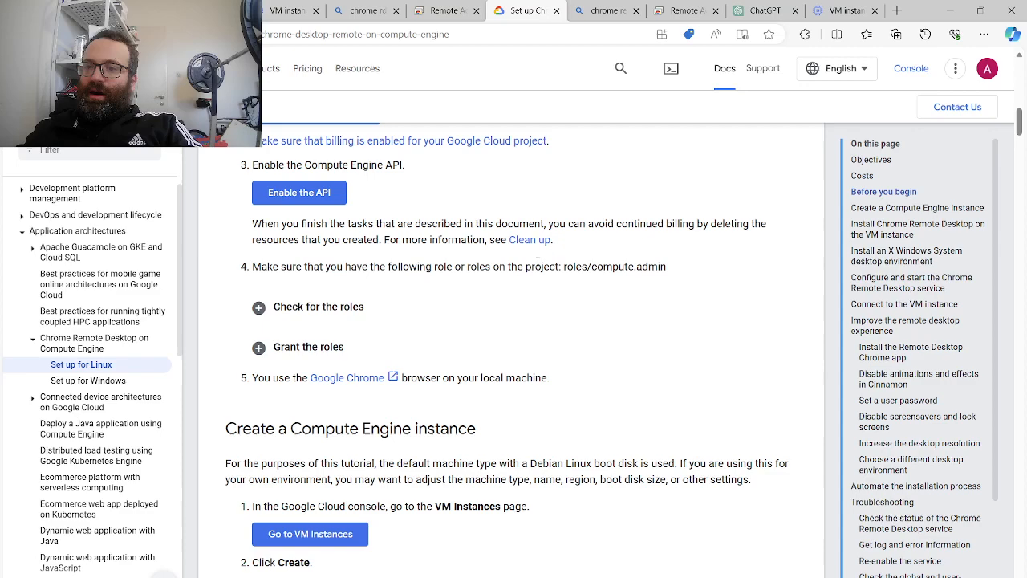
pyautogui.scroll(-3)
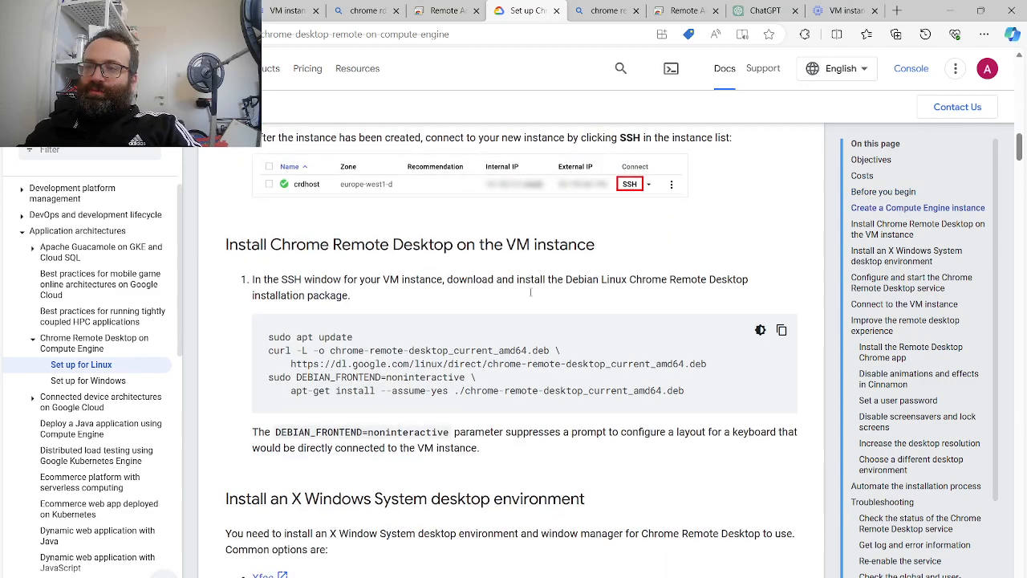
pyautogui.moveTo(607, 378)
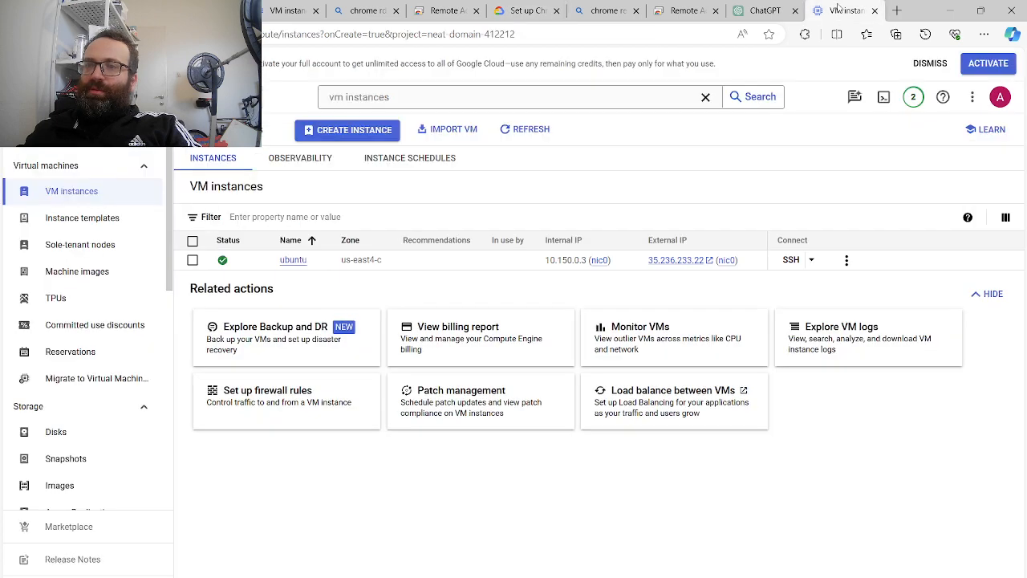
pyautogui.moveTo(789, 260)
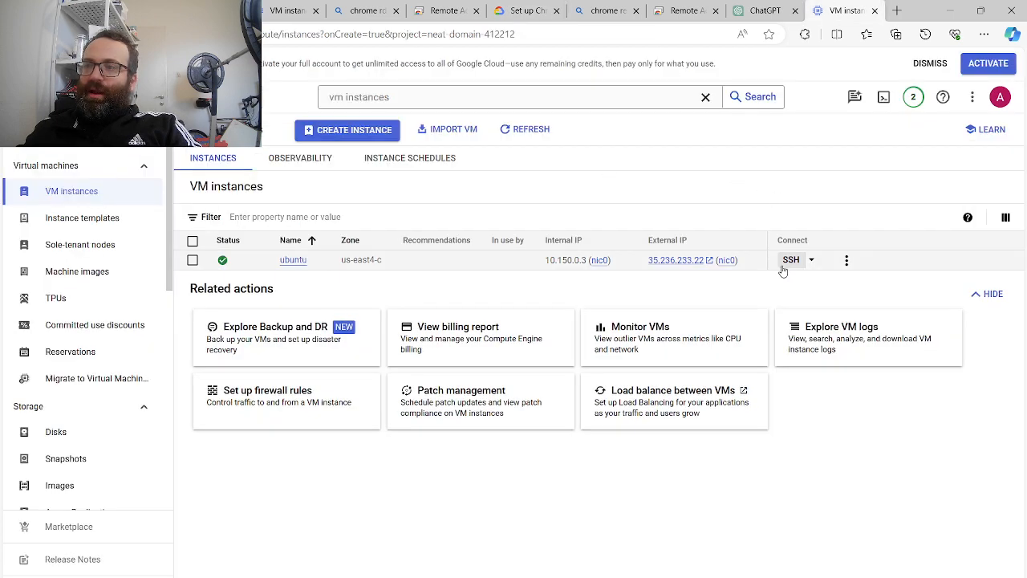
# Connect to the ubuntu instance over SSH in a browser window and authorize the session
pyautogui.click(812, 260)
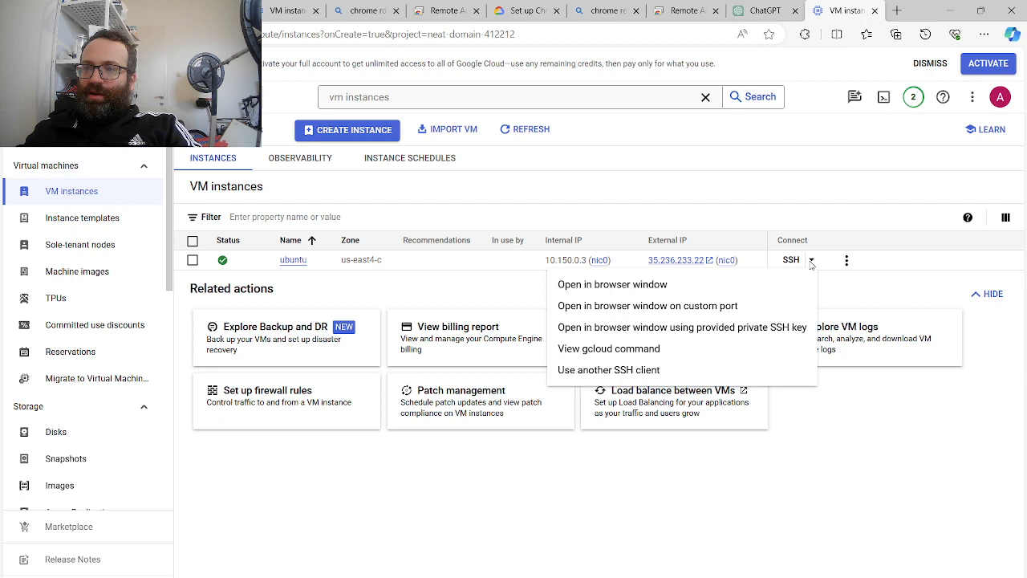
pyautogui.moveTo(664, 354)
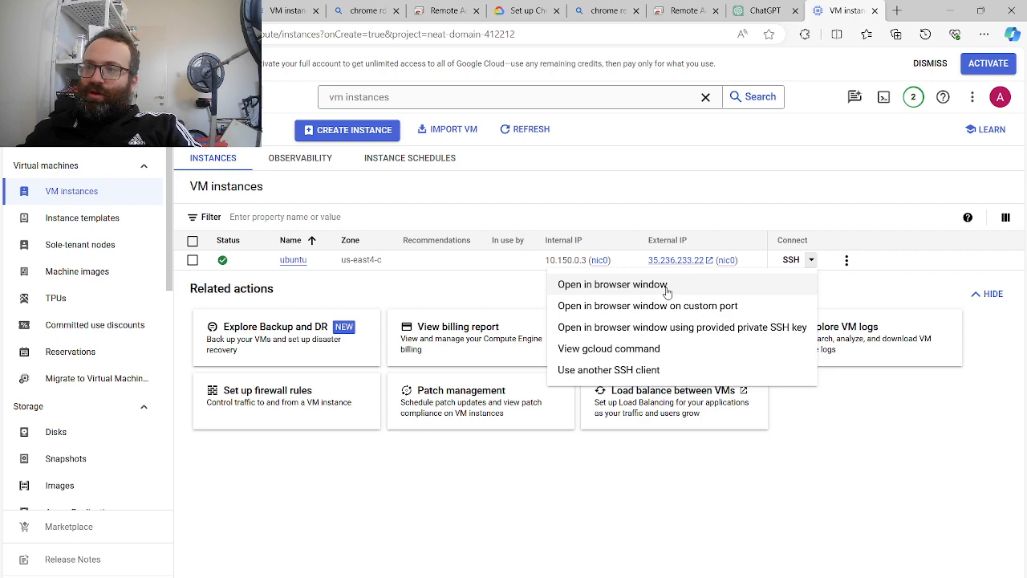
pyautogui.click(613, 284)
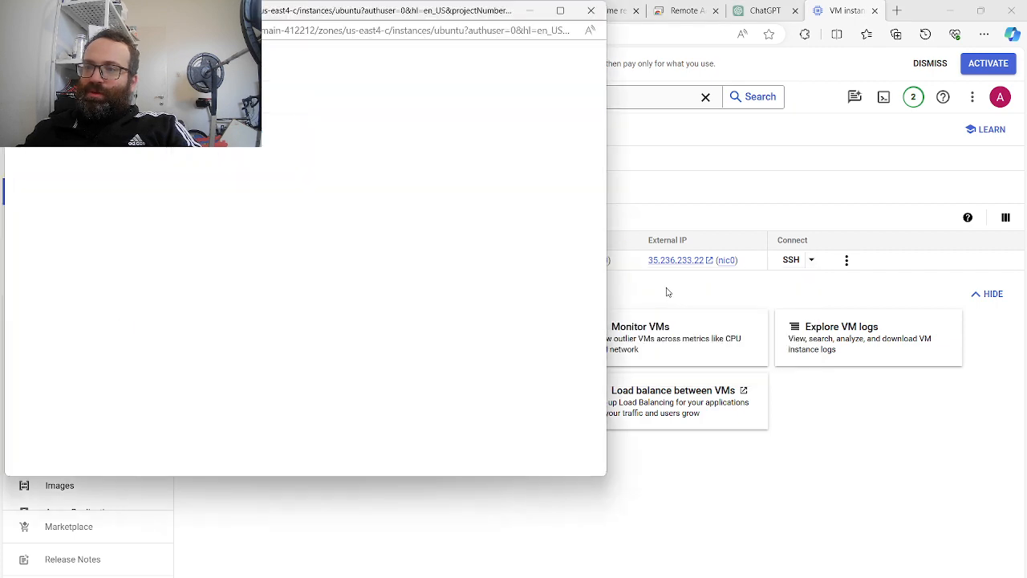
pyautogui.click(789, 260)
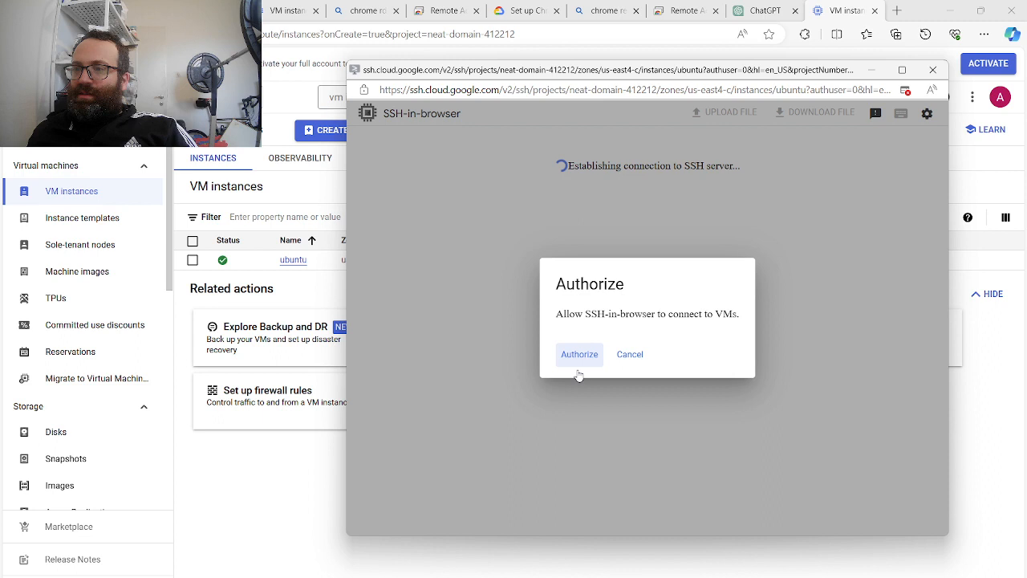
pyautogui.click(578, 354)
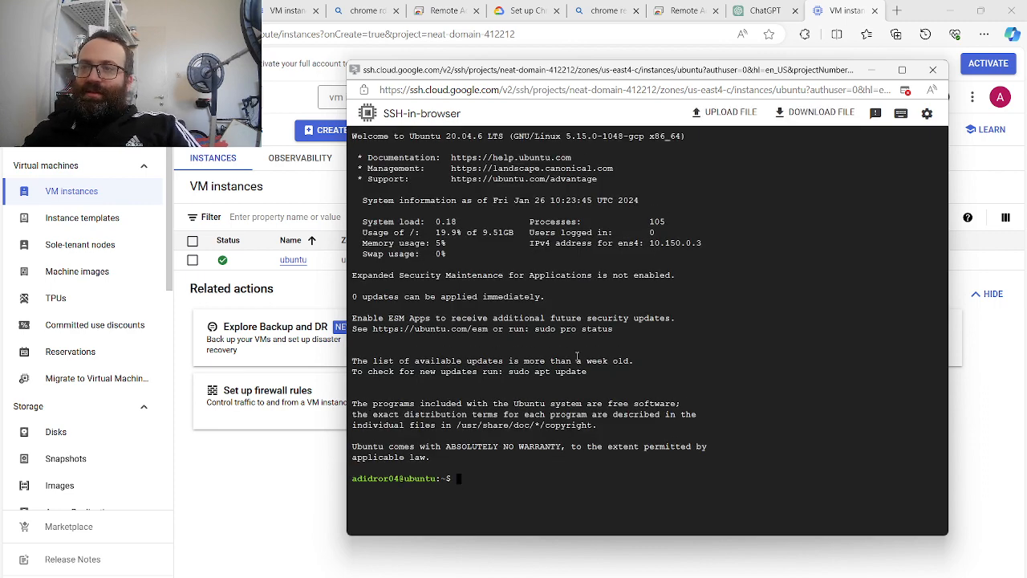
pyautogui.click(526, 10)
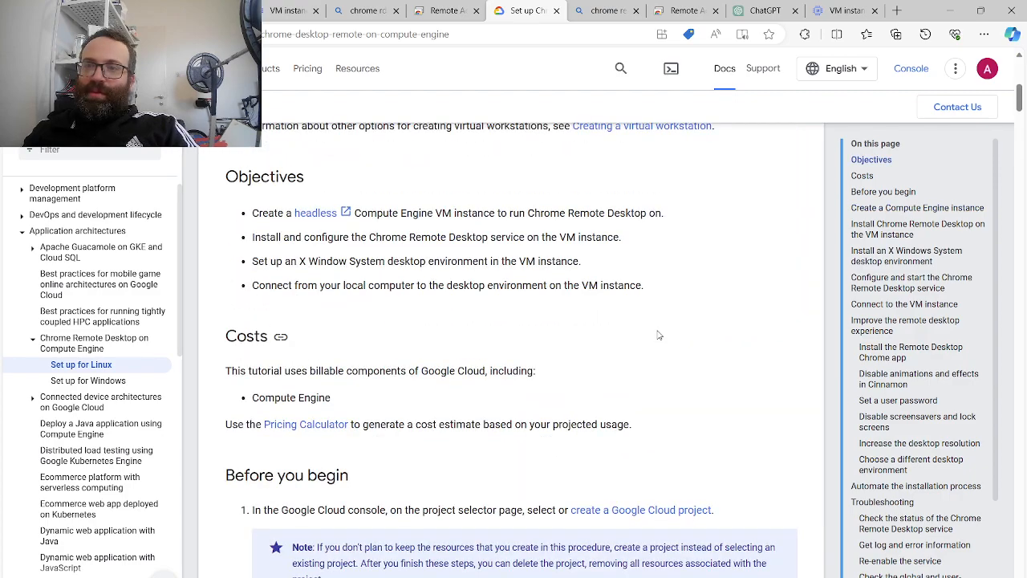
# Copy the Chrome Remote Desktop install commands from the docs and paste them into the VM's SSH terminal
pyautogui.scroll(-3)
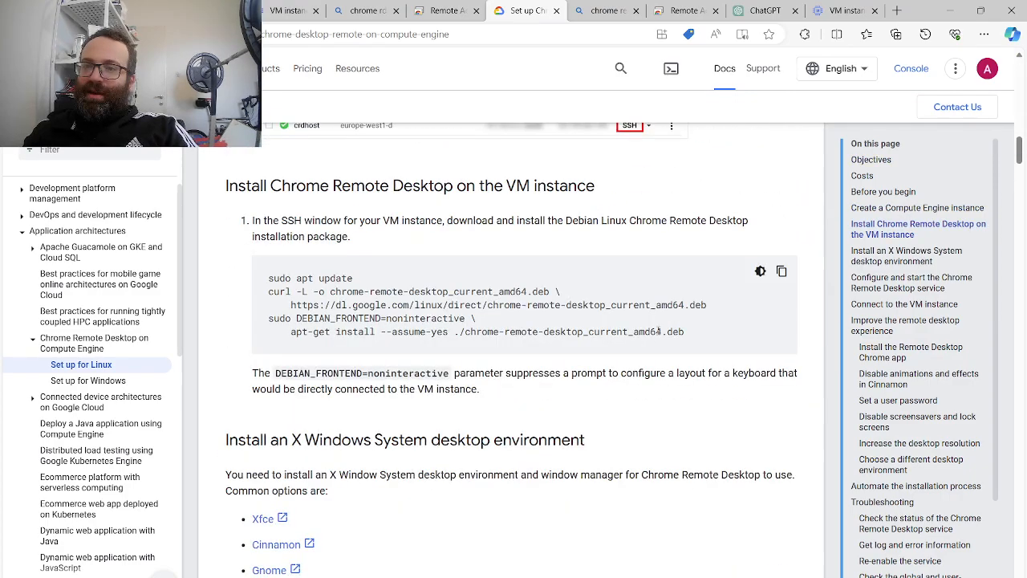
pyautogui.click(780, 271)
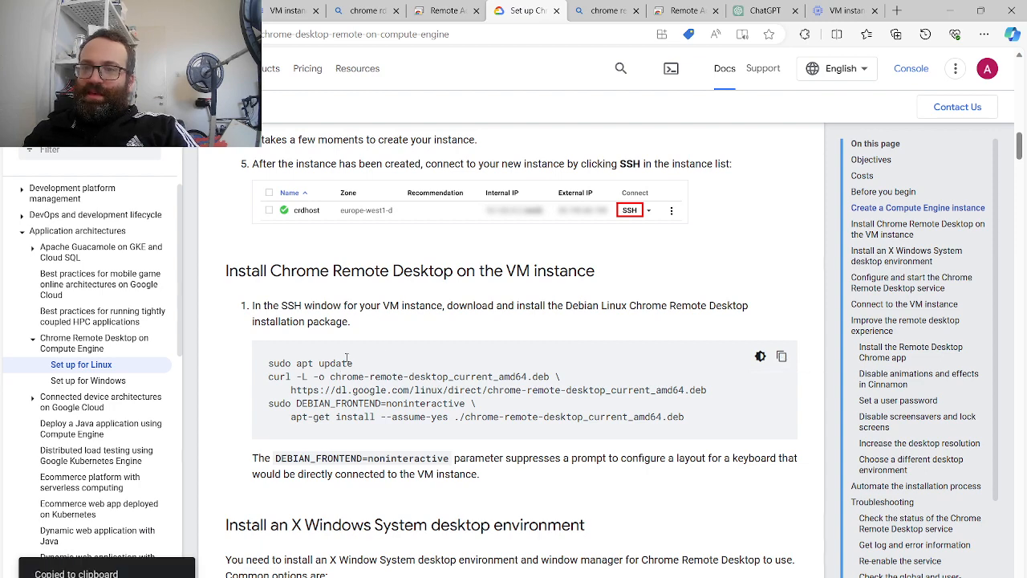
pyautogui.scroll(-3)
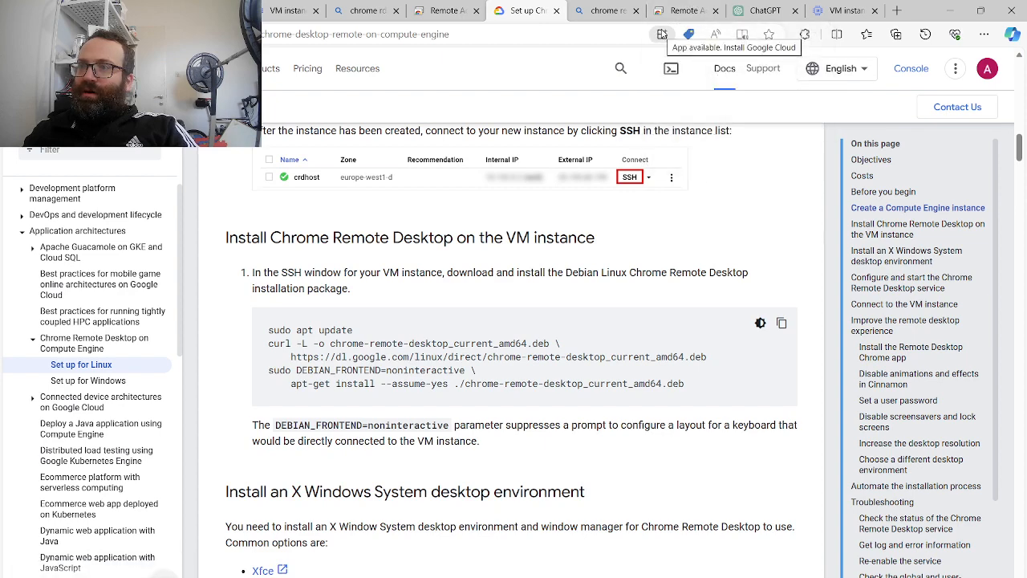
pyautogui.click(842, 10)
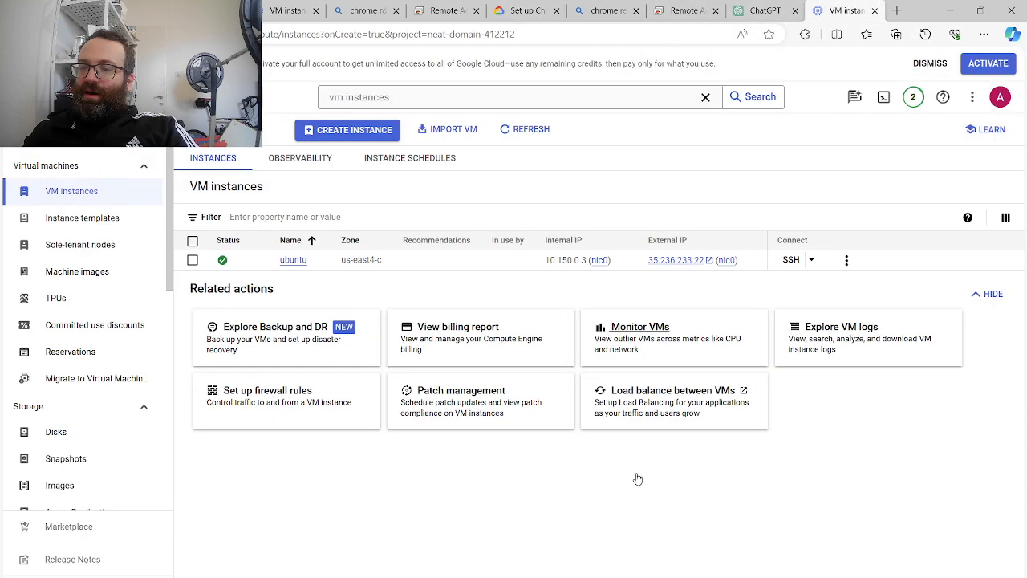
pyautogui.click(789, 259)
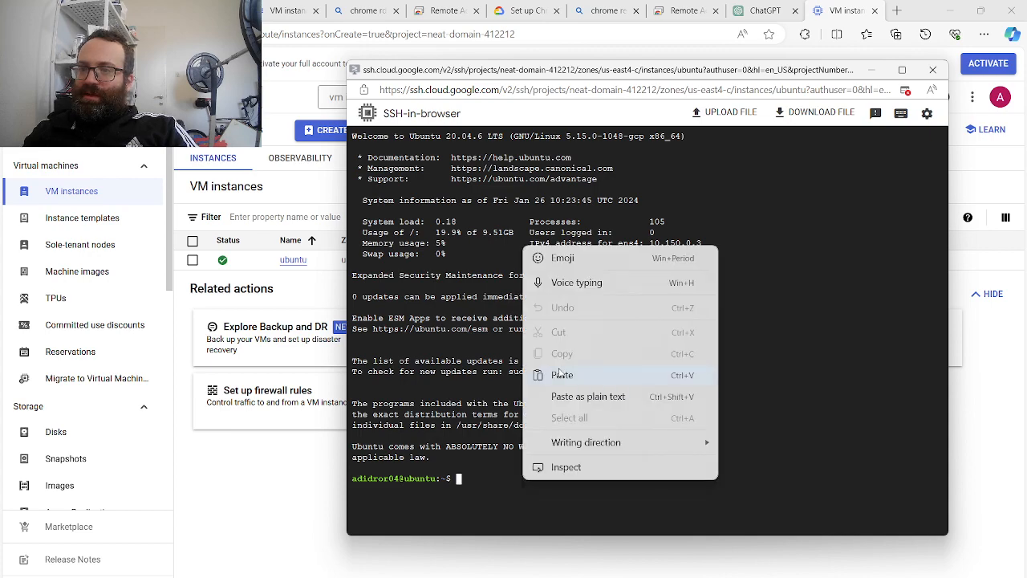
pyautogui.click(562, 375)
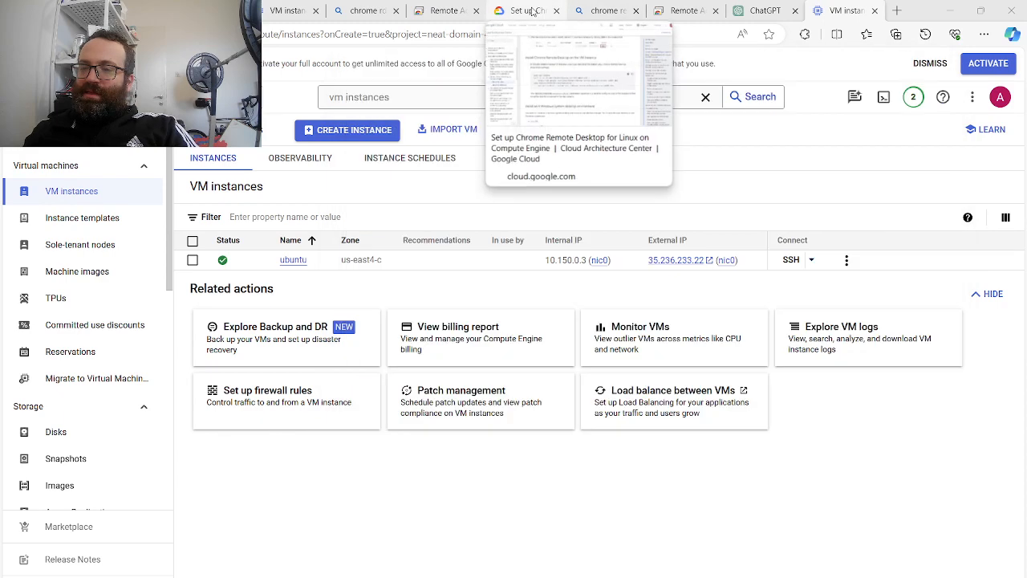
# Copy the apt install xfce4 command from the guide's Xfce section
pyautogui.click(526, 10)
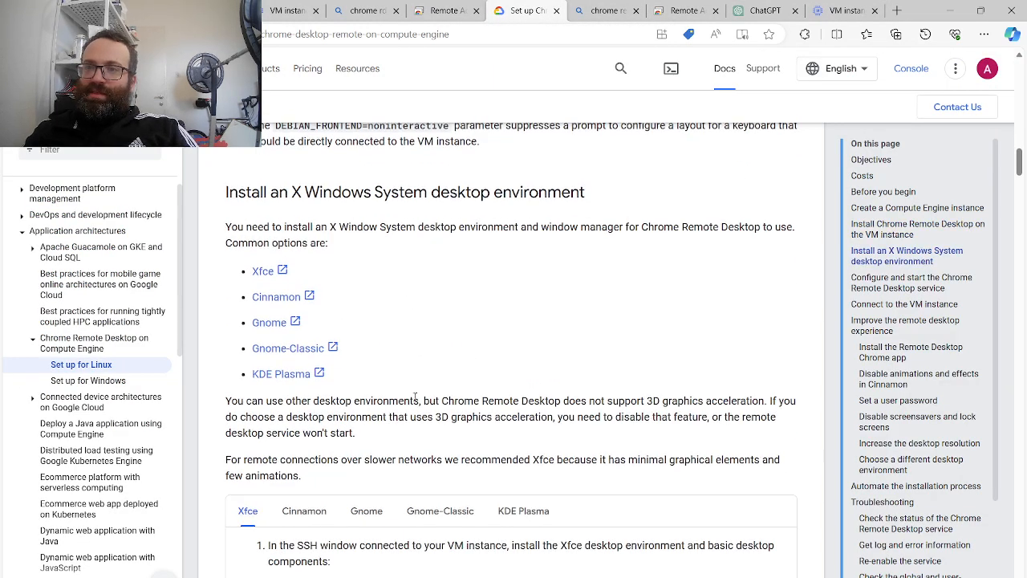
pyautogui.scroll(-3)
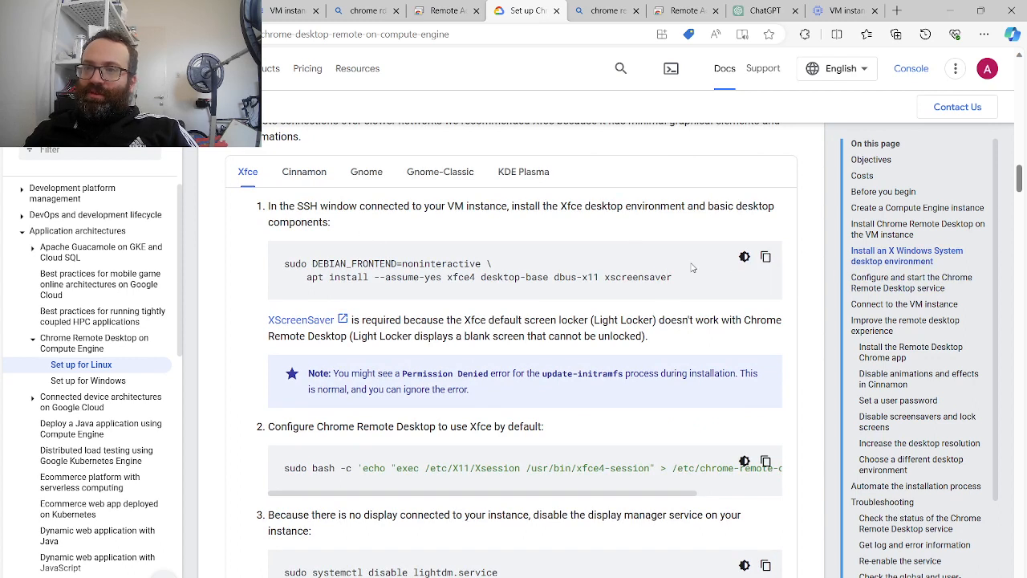
pyautogui.click(765, 256)
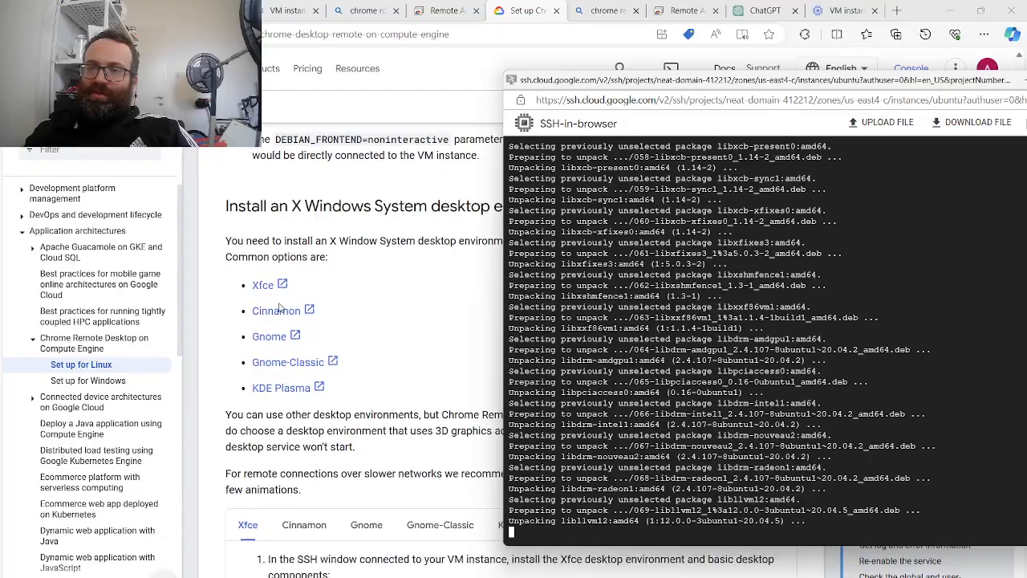
pyautogui.scroll(-3)
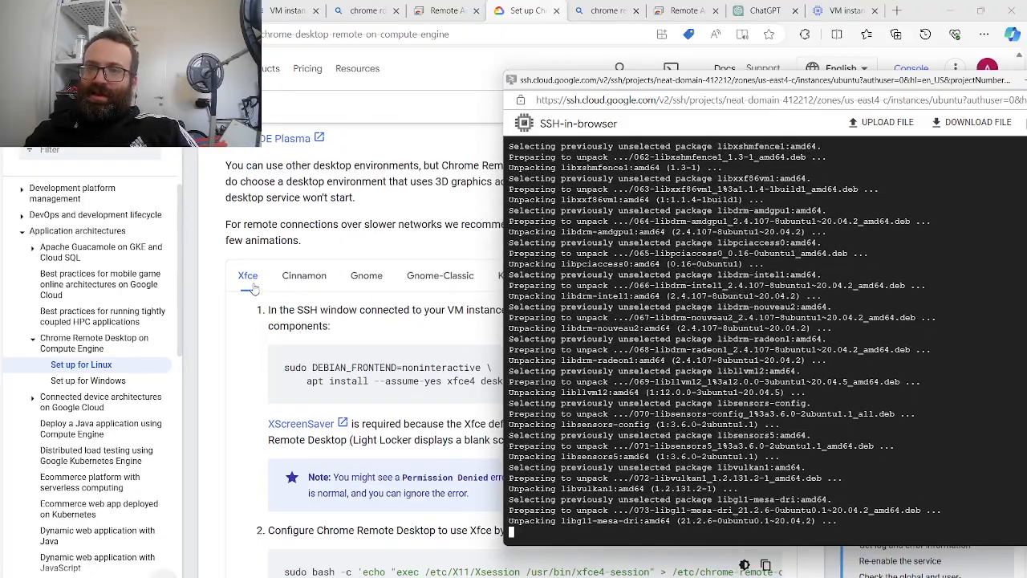
pyautogui.scroll(-3)
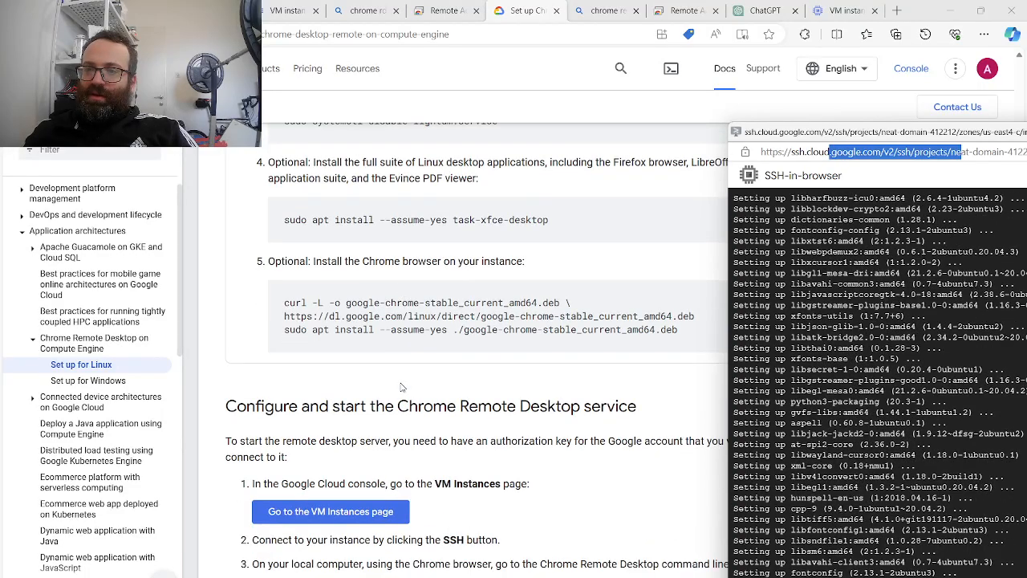
# Run the Xfce install in the SSH terminal and let the packages set up
pyautogui.scroll(-3)
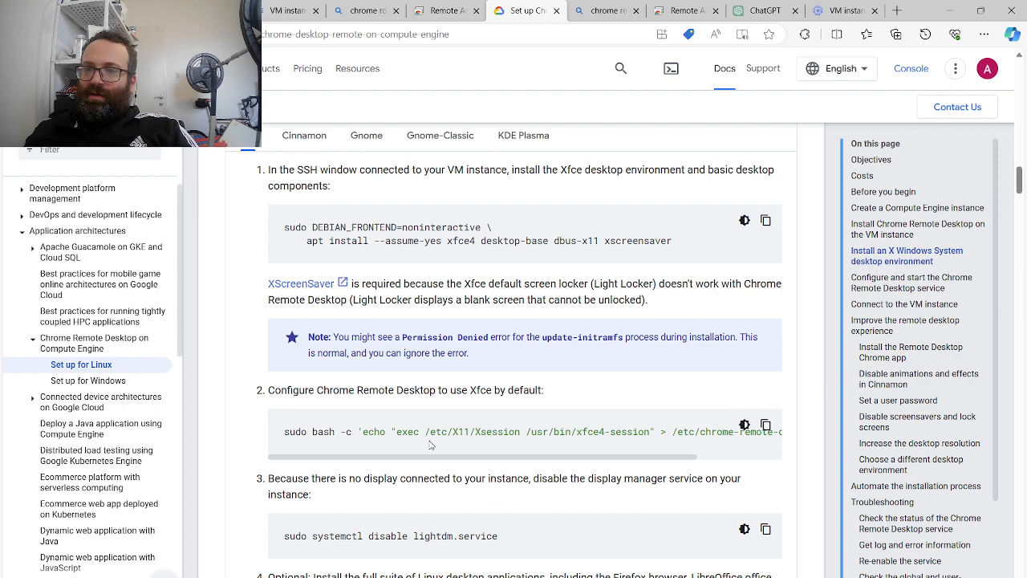
pyautogui.moveTo(473, 314)
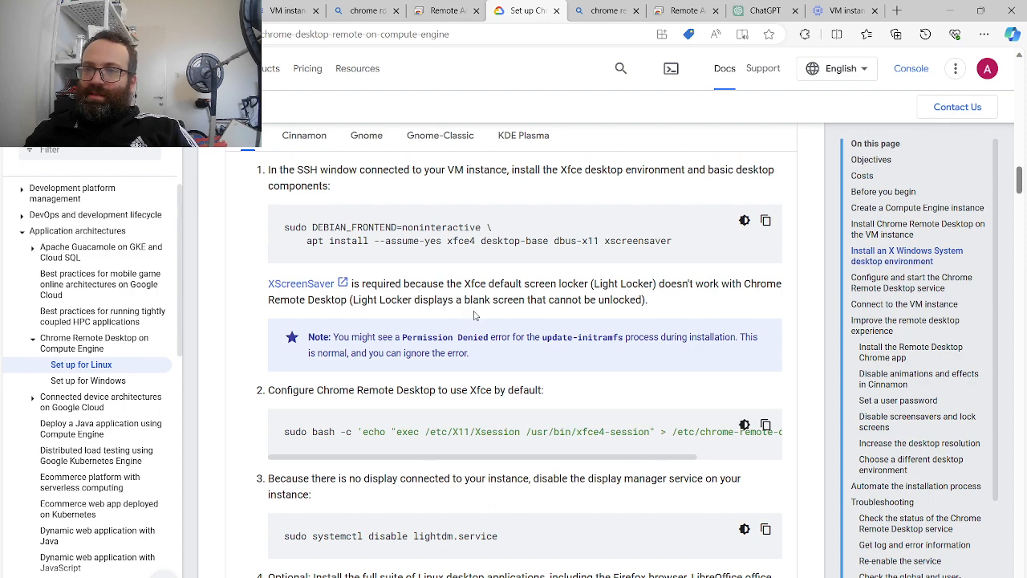
pyautogui.scroll(-3)
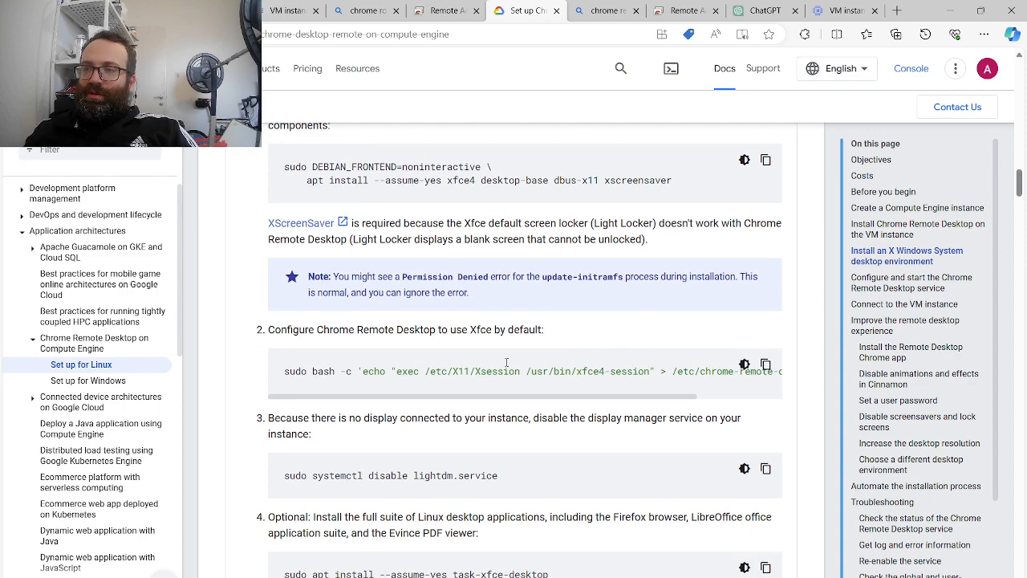
pyautogui.click(765, 363)
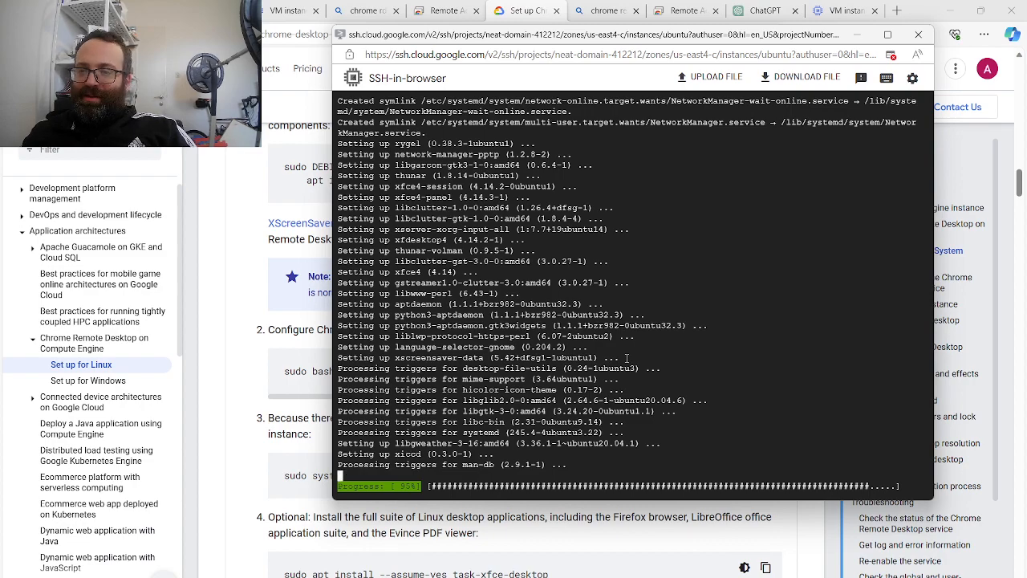
pyautogui.scroll(-3)
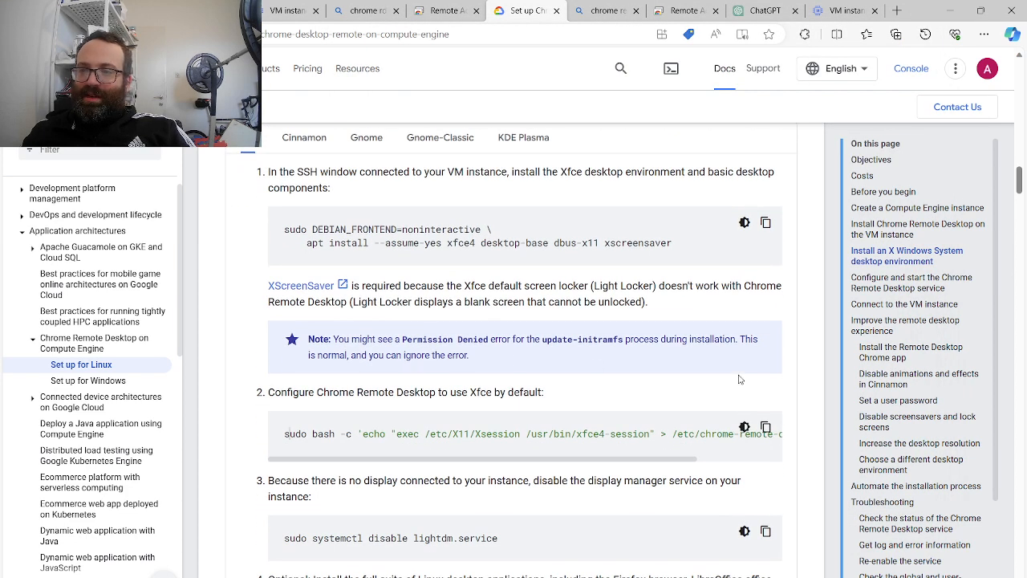
# Make xfce4-session the Chrome Remote Desktop session, then paste the Chrome browser install commands into the terminal
pyautogui.click(766, 427)
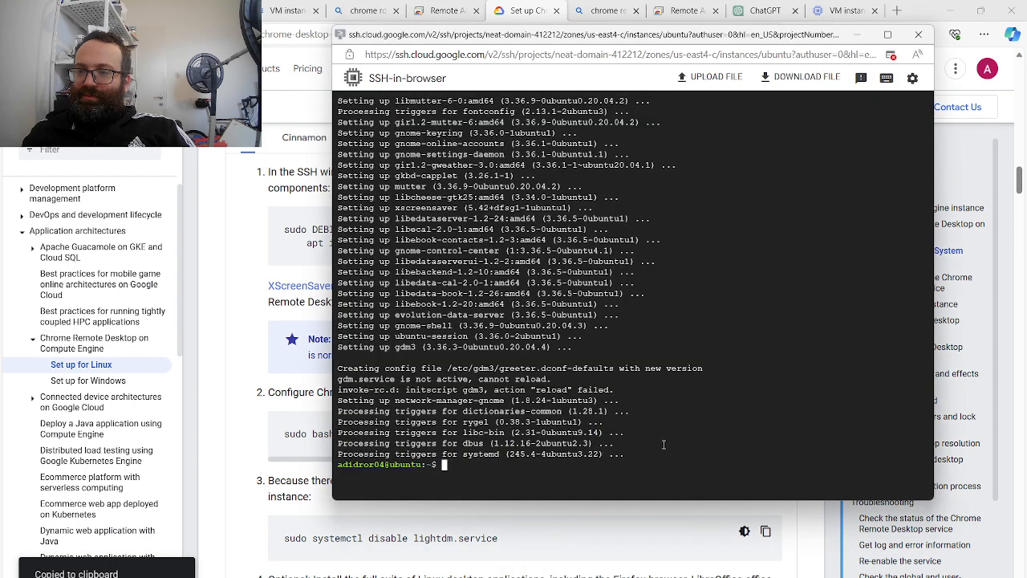
pyautogui.write('sudo bash -c \'echo "exec /etc/X11/Xsession /usr/bin/xfce4-session" > /etc/chrome-remote-desktop-session\'')
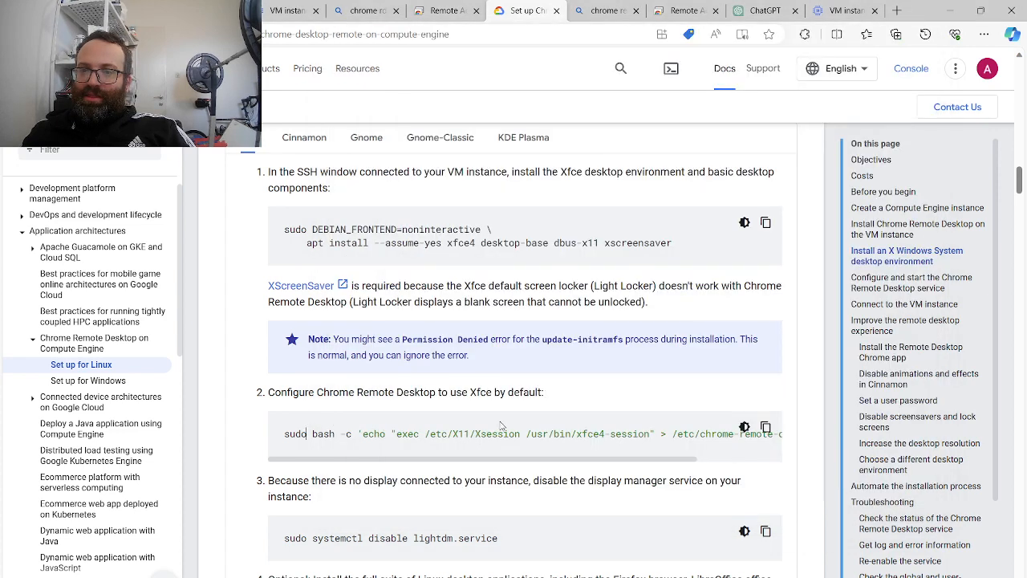
pyautogui.scroll(-3)
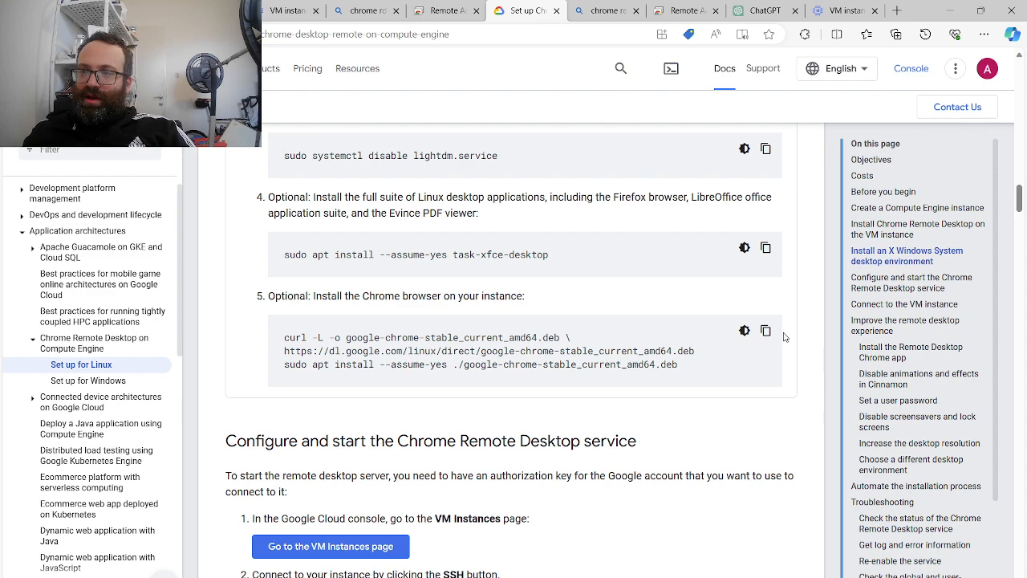
pyautogui.click(765, 330)
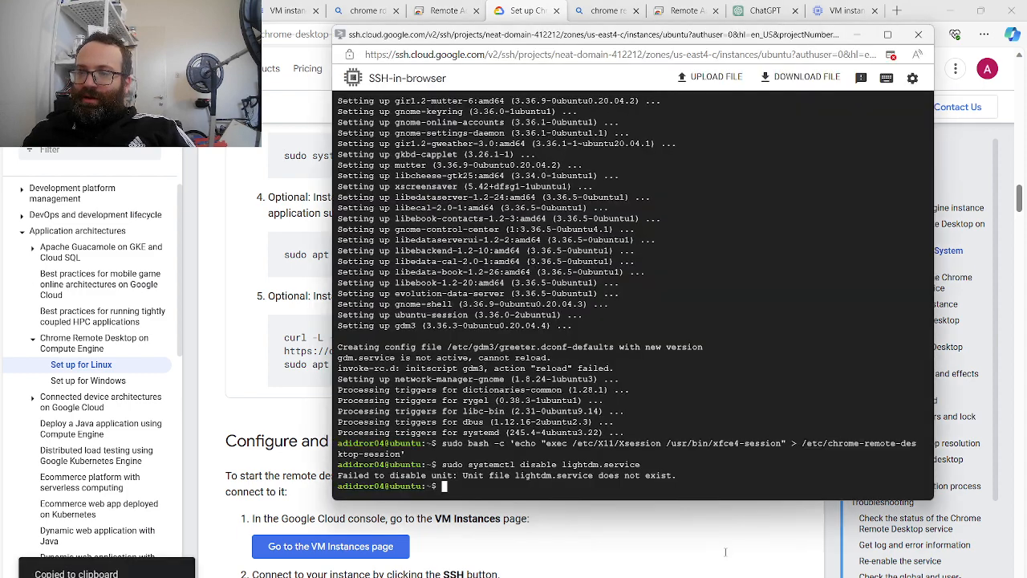
pyautogui.rightClick(610, 488)
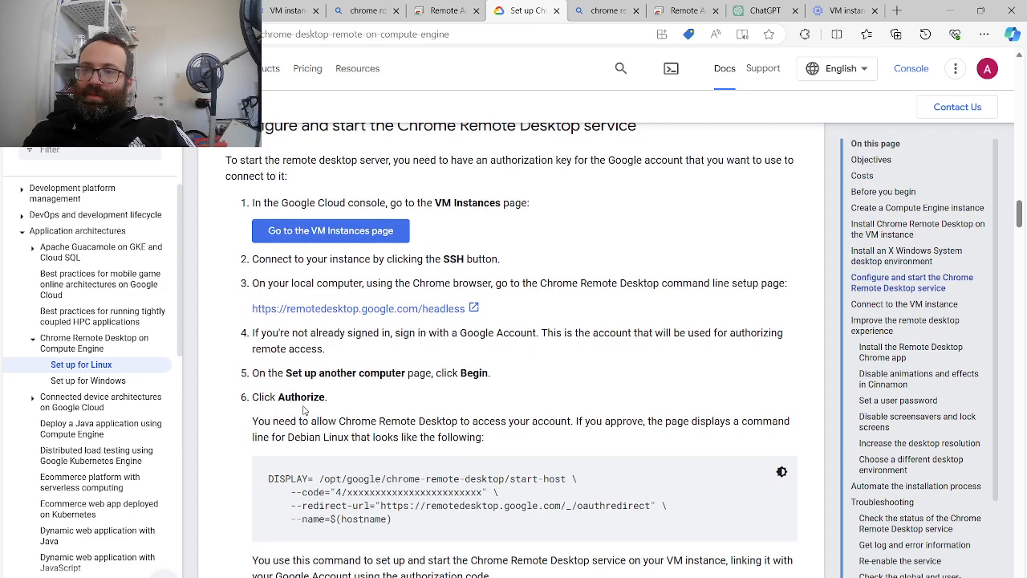
pyautogui.moveTo(349, 314)
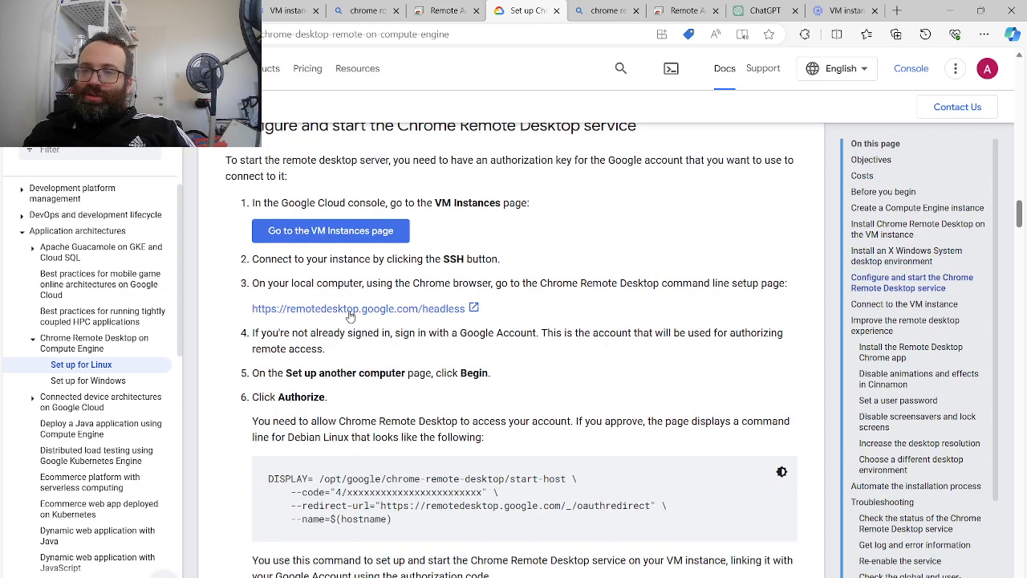
pyautogui.moveTo(351, 311)
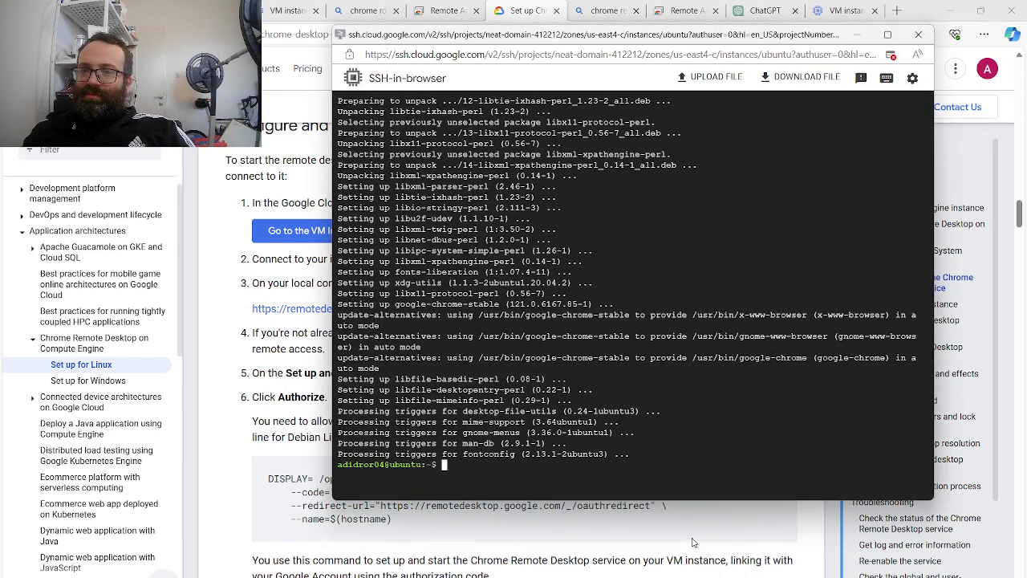
# Begin the Chrome Remote Desktop headless setup for another computer and advance to the next step
pyautogui.click(526, 10)
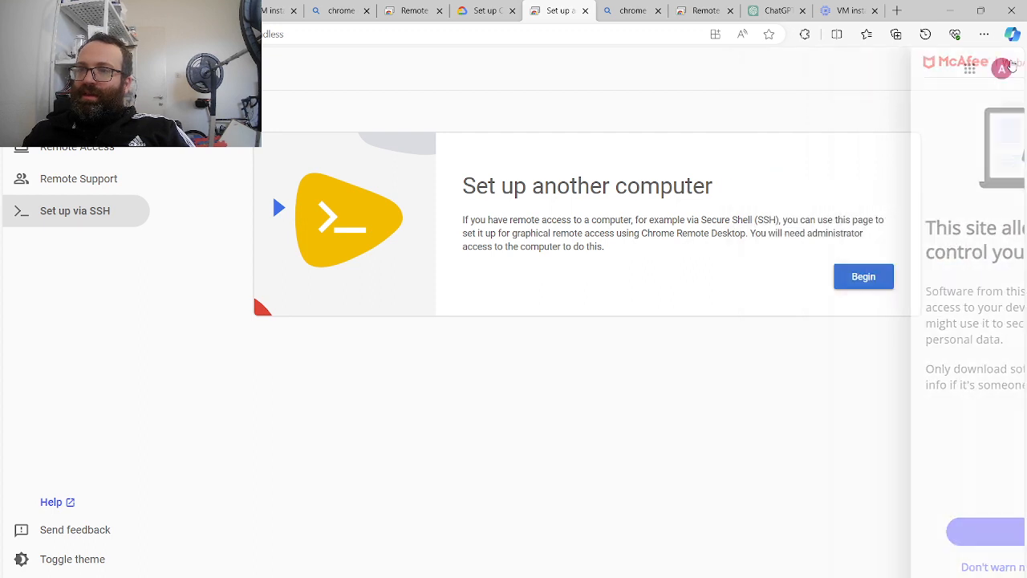
pyautogui.click(863, 276)
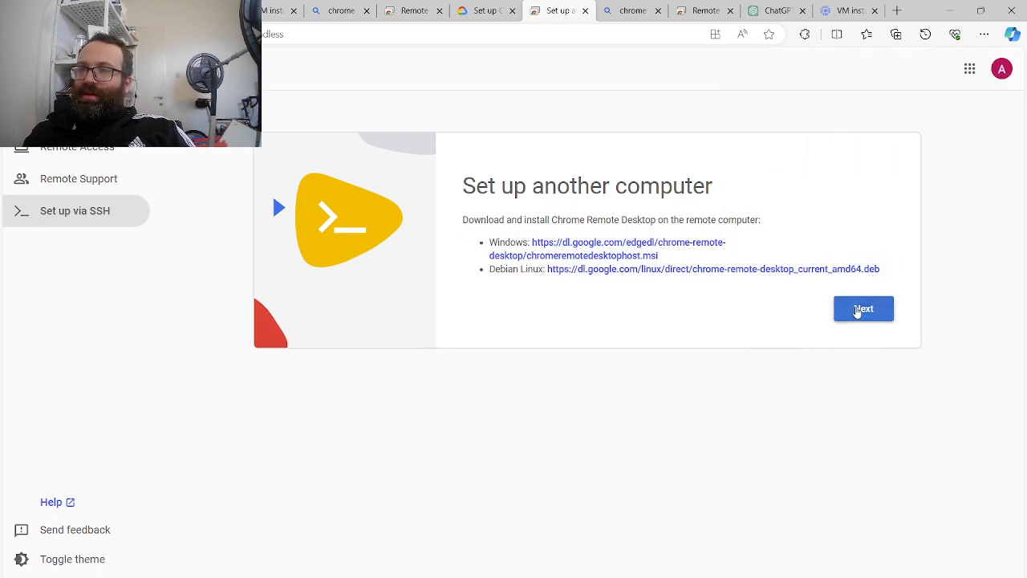
pyautogui.click(863, 308)
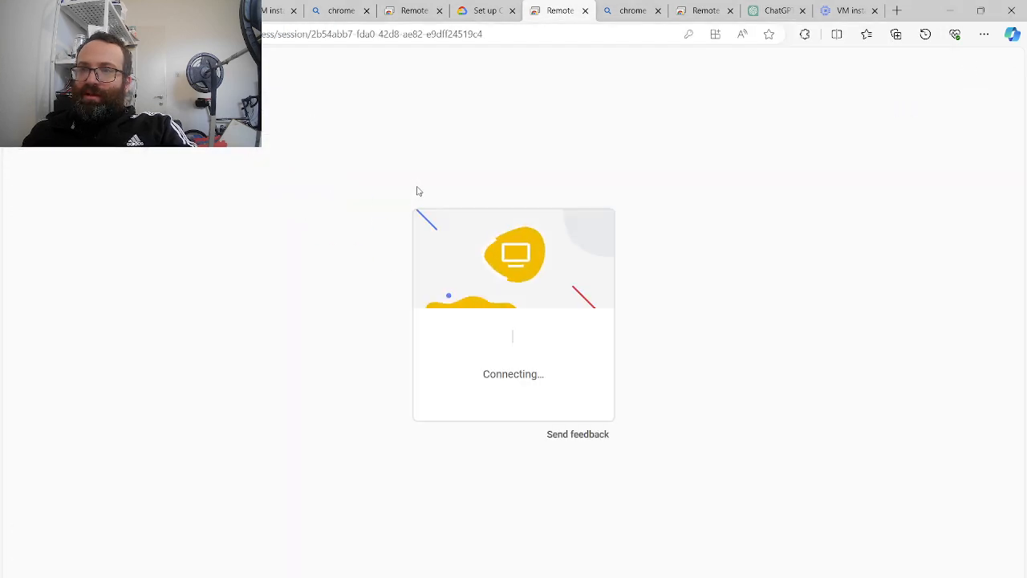
# Enter the PIN to reach the remote Xfce desktop, accept Chrome's welcome dialog and skip sign-in
pyautogui.write('ubuntu')
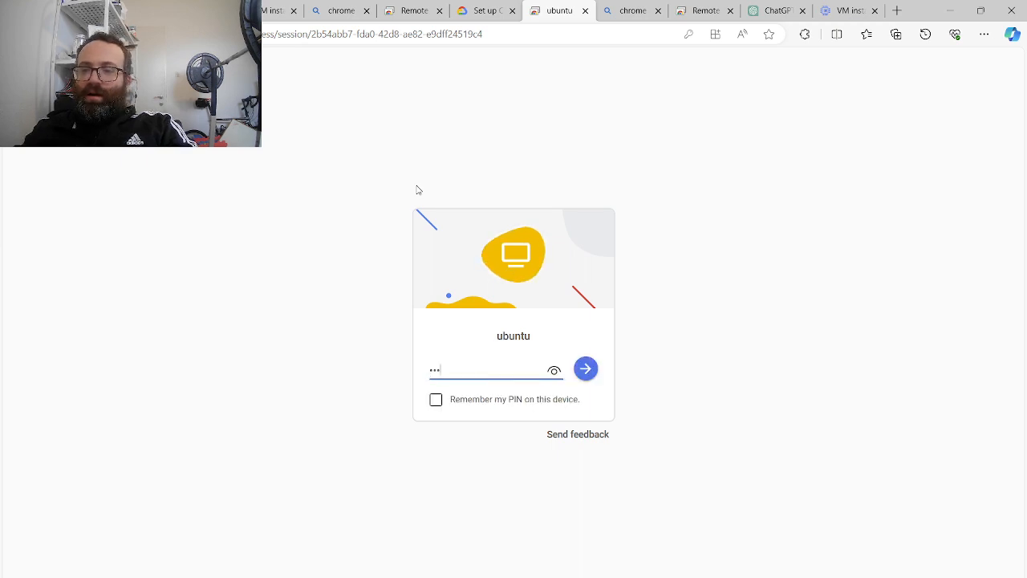
pyautogui.click(586, 368)
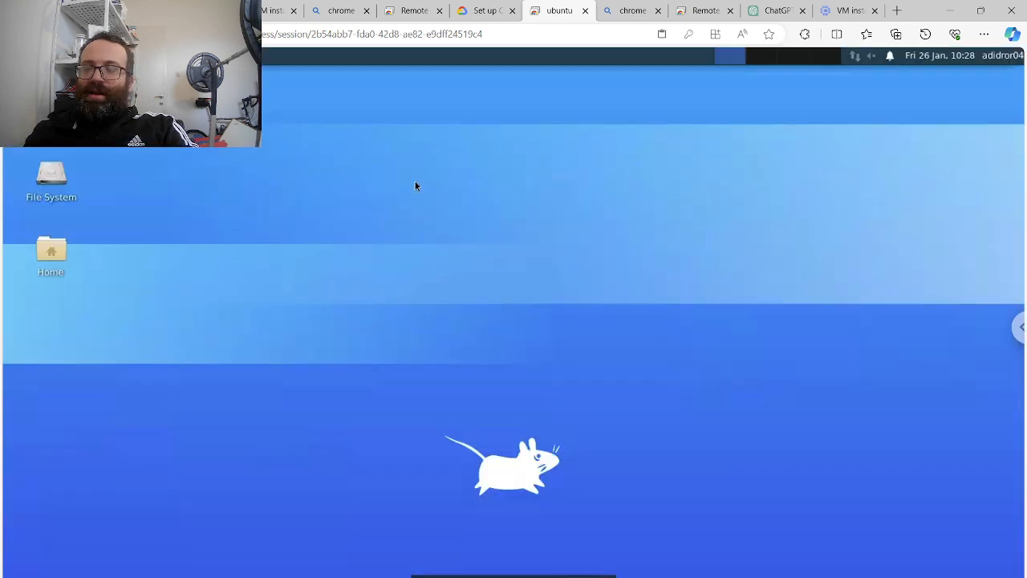
pyautogui.rightClick(415, 265)
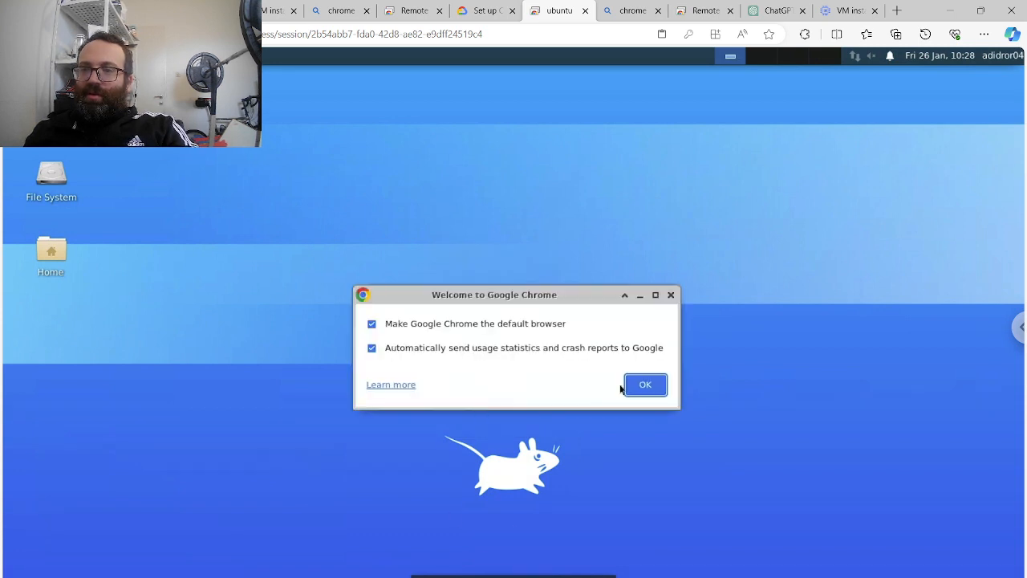
pyautogui.click(645, 384)
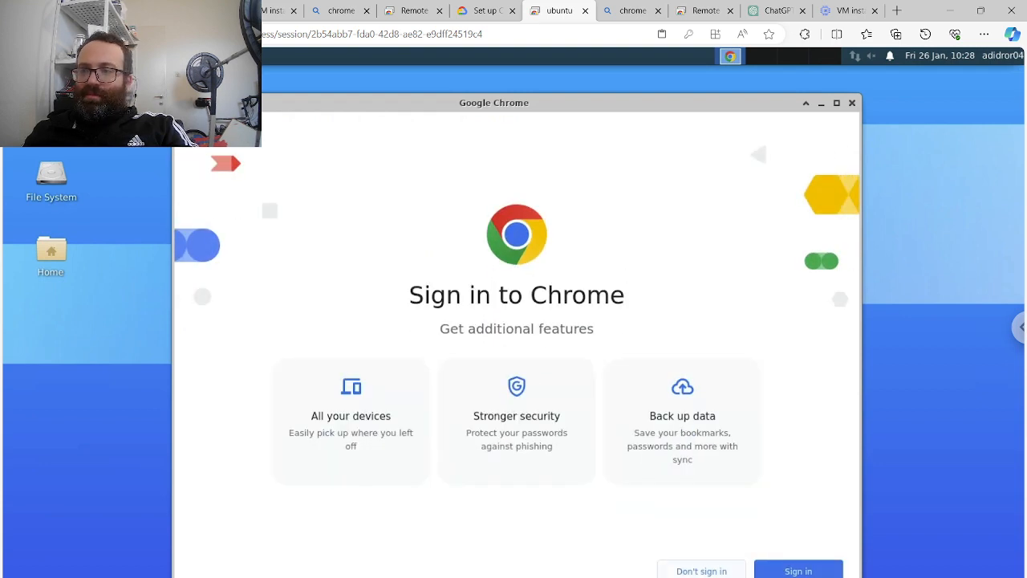
pyautogui.click(700, 571)
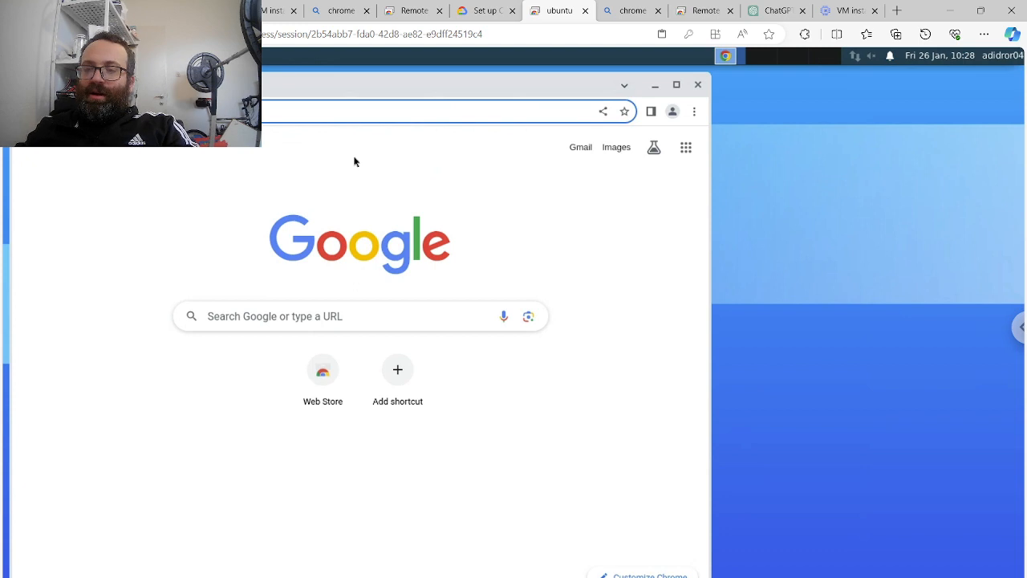
# Search for Interactive Brokers IB Gateway, download the Linux installer and confirm the download finished
pyautogui.write('interactive brokers ib gateway')
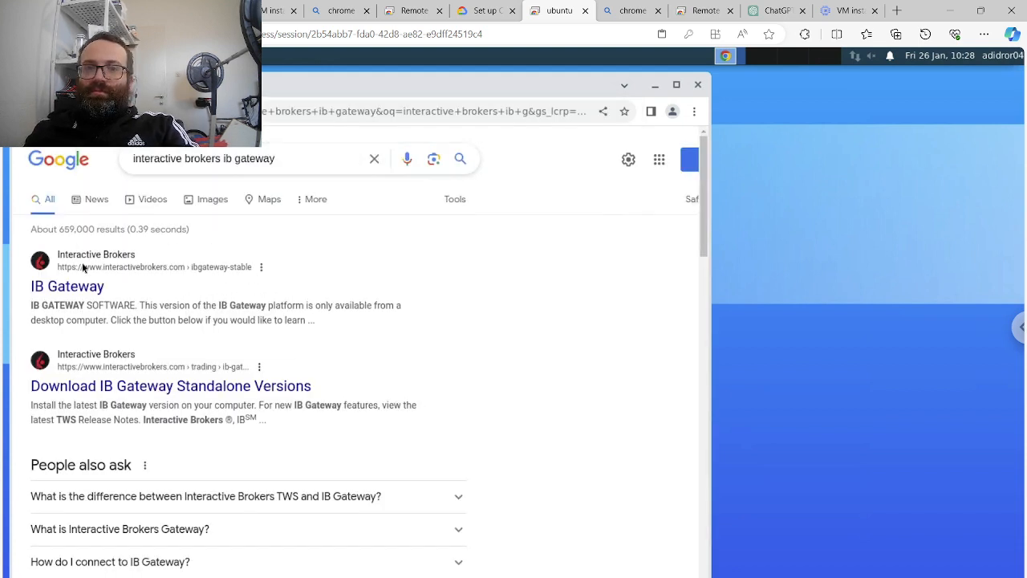
pyautogui.click(67, 286)
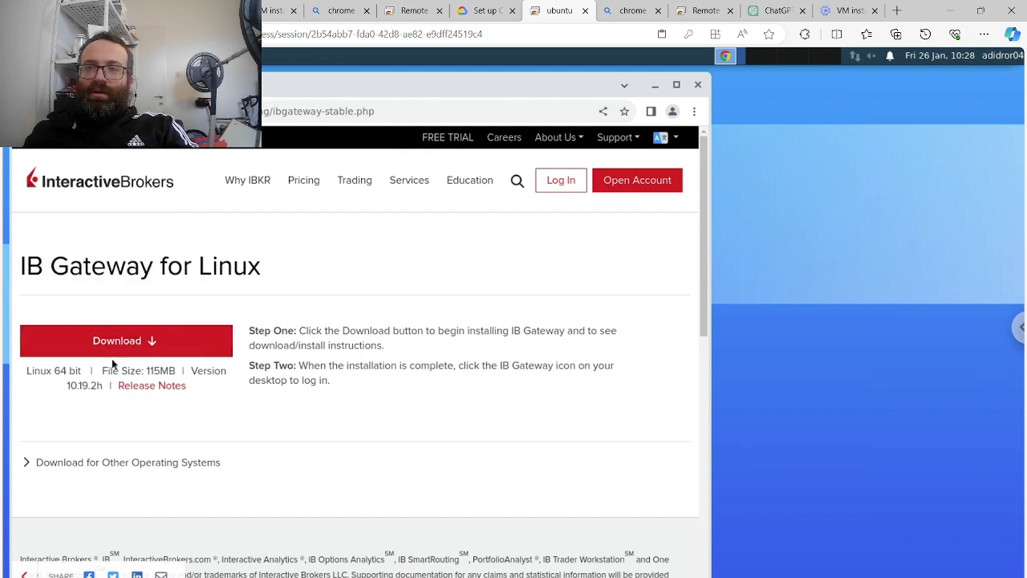
pyautogui.click(125, 340)
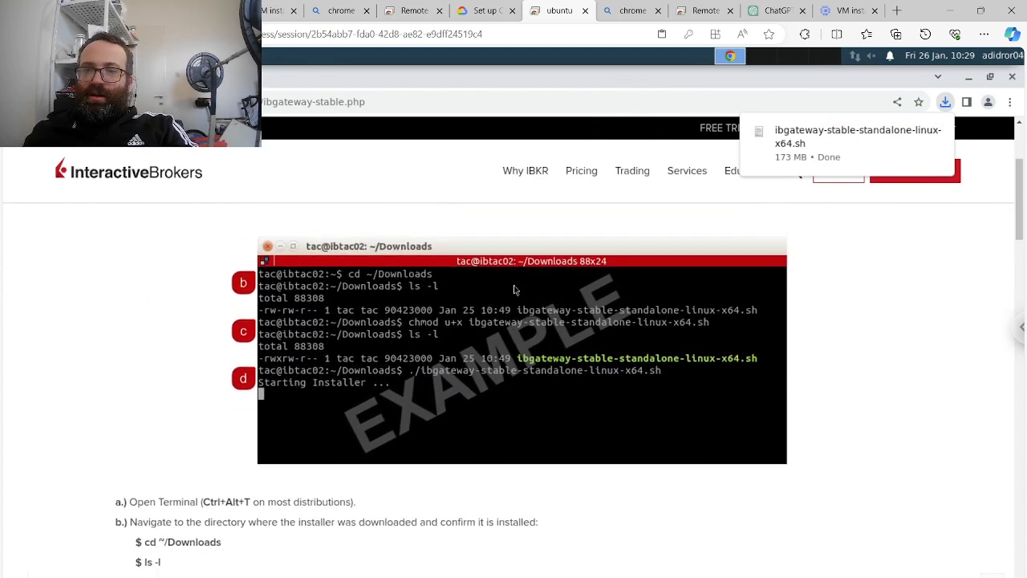
pyautogui.scroll(-3)
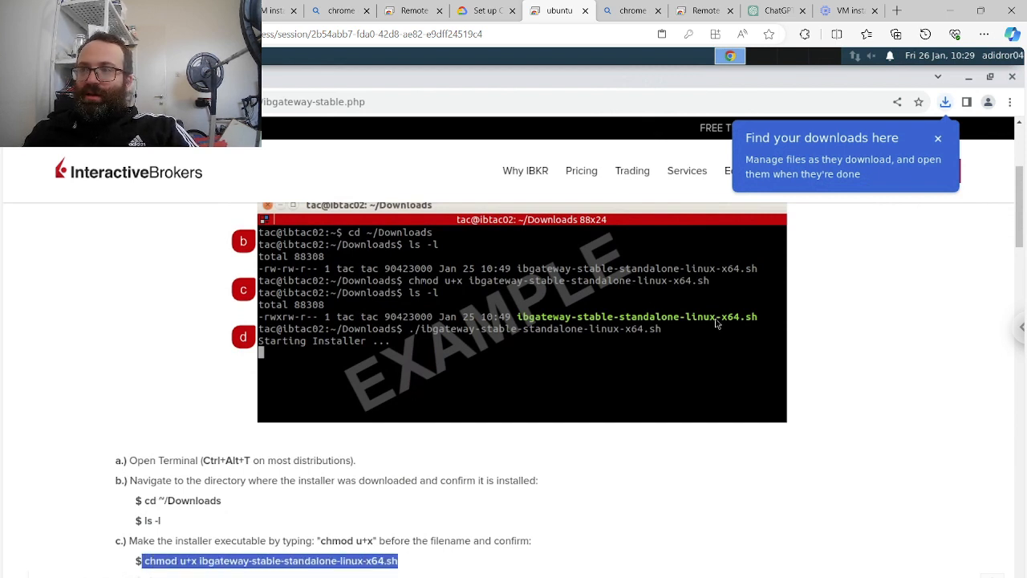
pyautogui.click(945, 103)
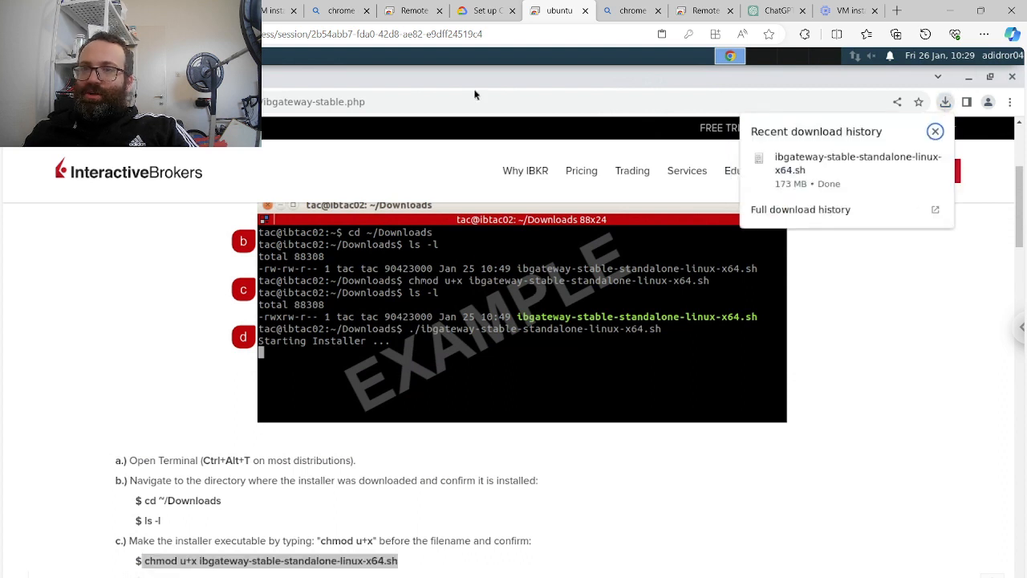
pyautogui.click(558, 10)
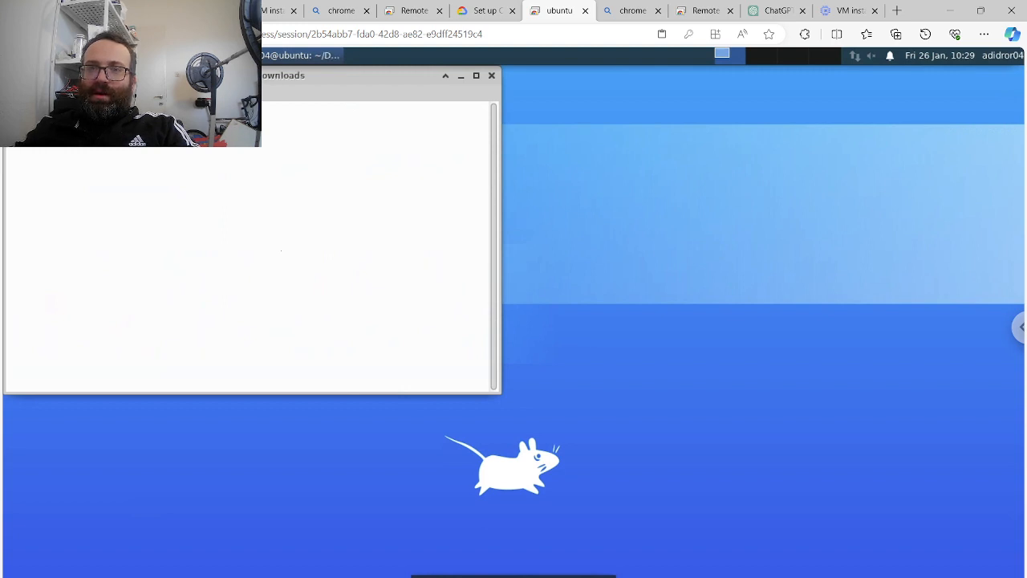
# Make the installer executable with chmod u+x, run ./ibgateway-stable-standalone-linux-x64.sh and advance the wizard
pyautogui.rightClick(251, 178)
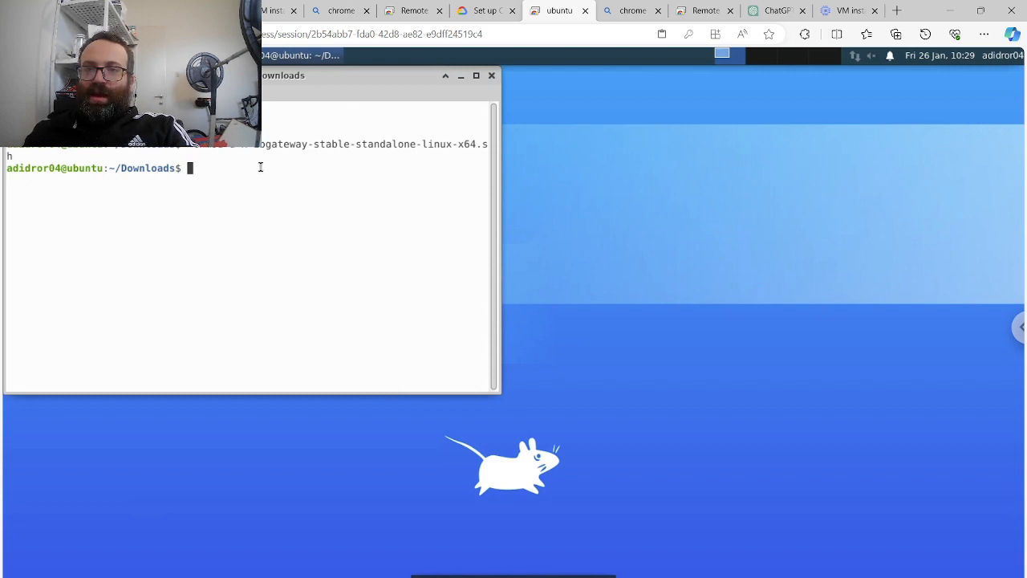
pyautogui.write('./ibgateway-stable-s')
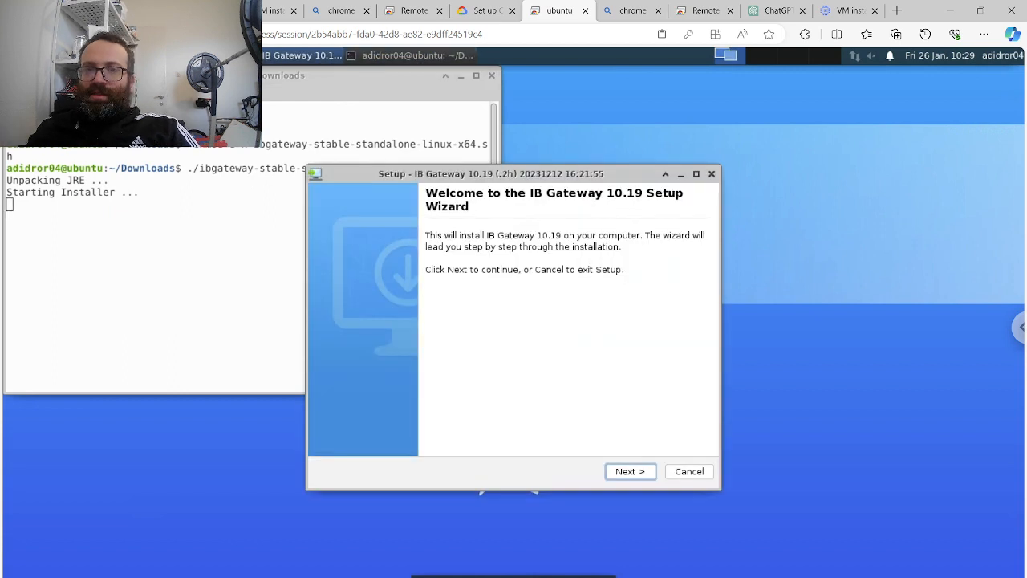
pyautogui.moveTo(721, 418)
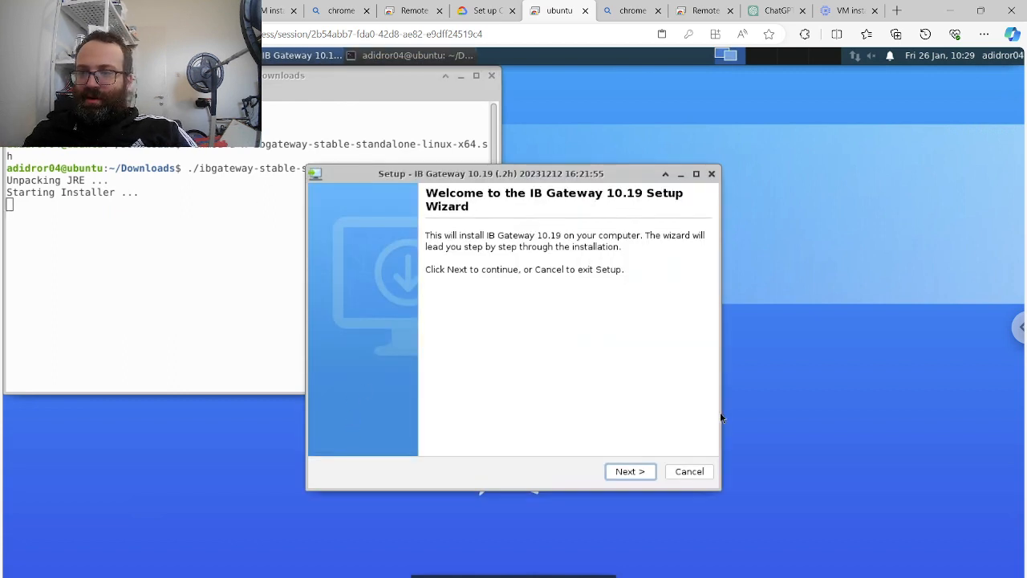
pyautogui.click(628, 472)
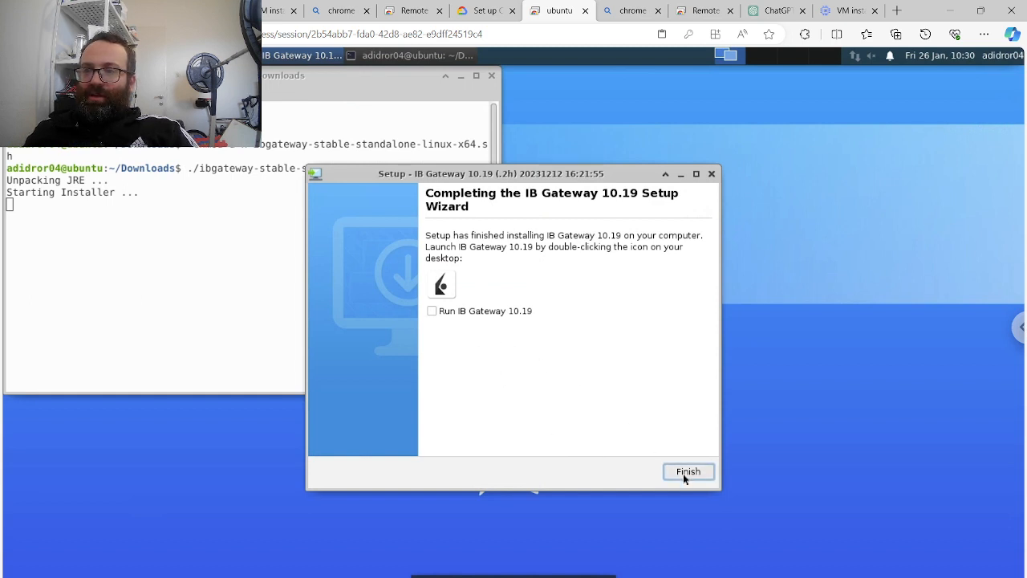
# Finish the setup wizard, launch IB Gateway from its desktop icon and select IB API
pyautogui.click(687, 472)
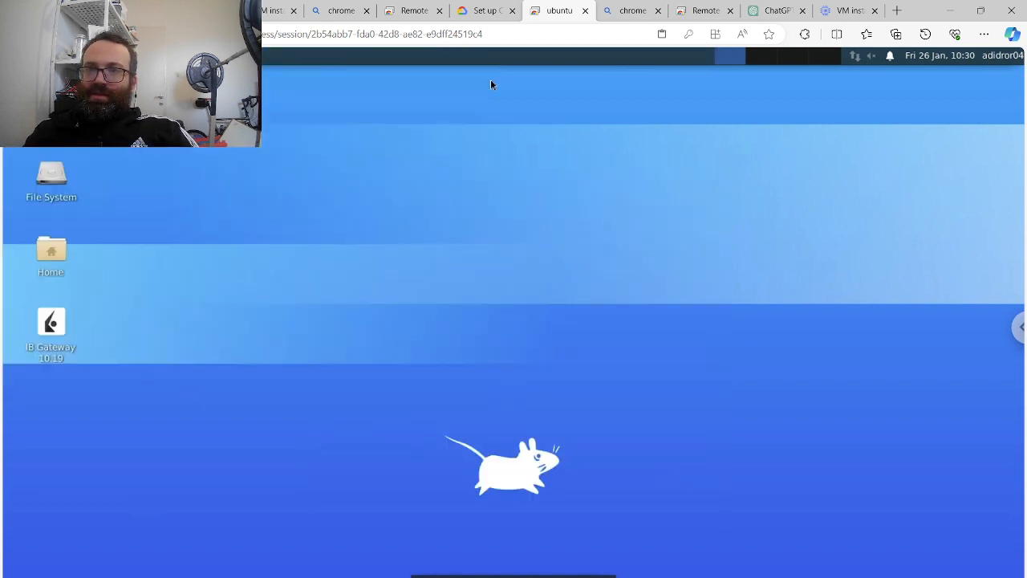
pyautogui.doubleClick(51, 324)
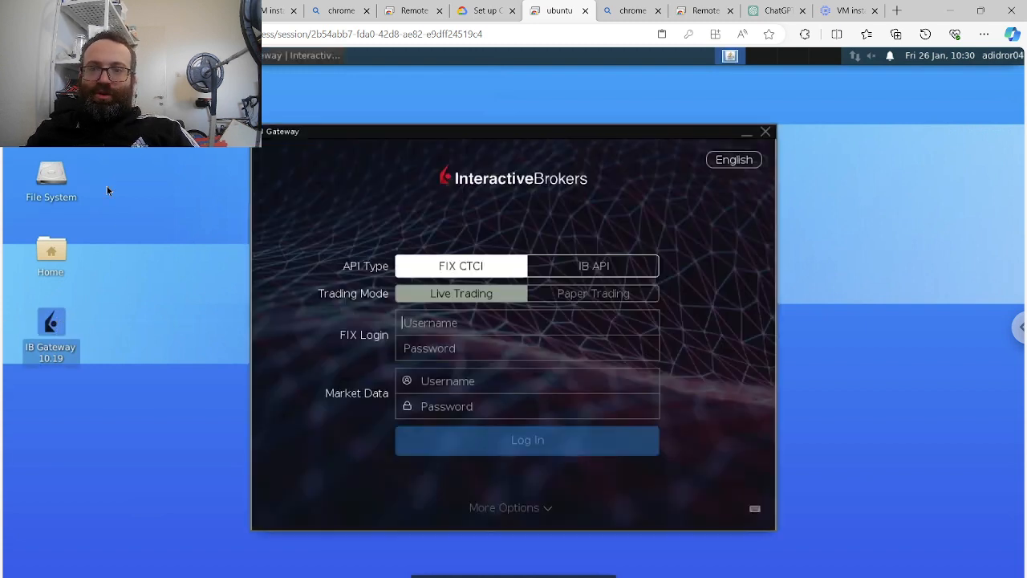
pyautogui.moveTo(320, 83)
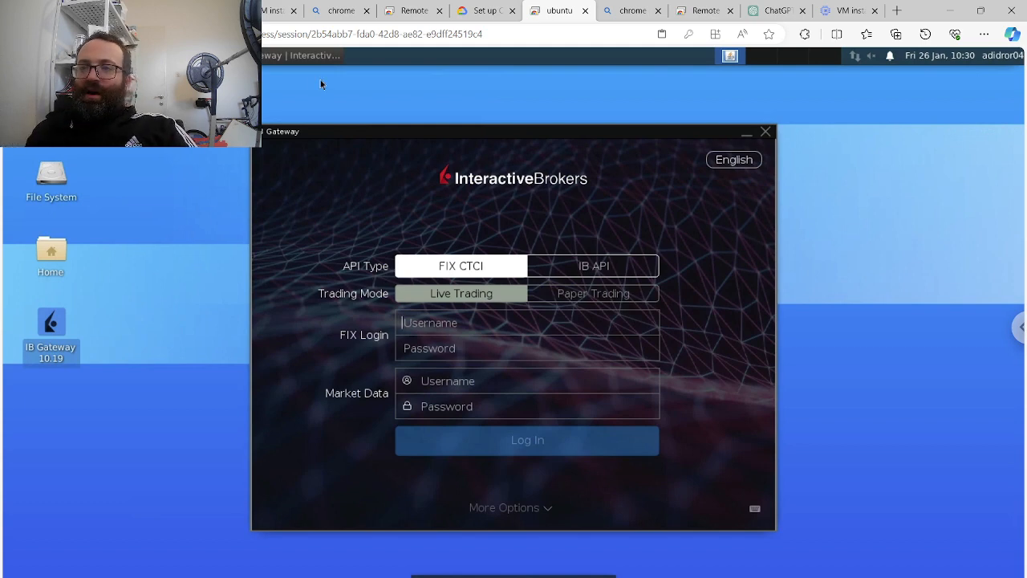
pyautogui.click(594, 250)
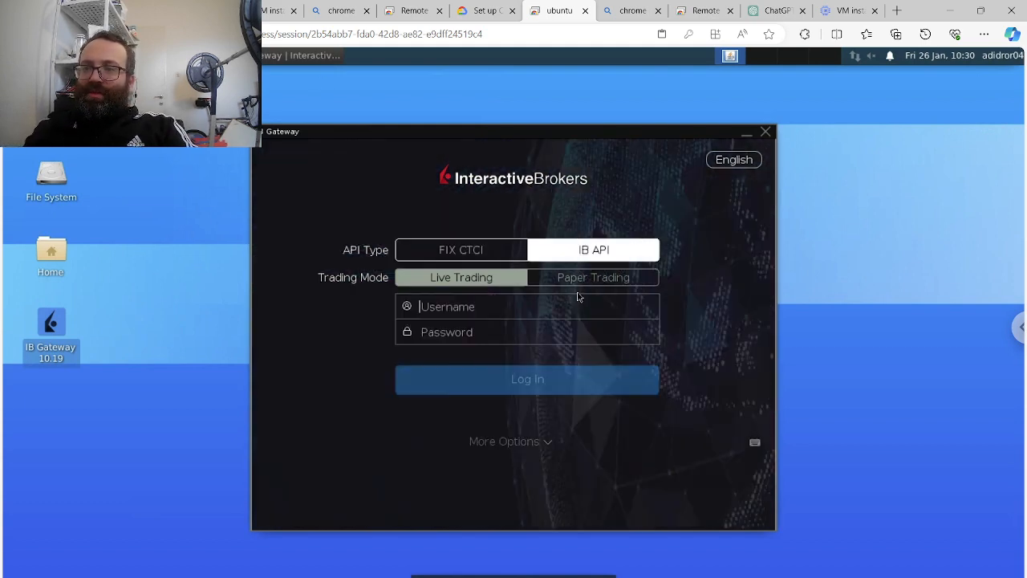
# Toggle between paper and live trading, then close the IB Gateway login window
pyautogui.click(594, 276)
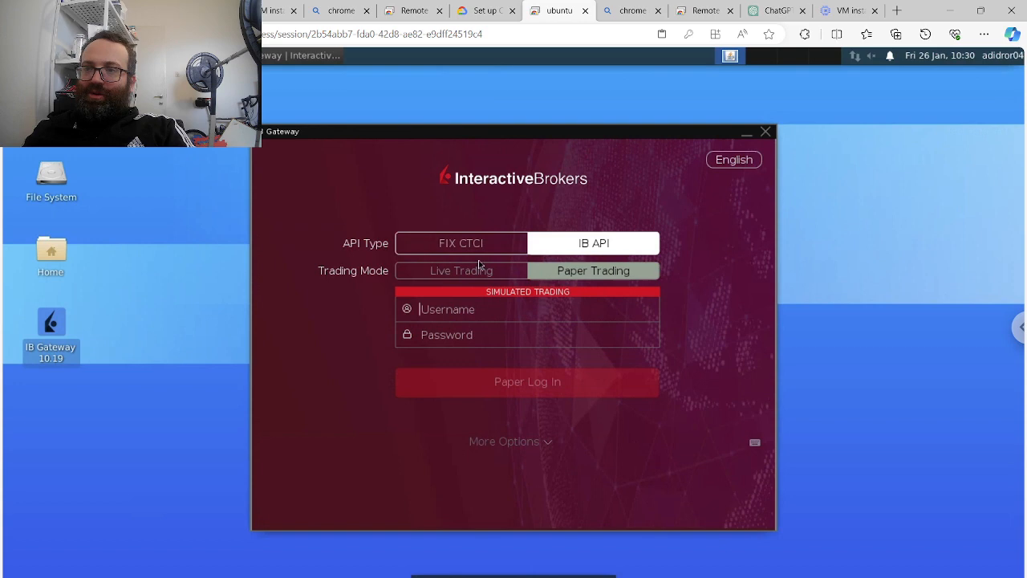
pyautogui.click(460, 270)
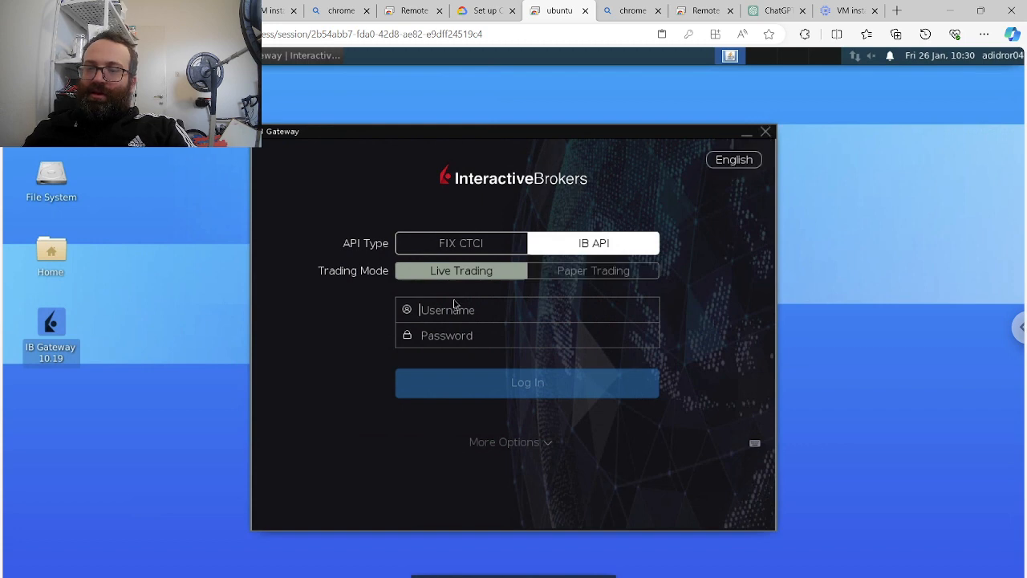
pyautogui.write('a')
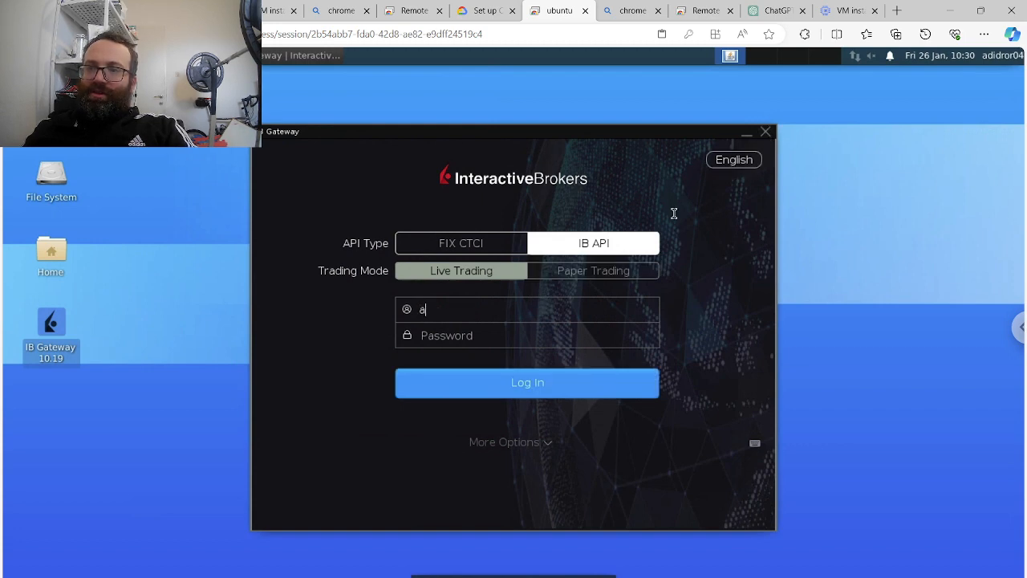
pyautogui.click(764, 132)
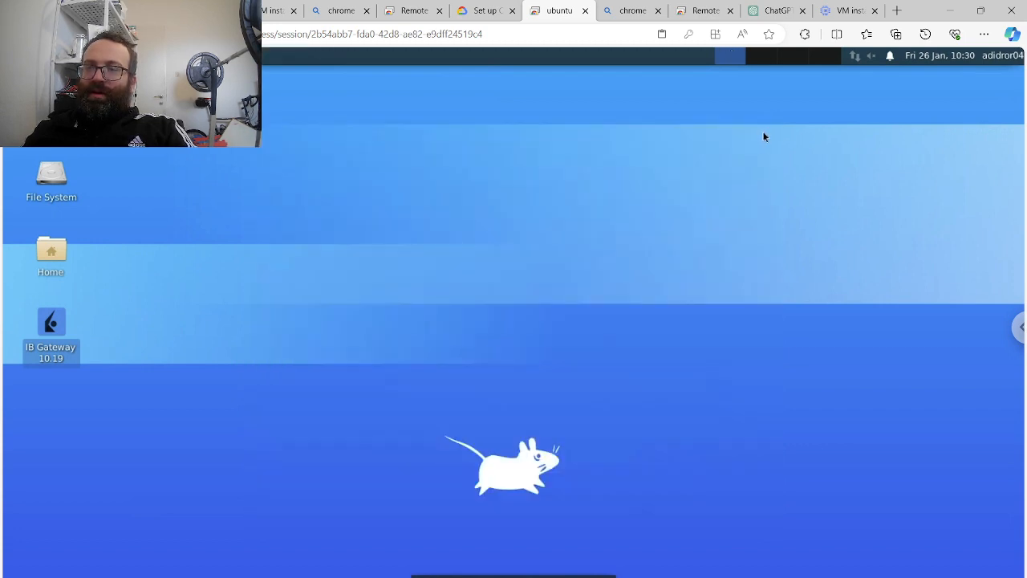
pyautogui.moveTo(474, 93)
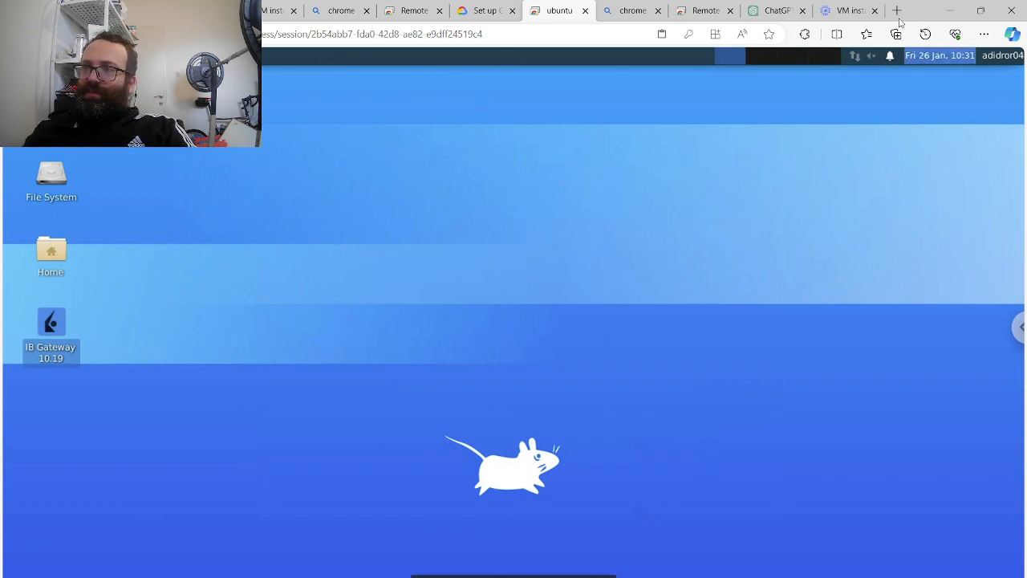
pyautogui.moveTo(939, 54)
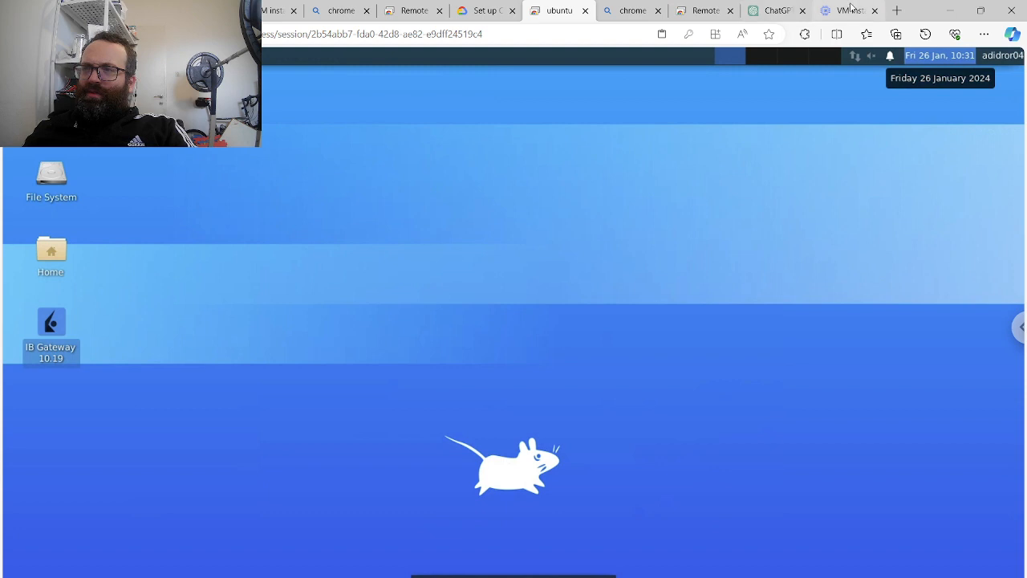
# Select the ubuntu instance in the VM list and confirm its deletion
pyautogui.click(848, 9)
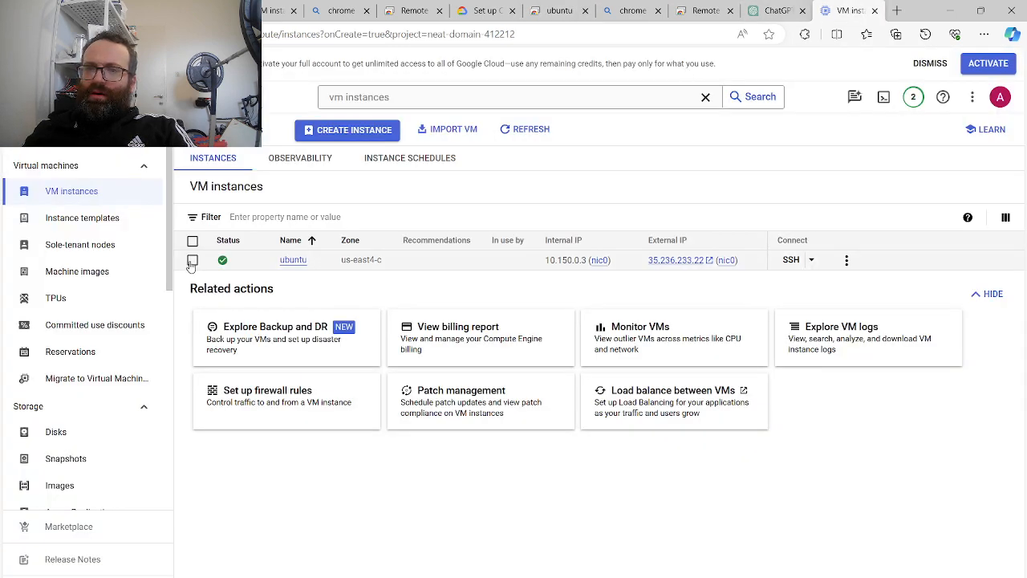
pyautogui.click(193, 259)
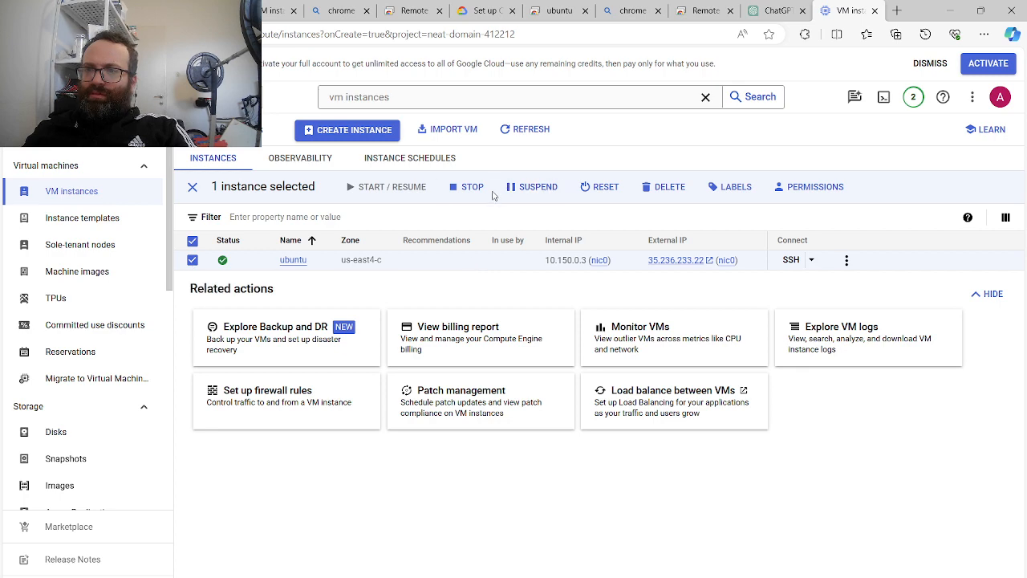
pyautogui.click(669, 186)
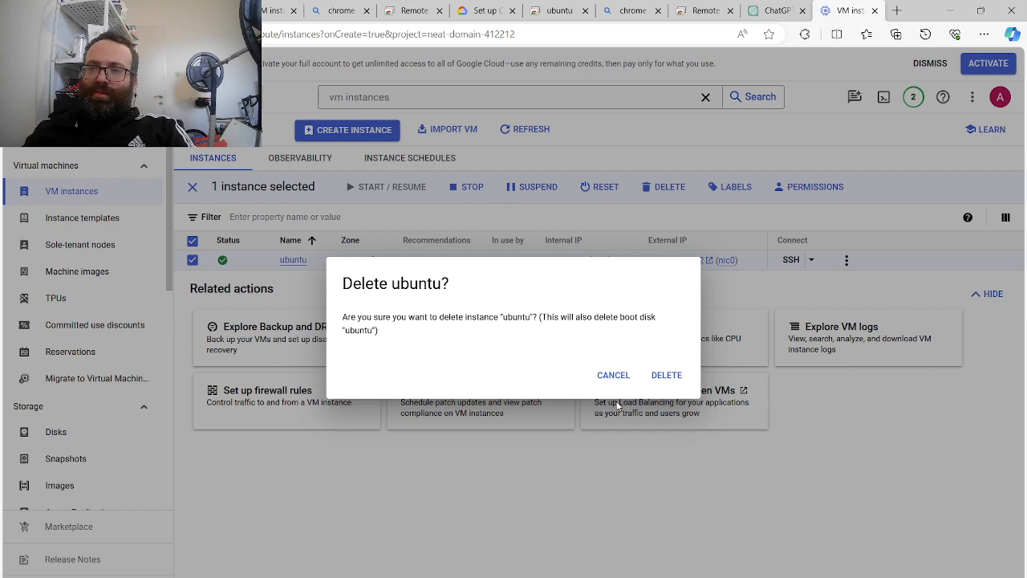
pyautogui.click(666, 375)
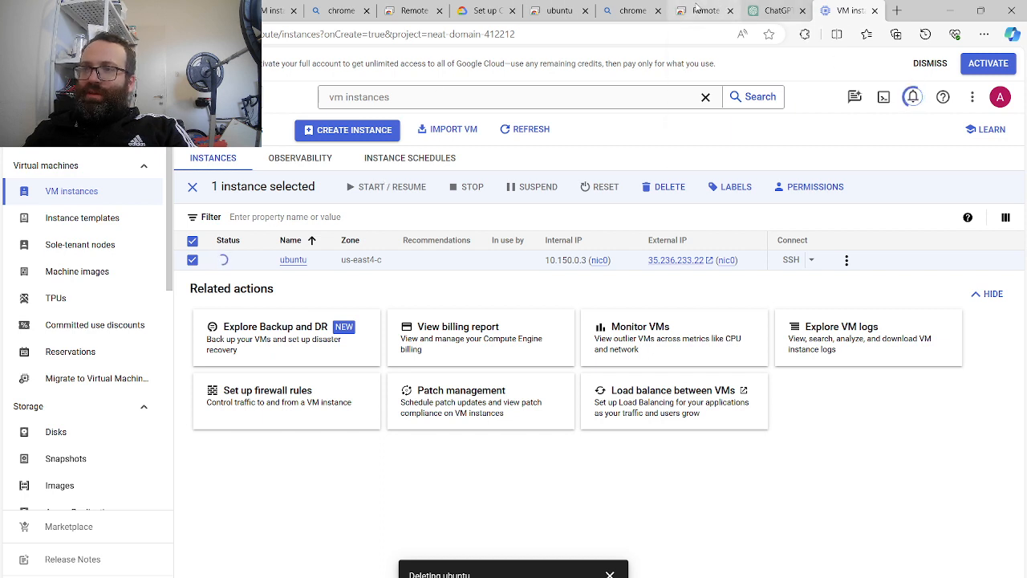
pyautogui.moveTo(705, 9)
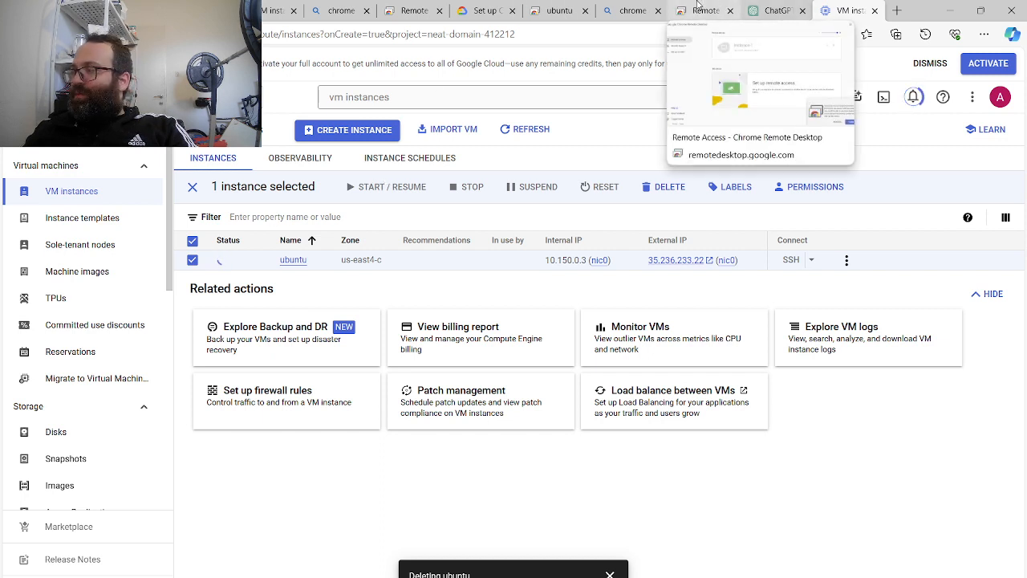